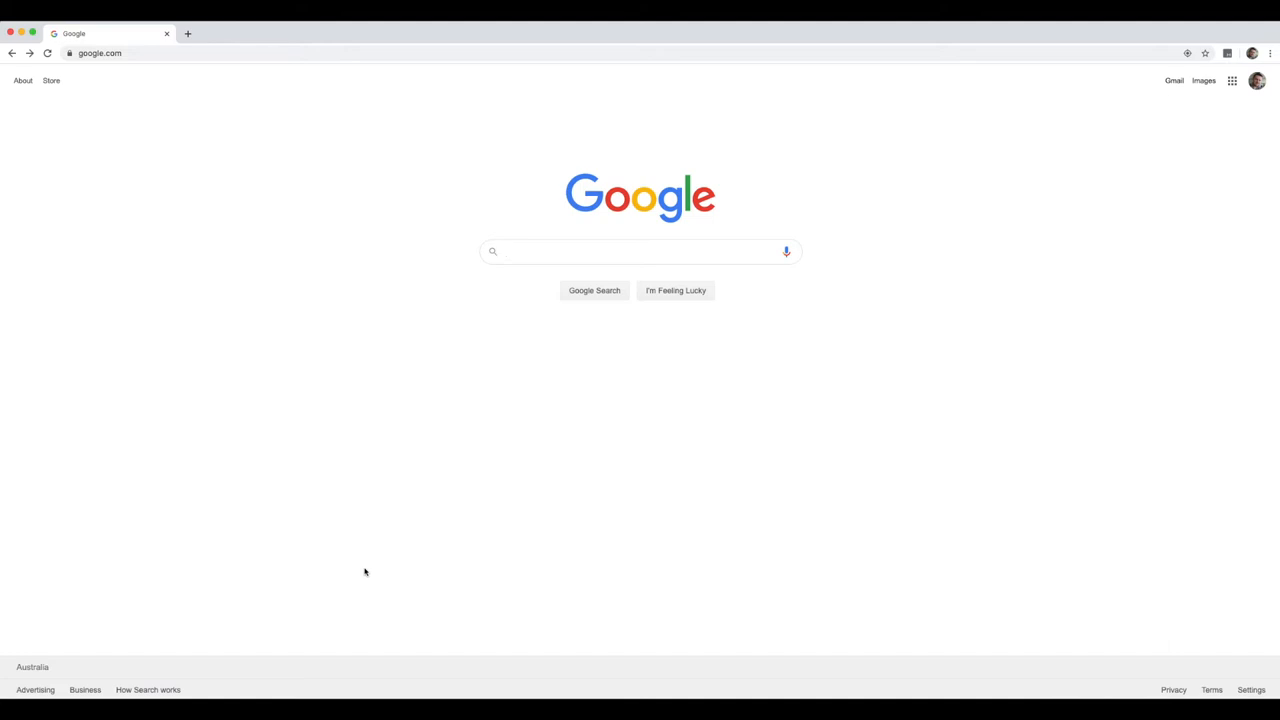
mouse_move(267, 313)
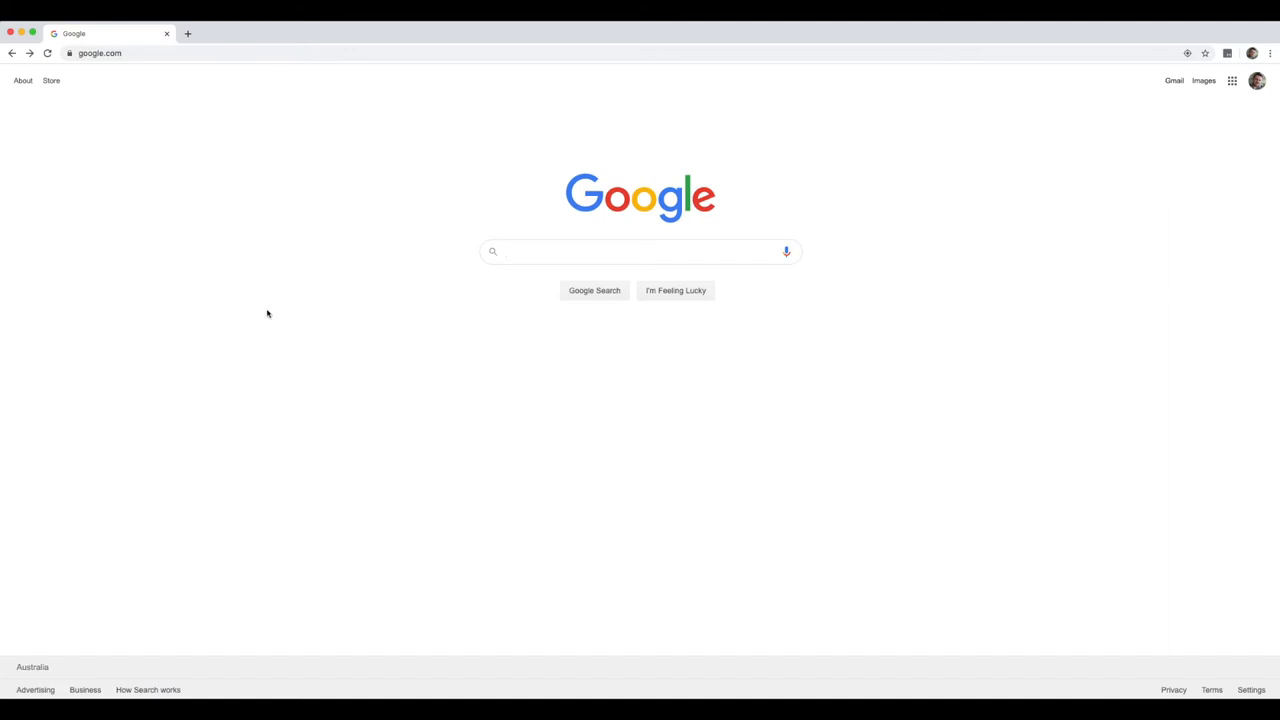
Search Google for 'centos download' and open the official Download CentOS result
left_click(640, 251)
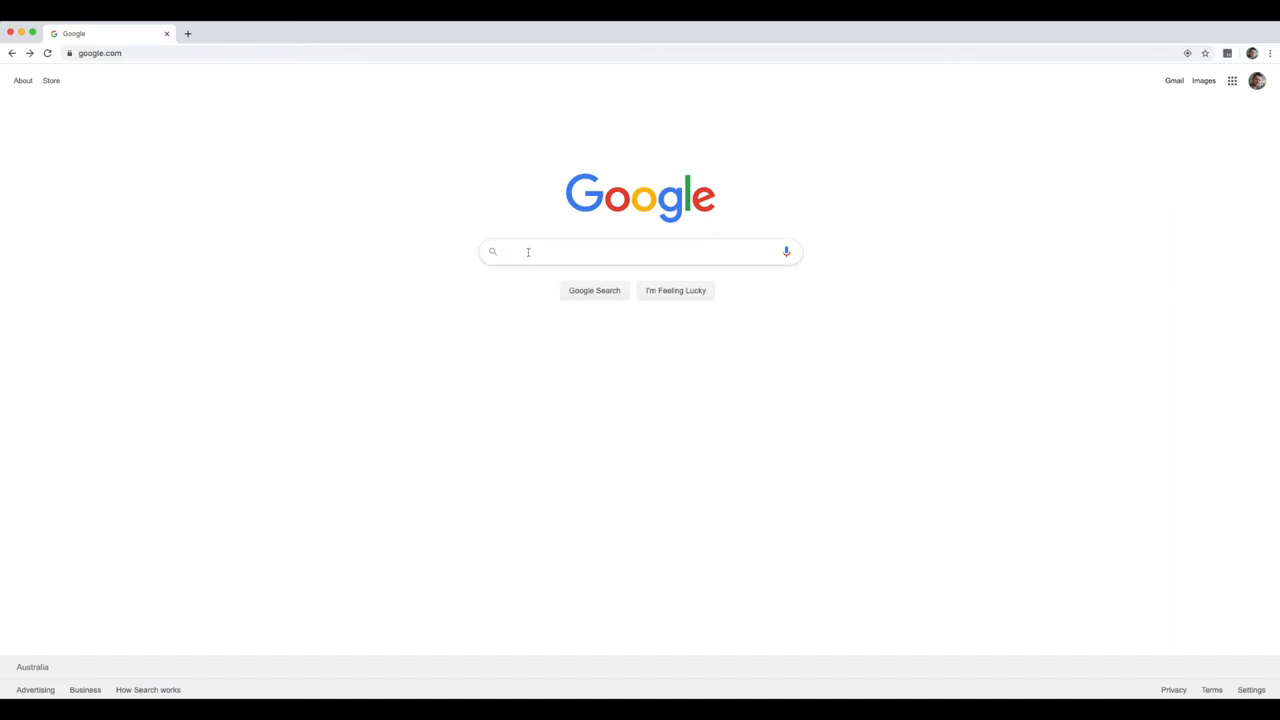
type("centos download")
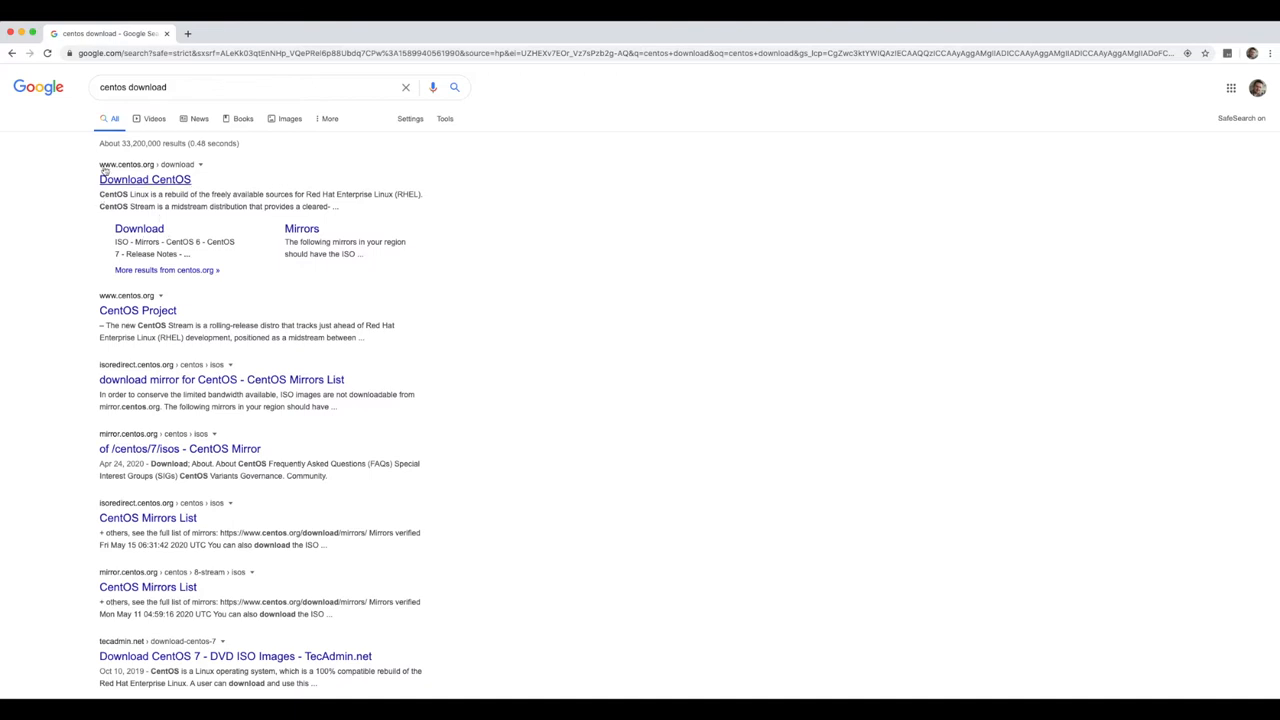
left_click(144, 179)
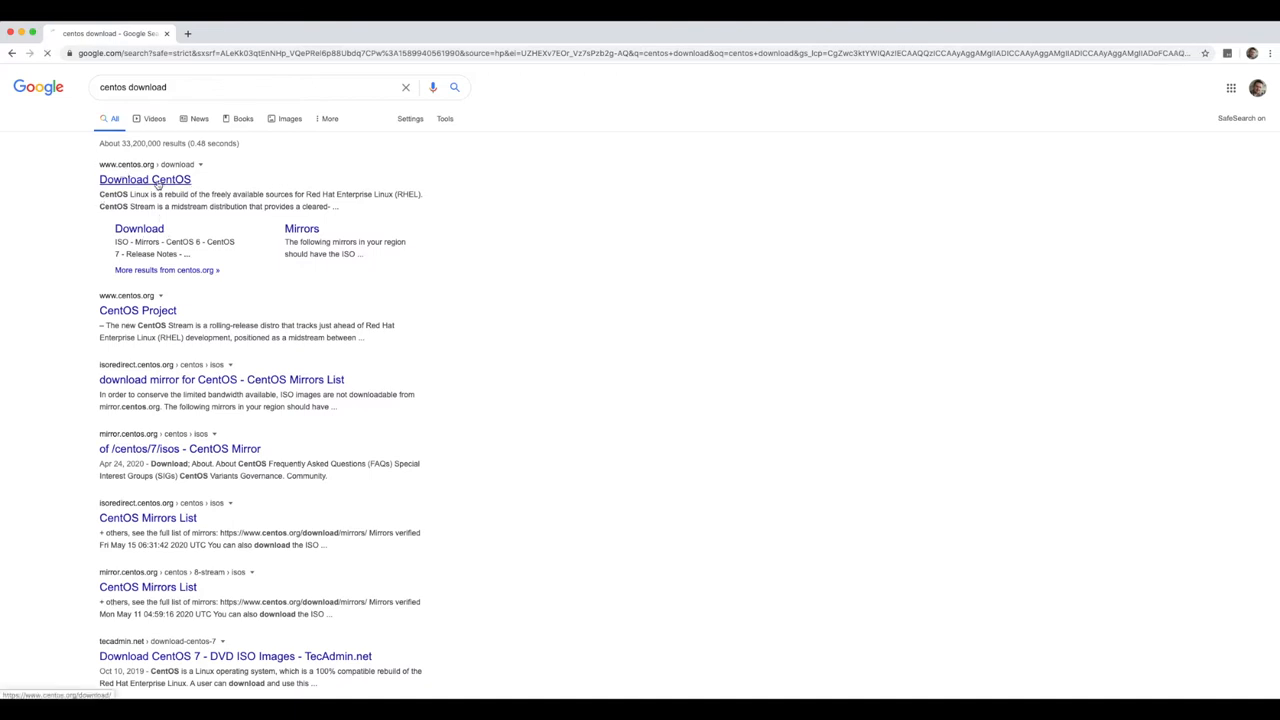
left_click(144, 179)
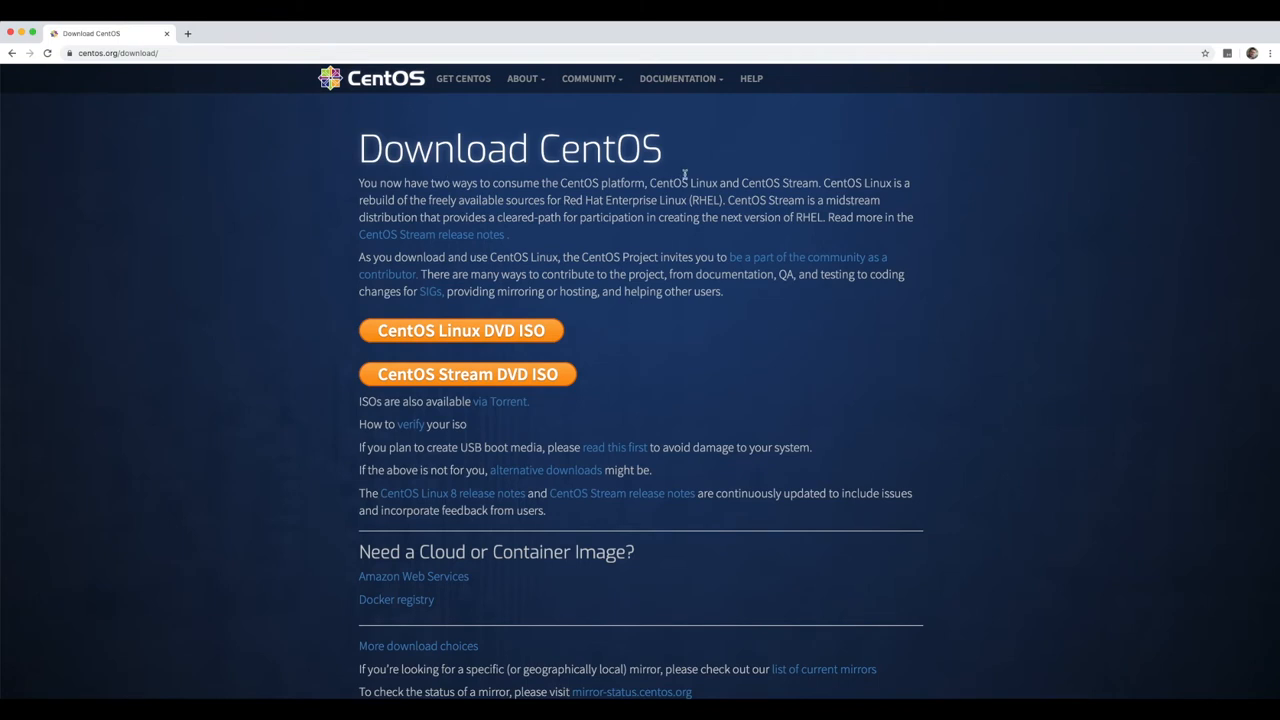
mouse_move(467, 374)
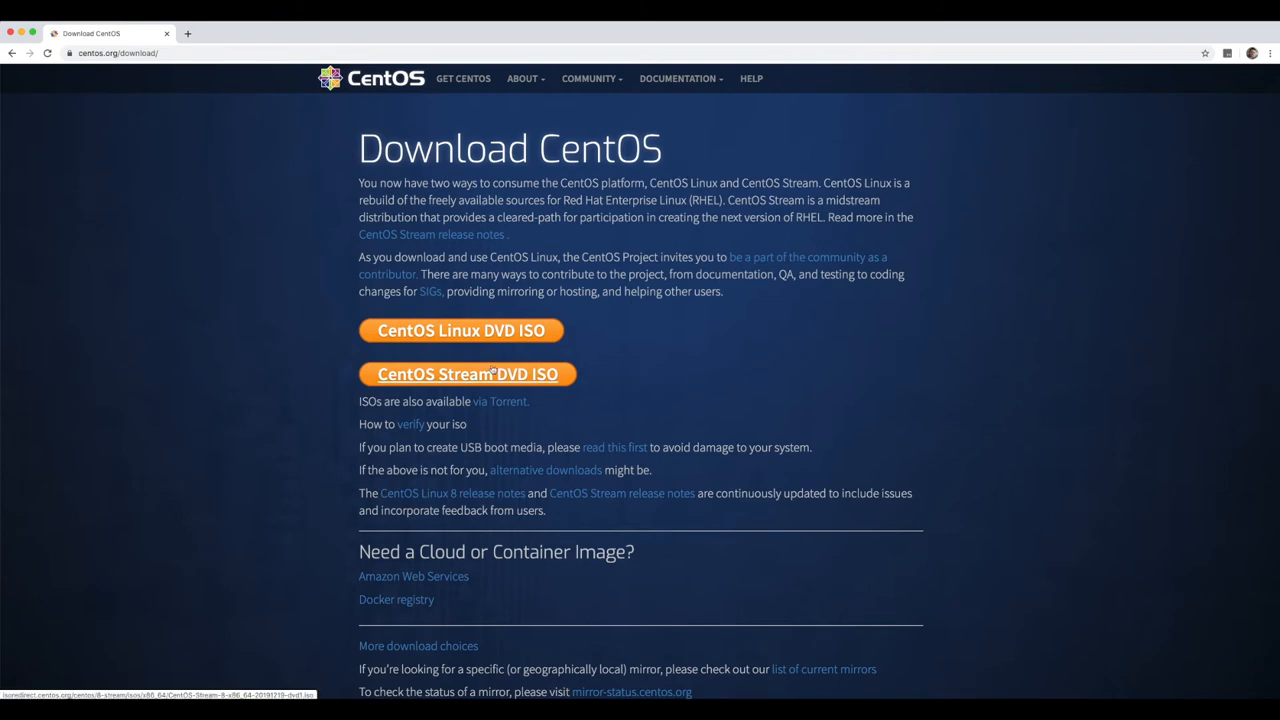
mouse_move(485, 349)
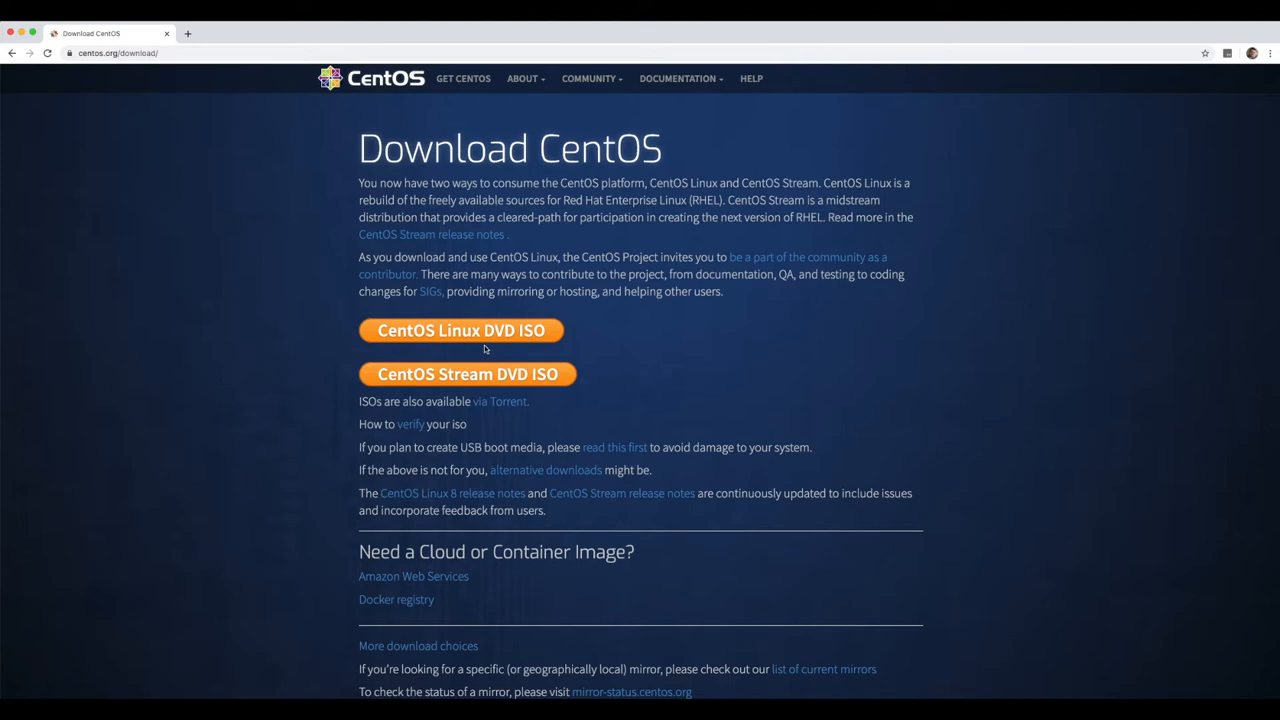
mouse_move(467, 374)
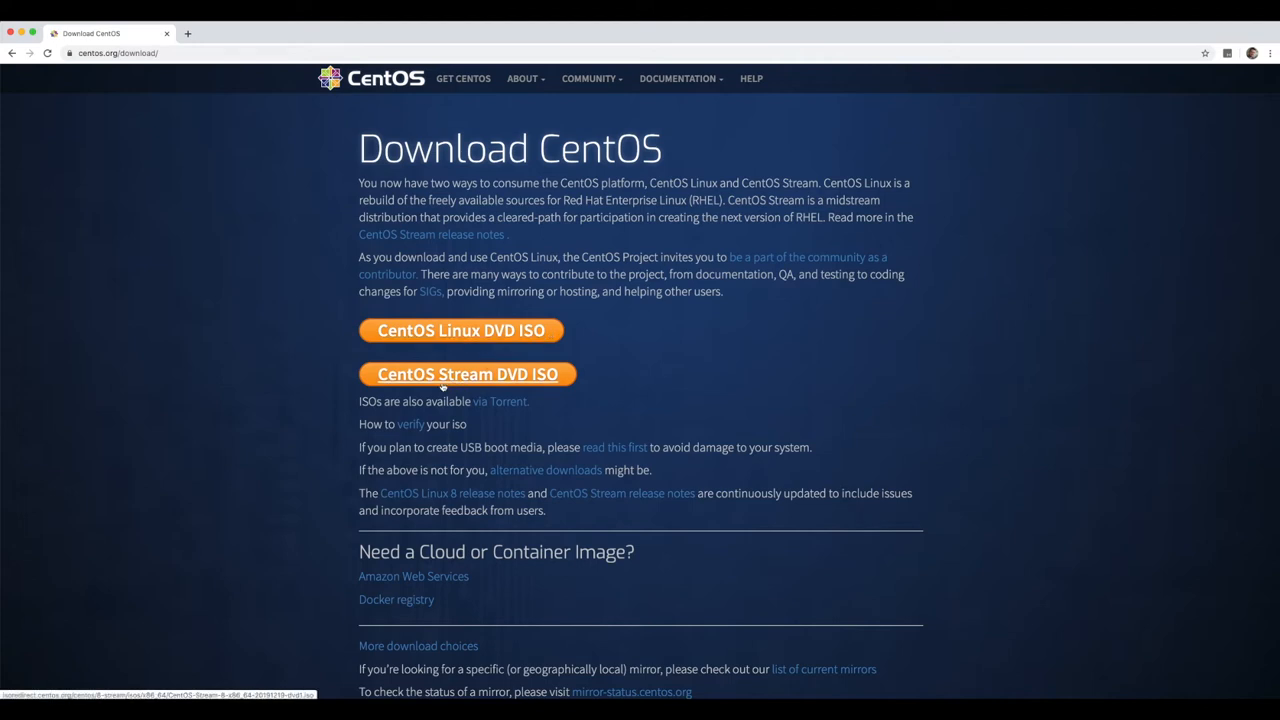
mouse_move(570, 357)
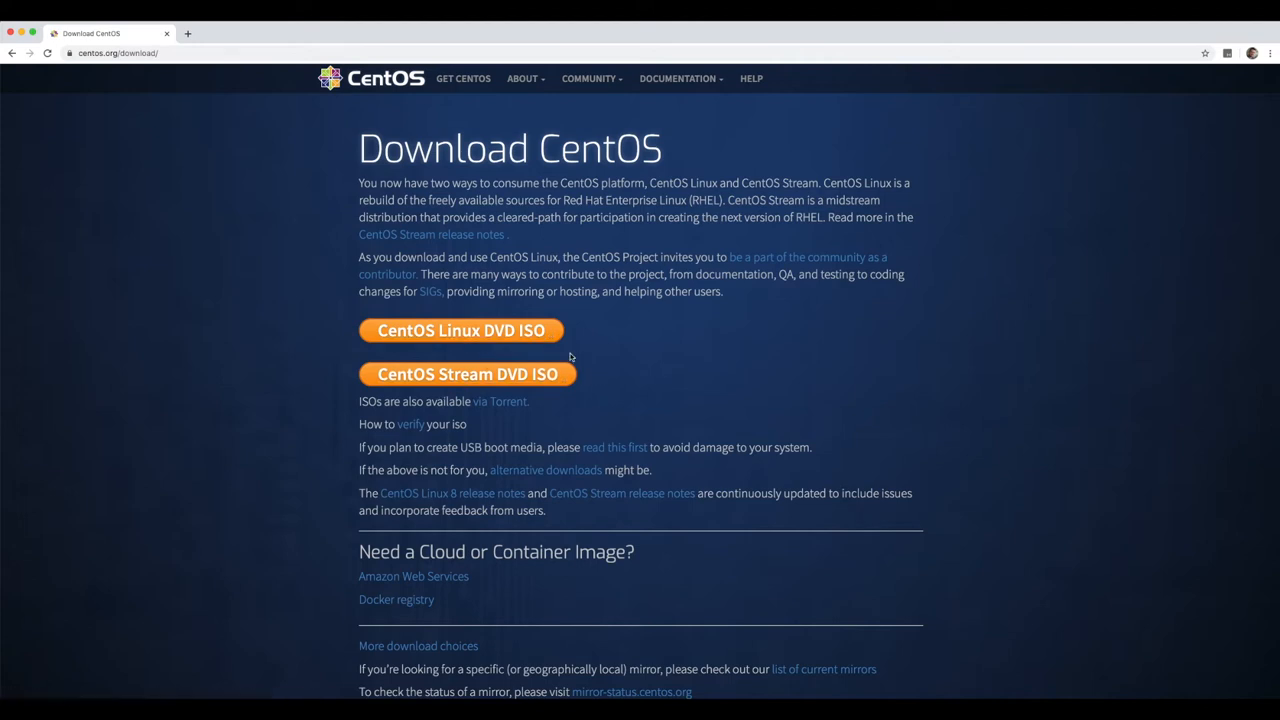
mouse_move(461, 330)
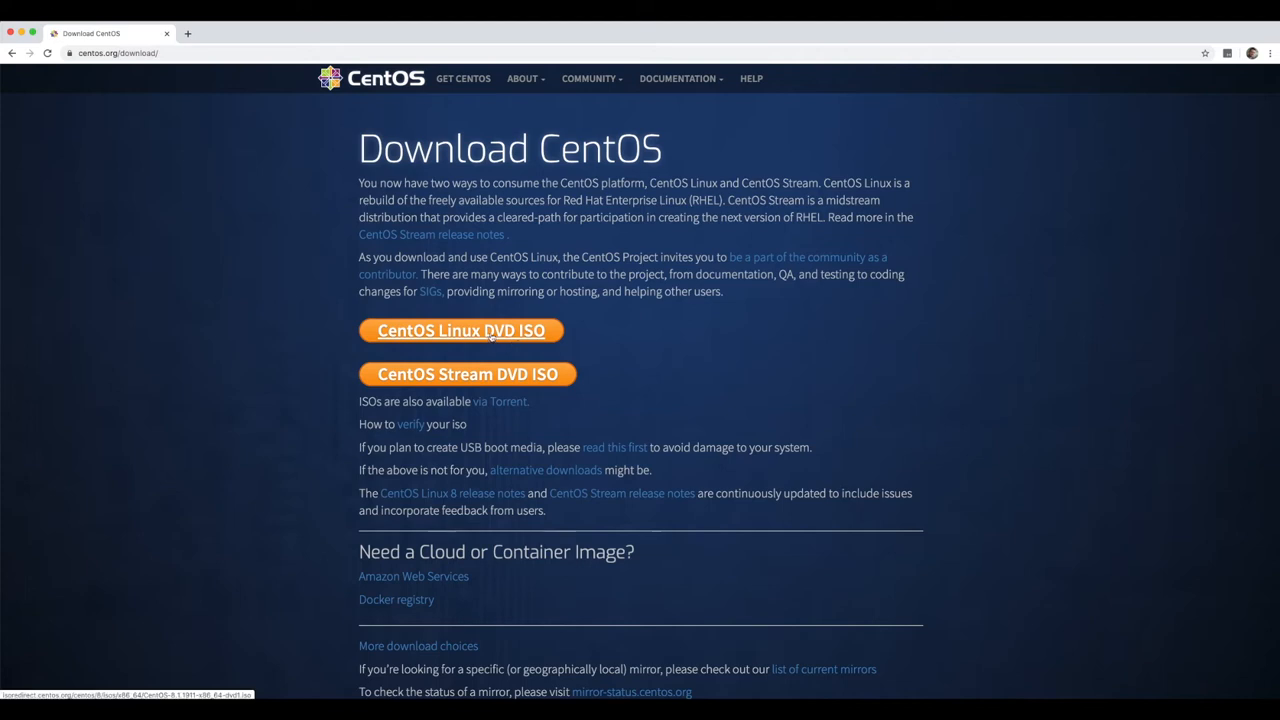
Choose the orange CentOS Linux DVD ISO download instead of CentOS Stream
left_click(460, 330)
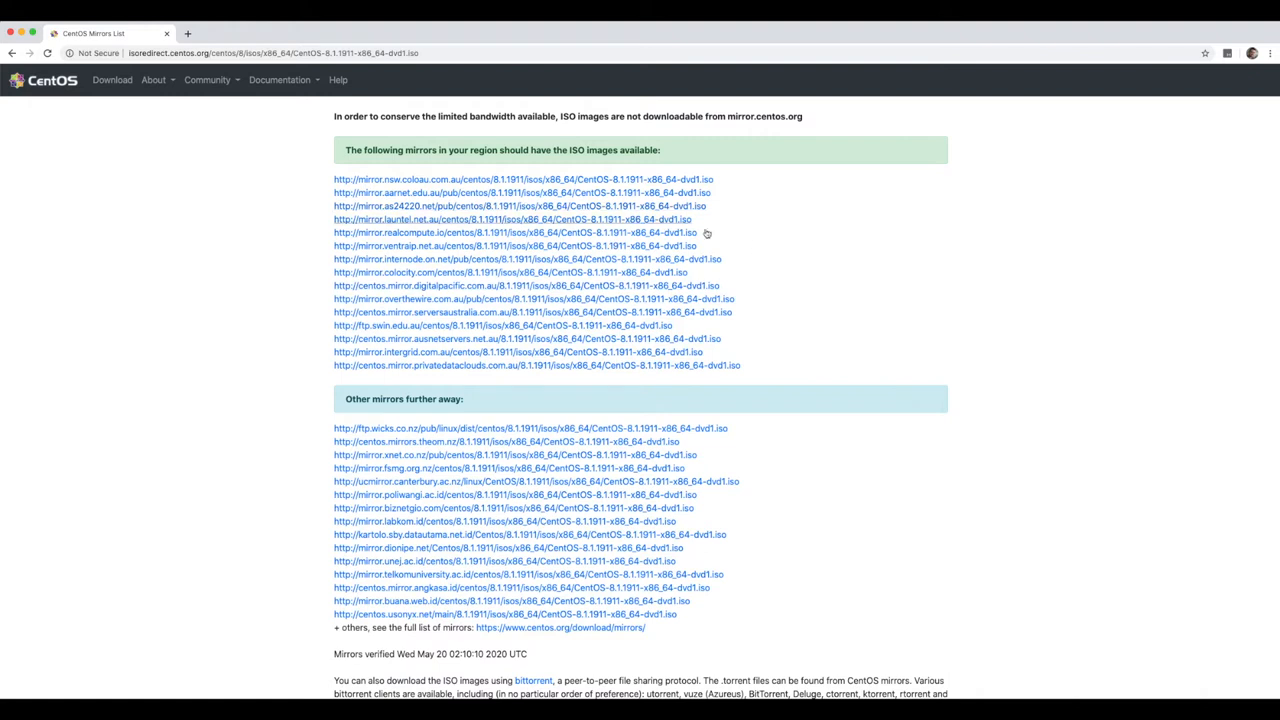
mouse_move(758, 244)
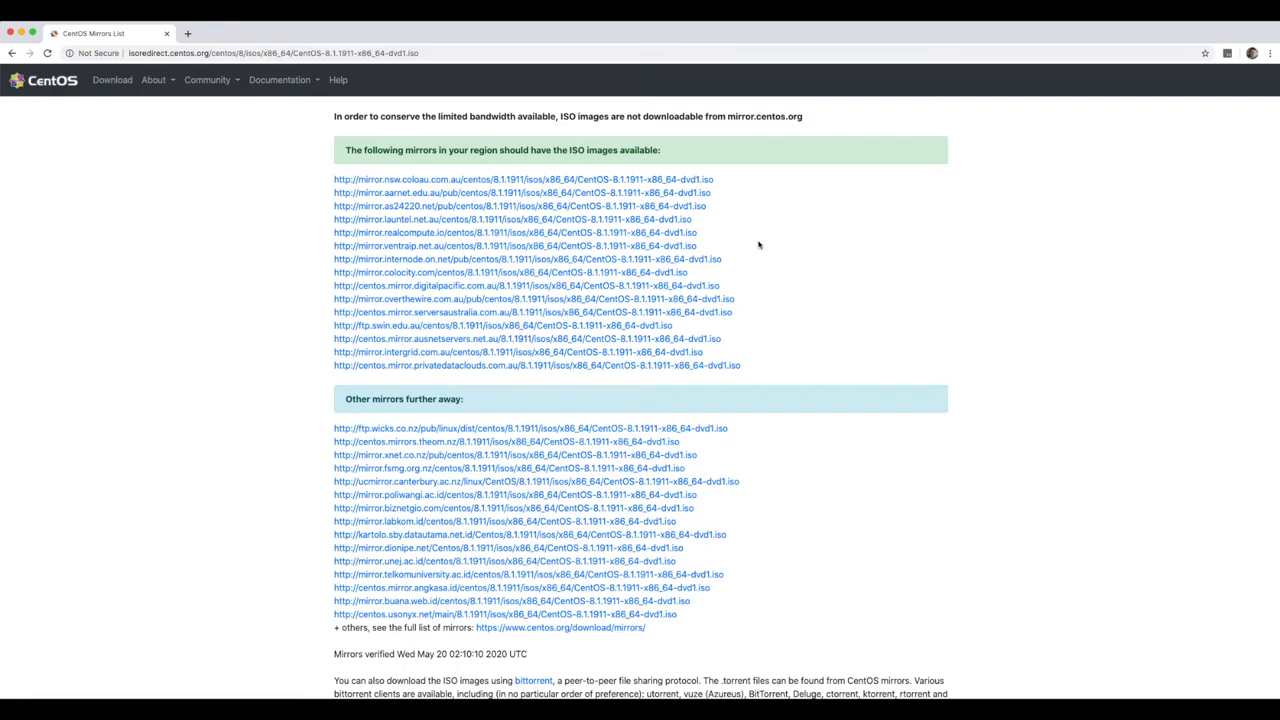
mouse_move(885, 321)
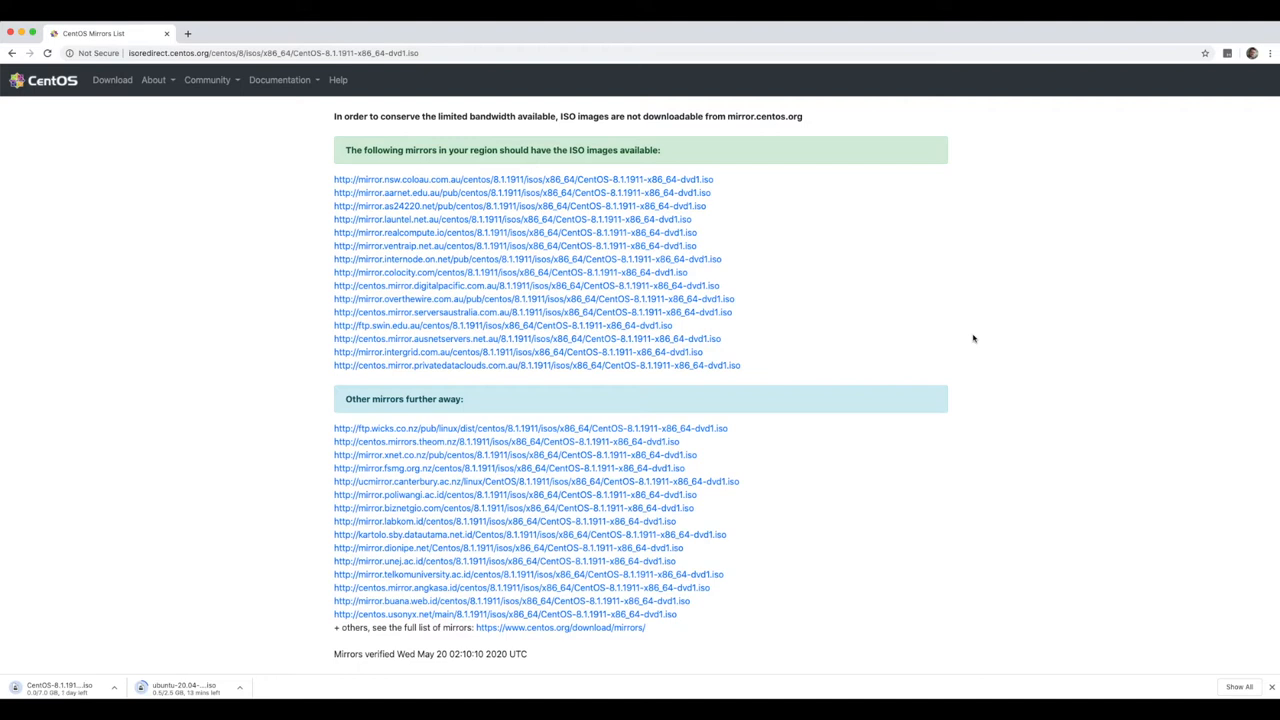
Scroll the CentOS 8.1.1911 mirrors list to pick a nearby download mirror
scroll("down", 3)
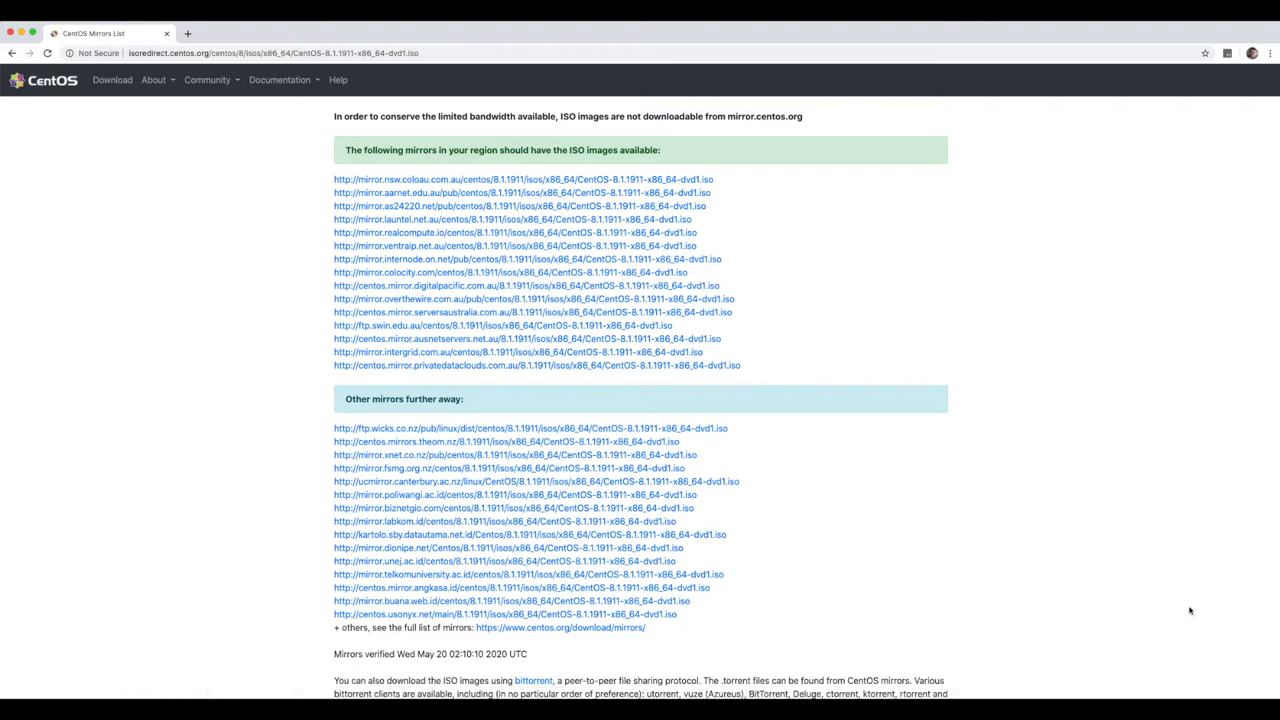
mouse_move(1018, 489)
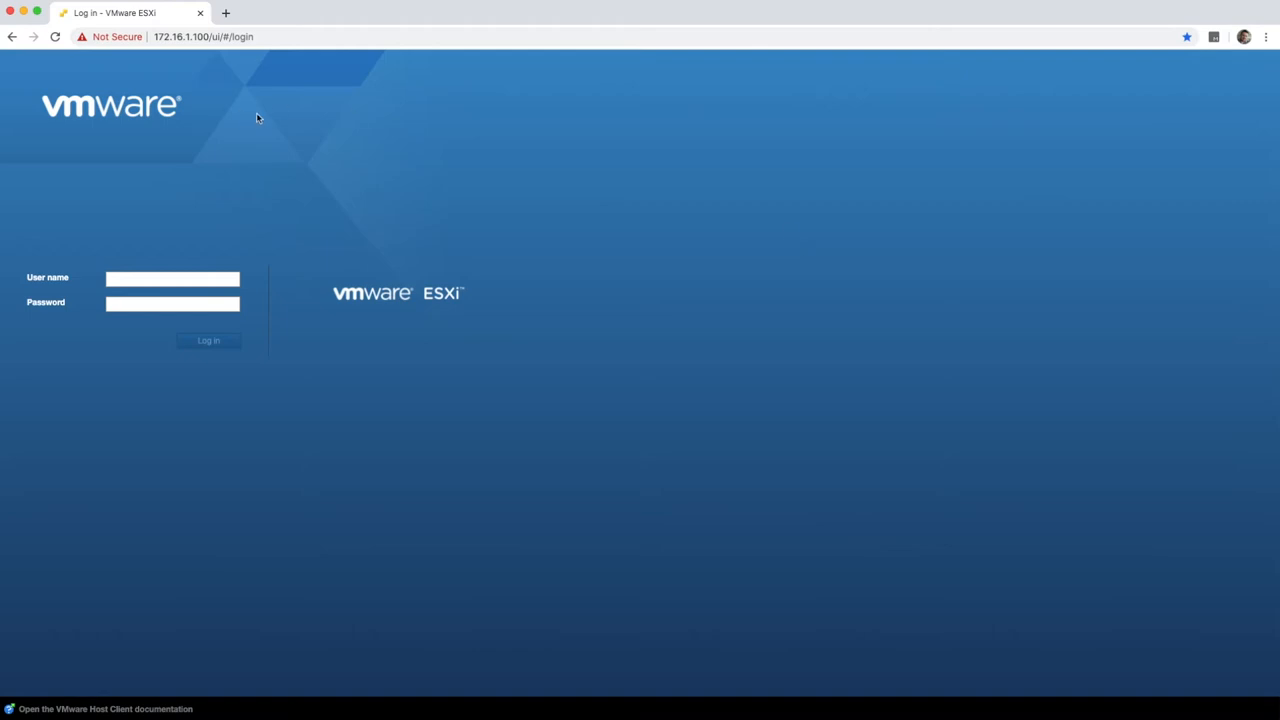
mouse_move(211, 56)
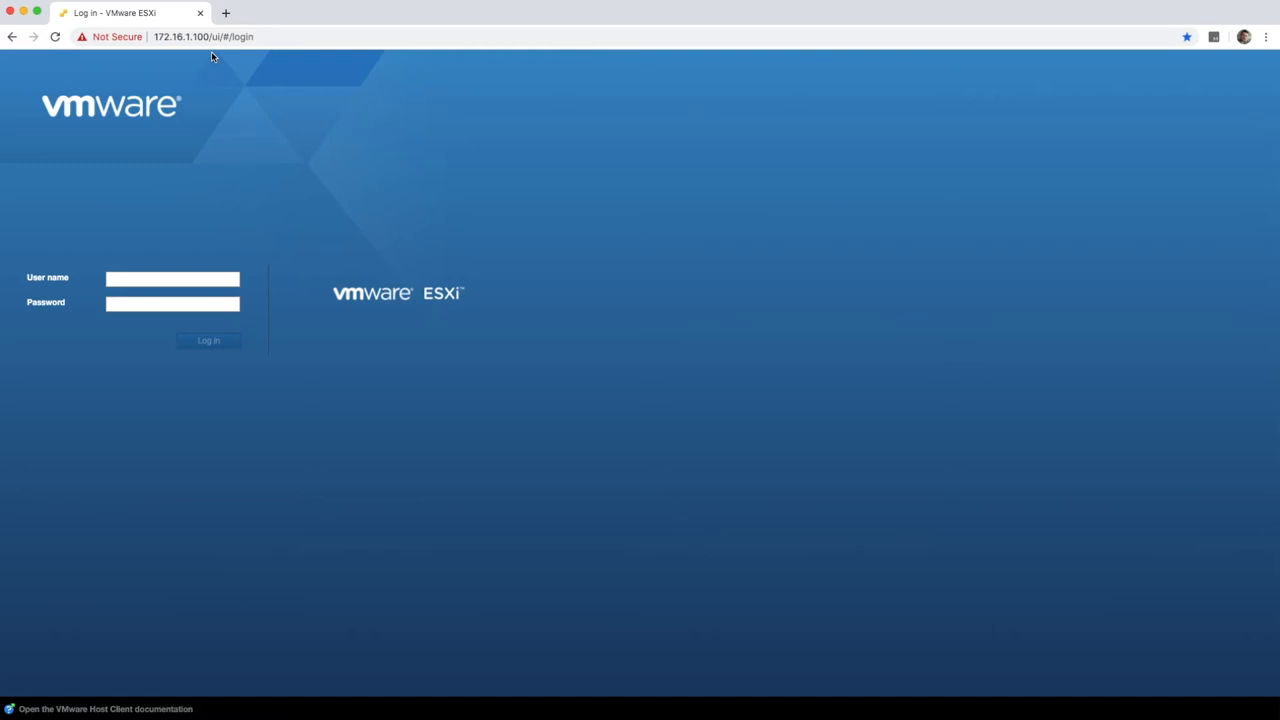
Enter the user name and credentials to log in to host redghost.com
left_click(172, 278)
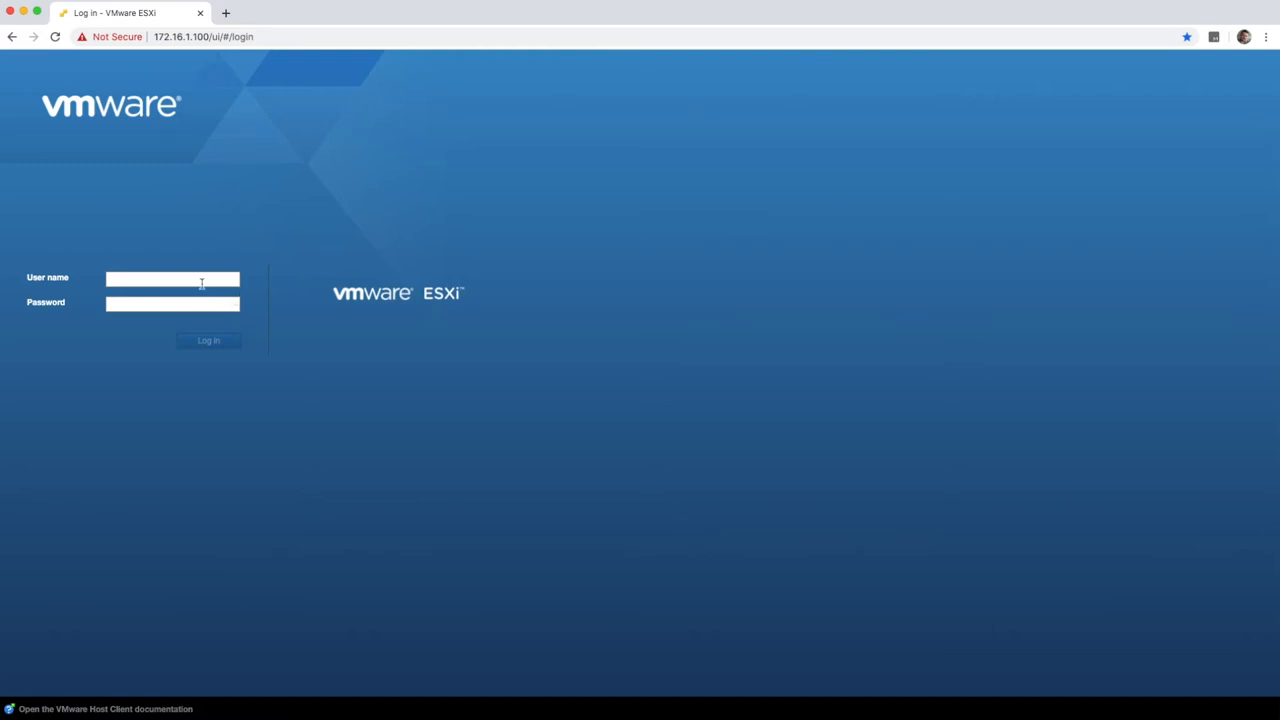
left_click(208, 340)
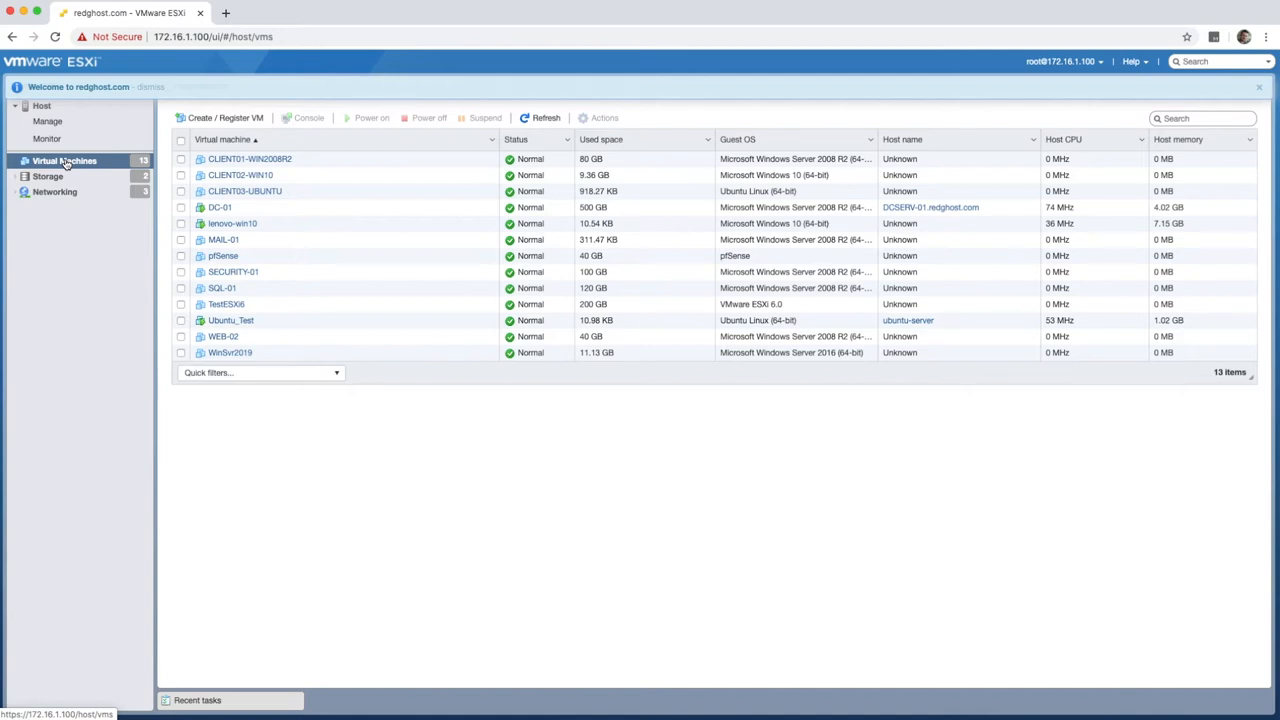
List the host's virtual machines, dismiss the welcome banner, and bring up Storage
left_click(245, 191)
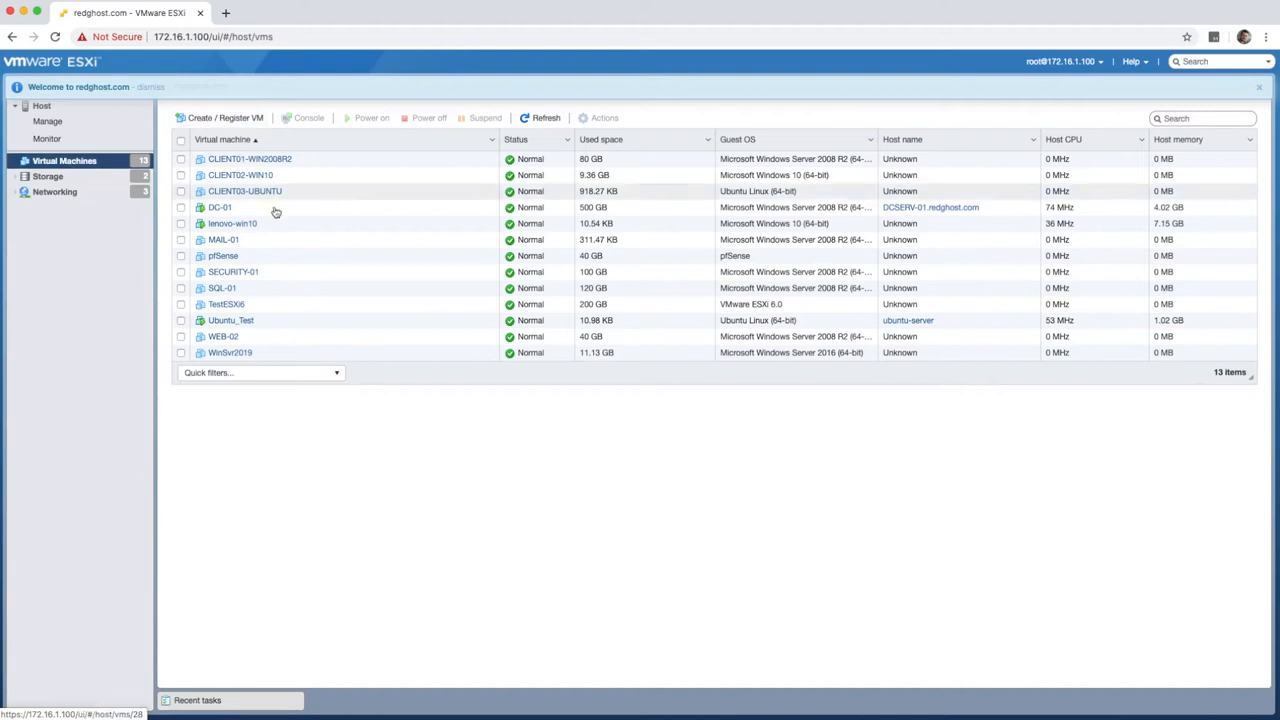
left_click(150, 87)
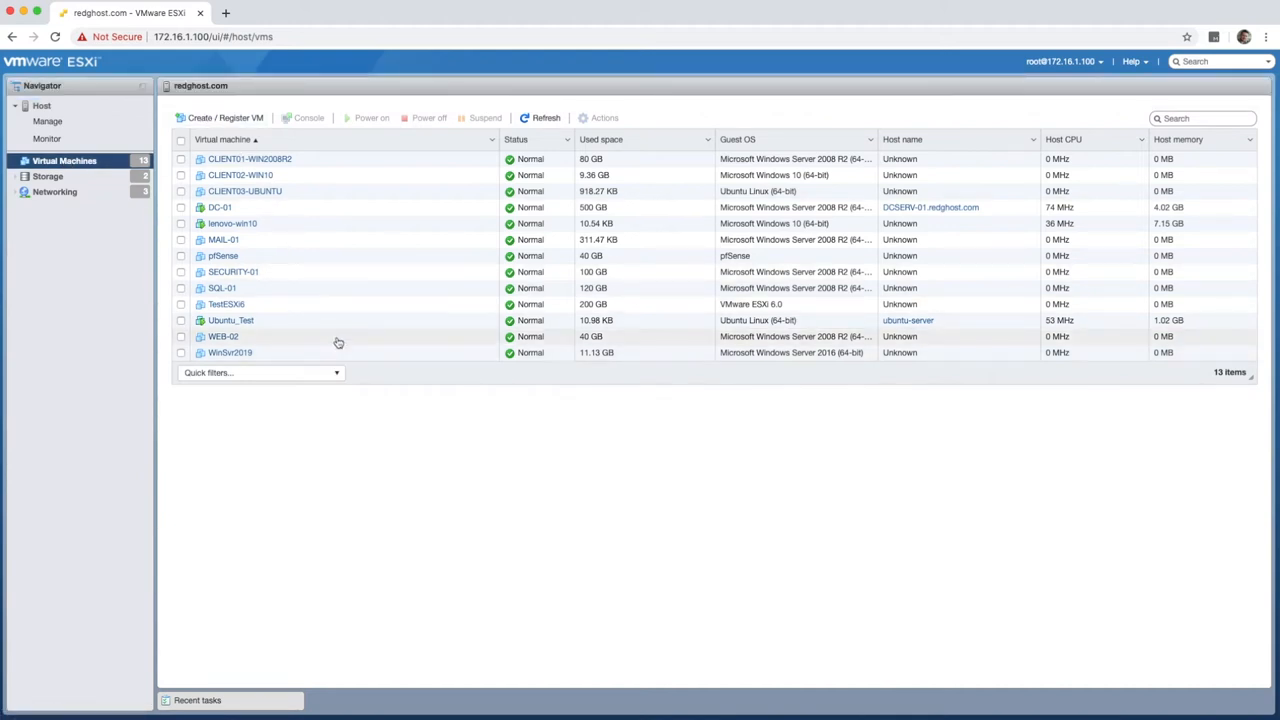
mouse_move(338, 343)
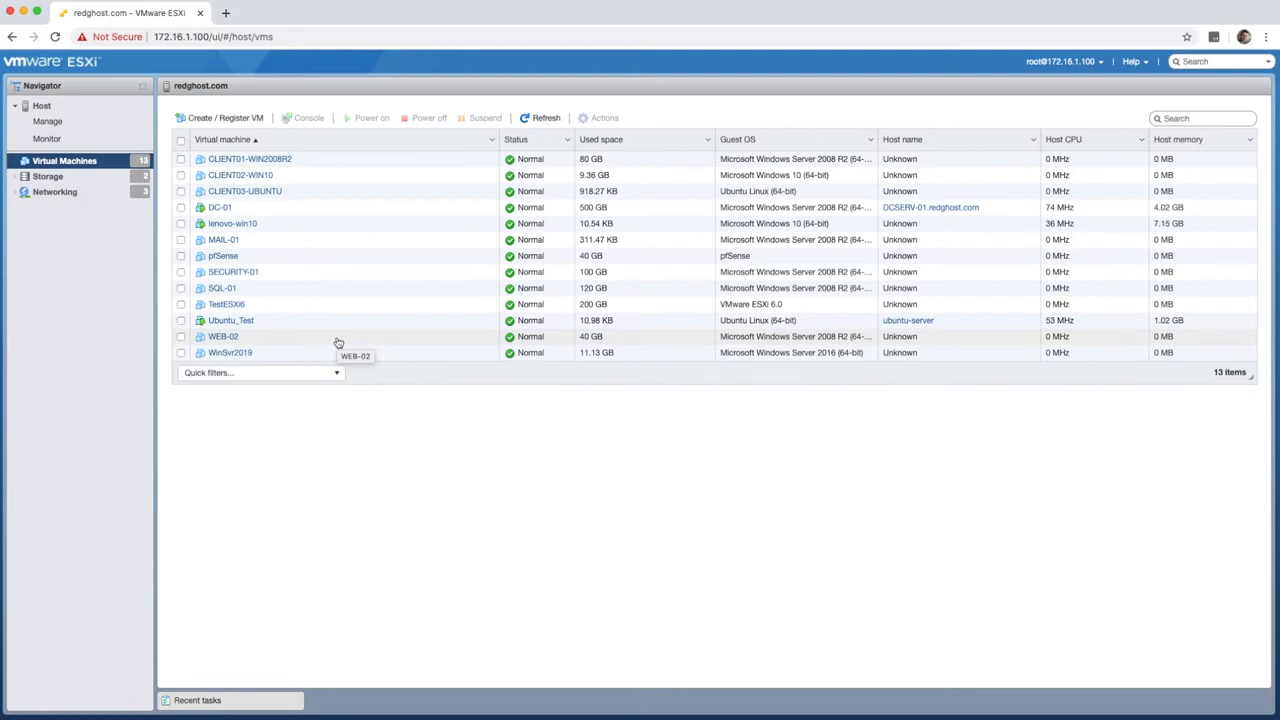
mouse_move(360, 419)
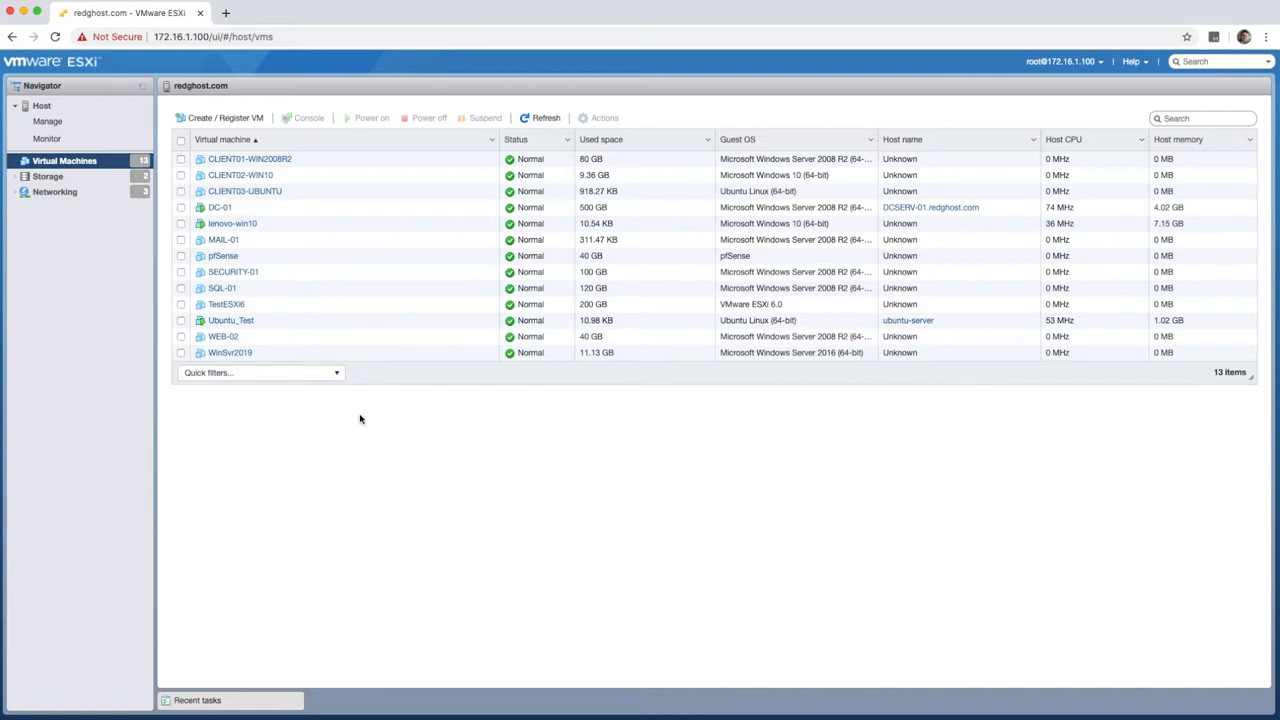
mouse_move(110, 216)
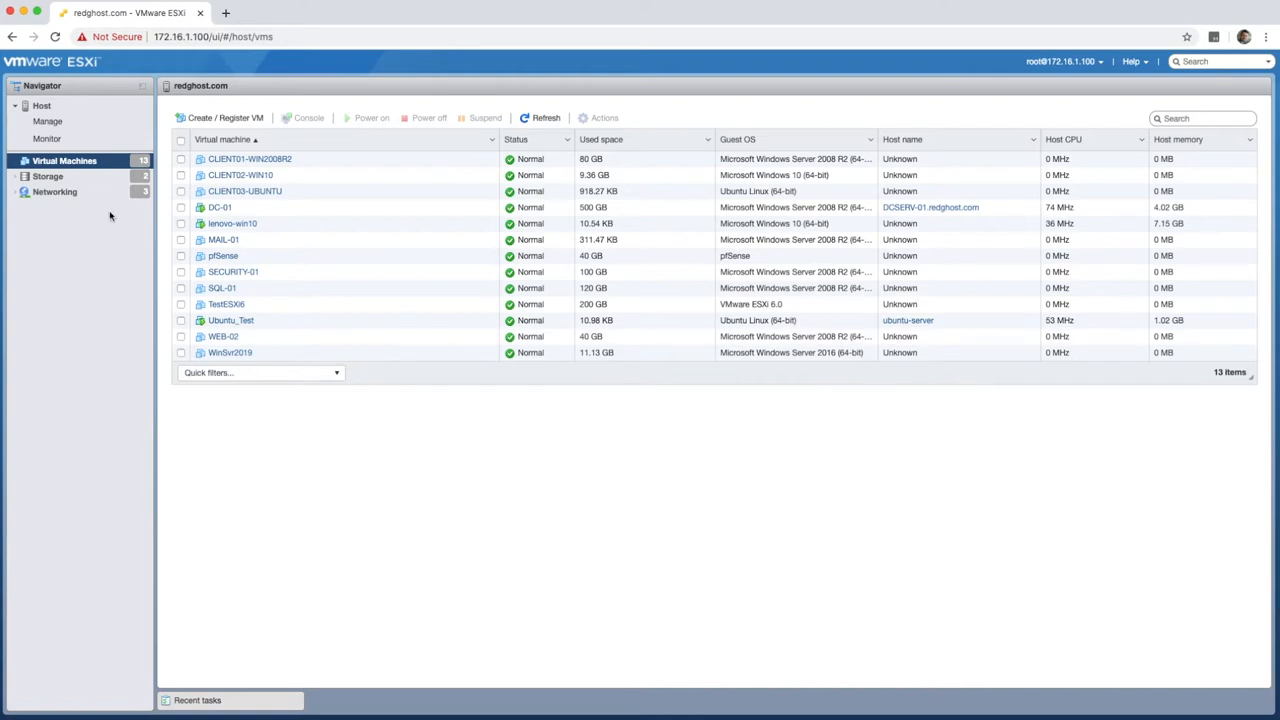
left_click(47, 176)
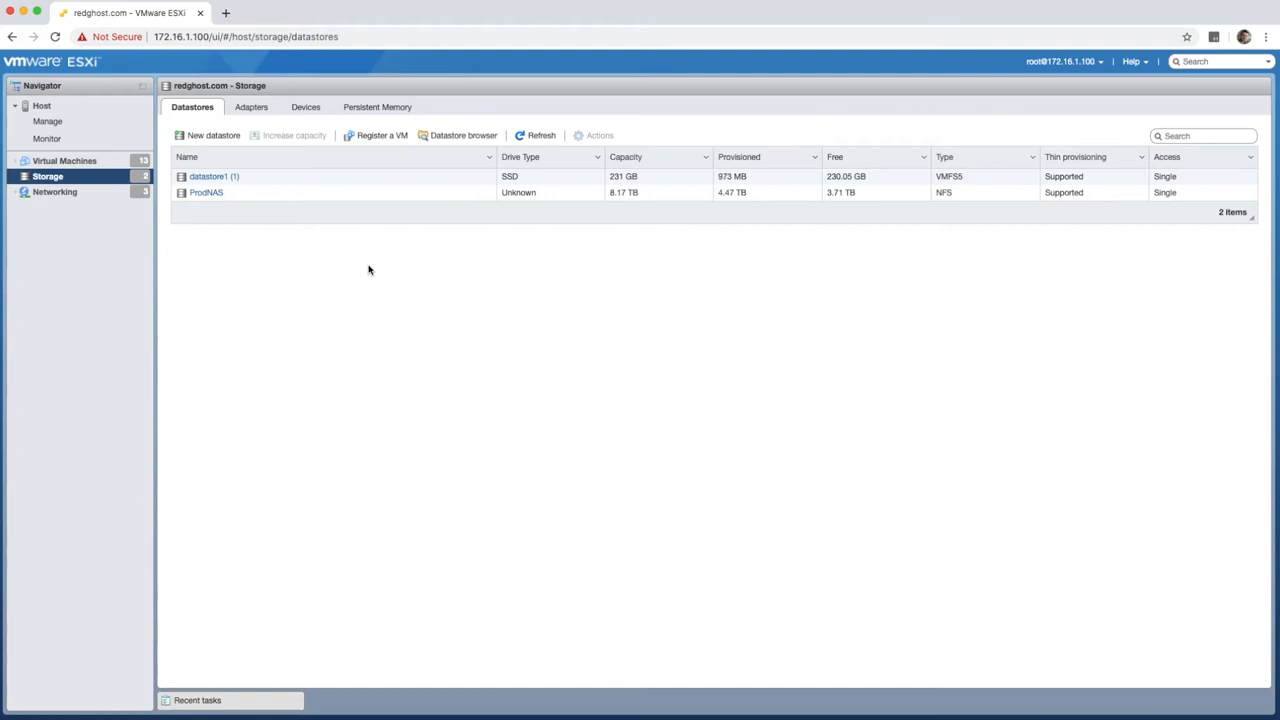
mouse_move(229, 228)
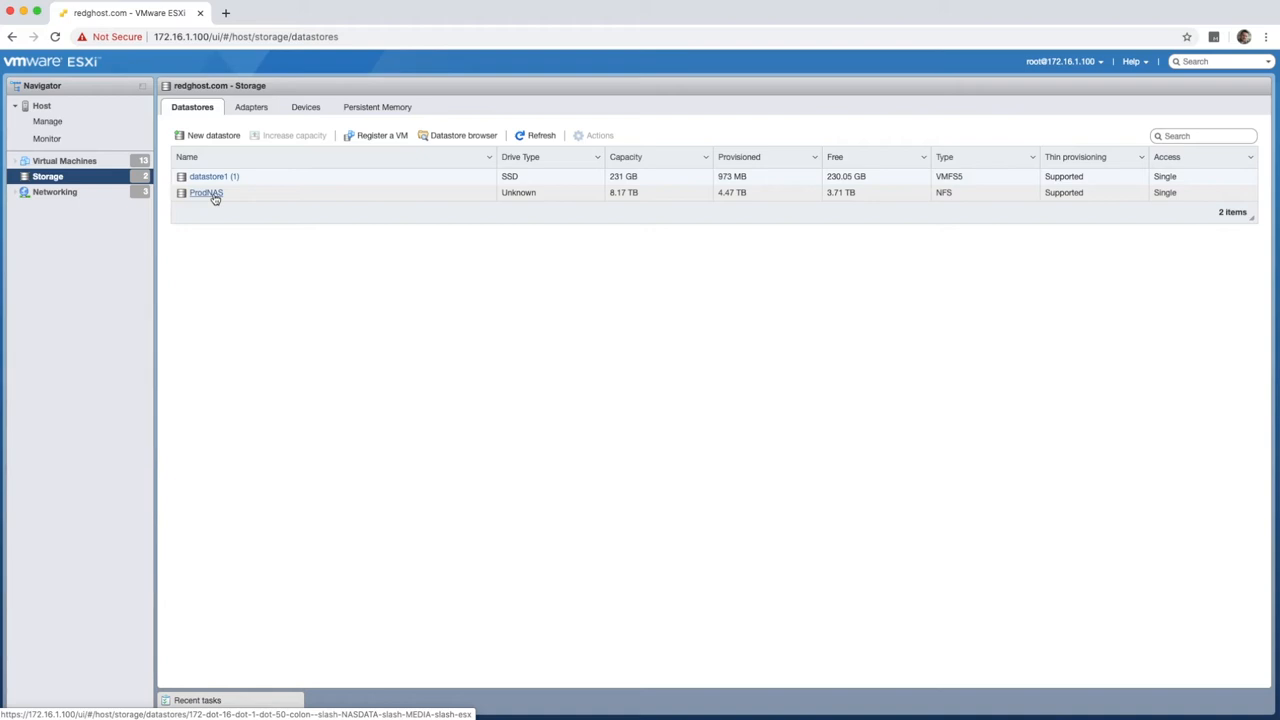
Select the ProdNAS NFS datastore from the host's datastores list
left_click(206, 192)
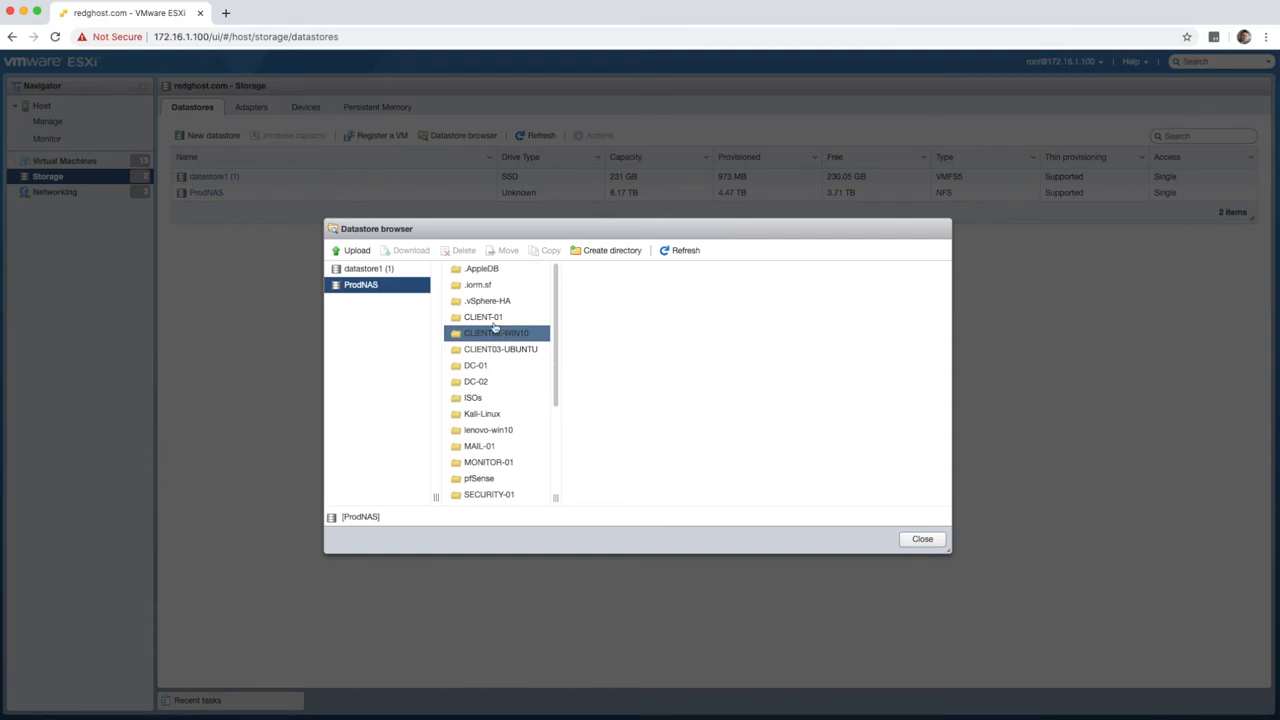
Browse ProdNAS into the ISOs folder and select CentOS-8.1.1911-x86_64-dvd1.iso
left_click(473, 397)
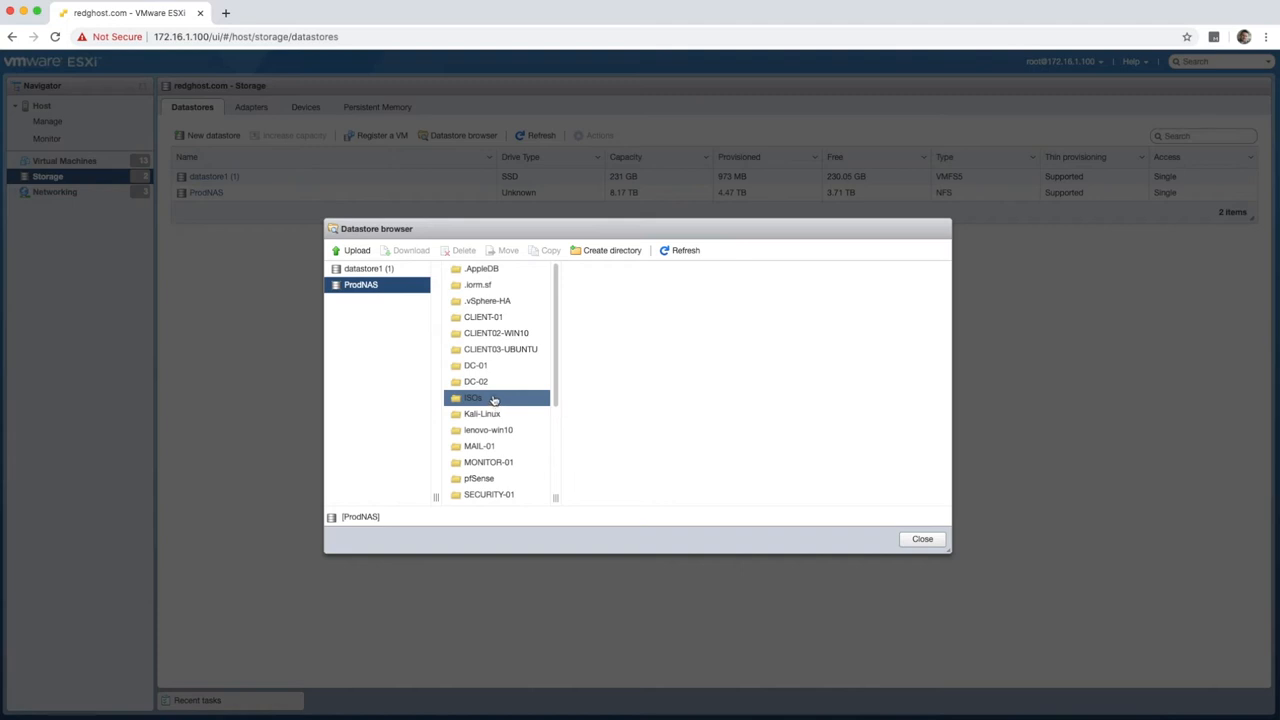
mouse_move(489, 397)
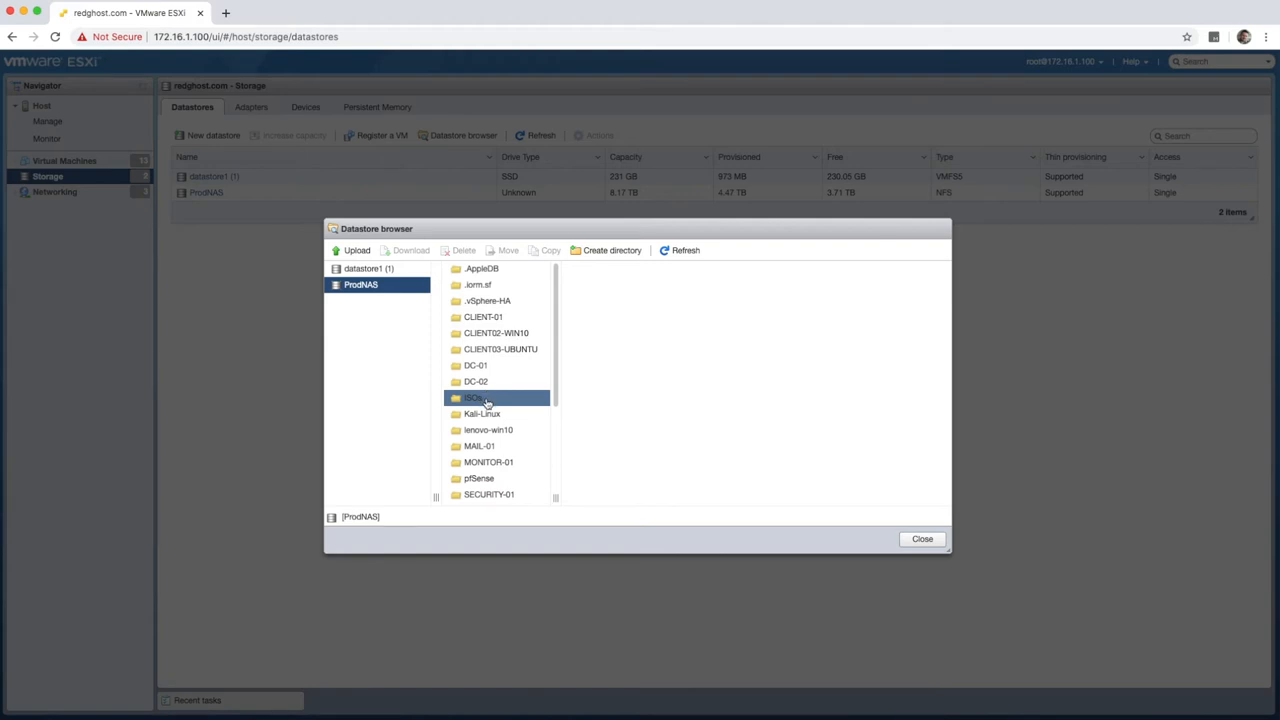
left_click(473, 397)
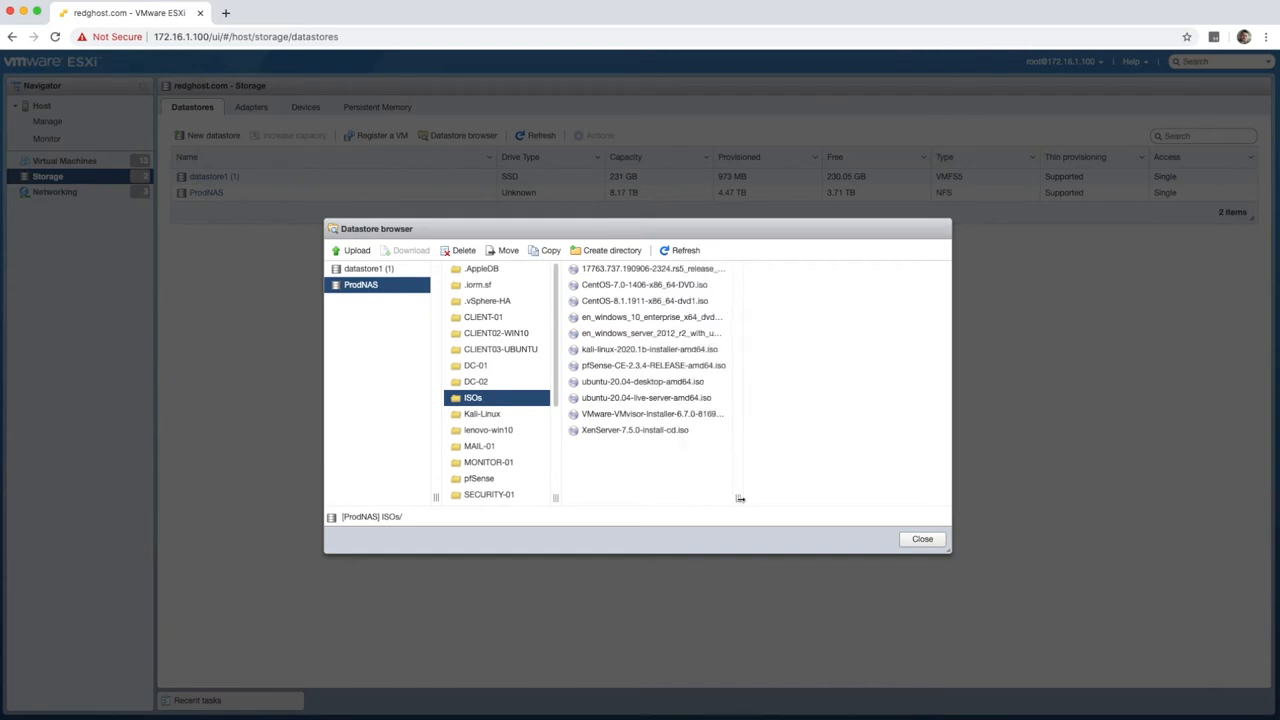
left_click(634, 430)
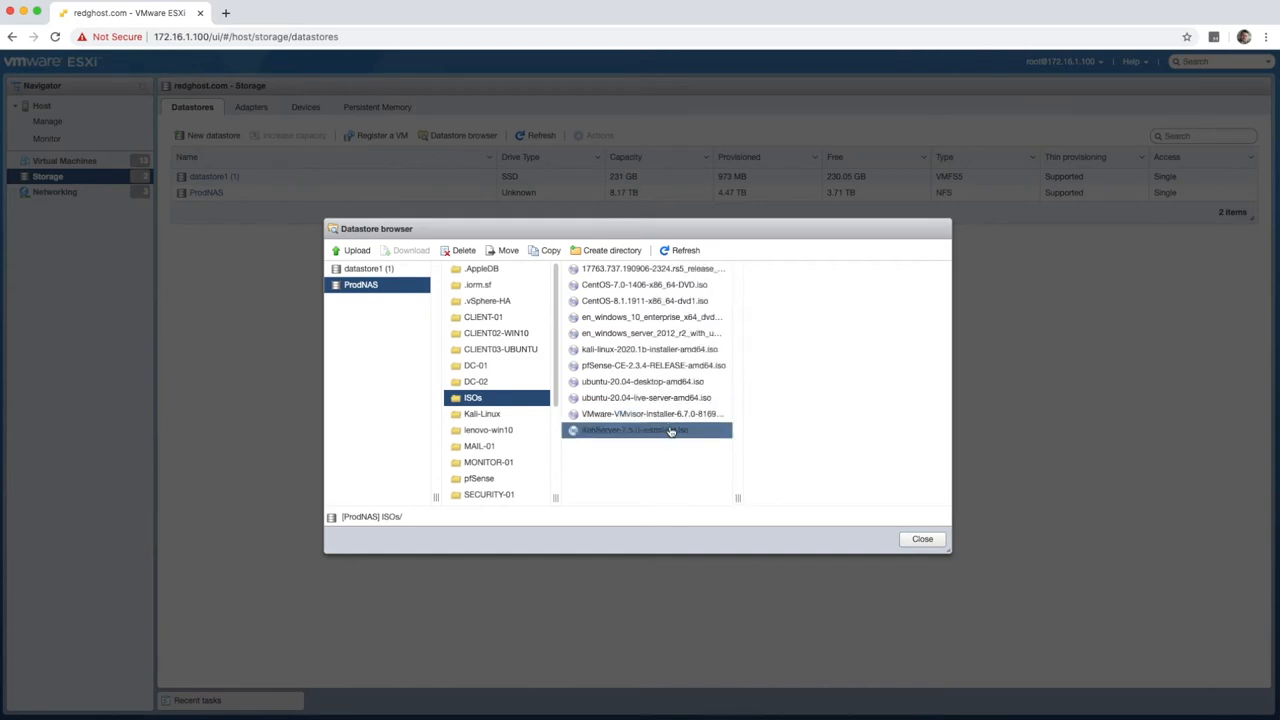
left_click(645, 301)
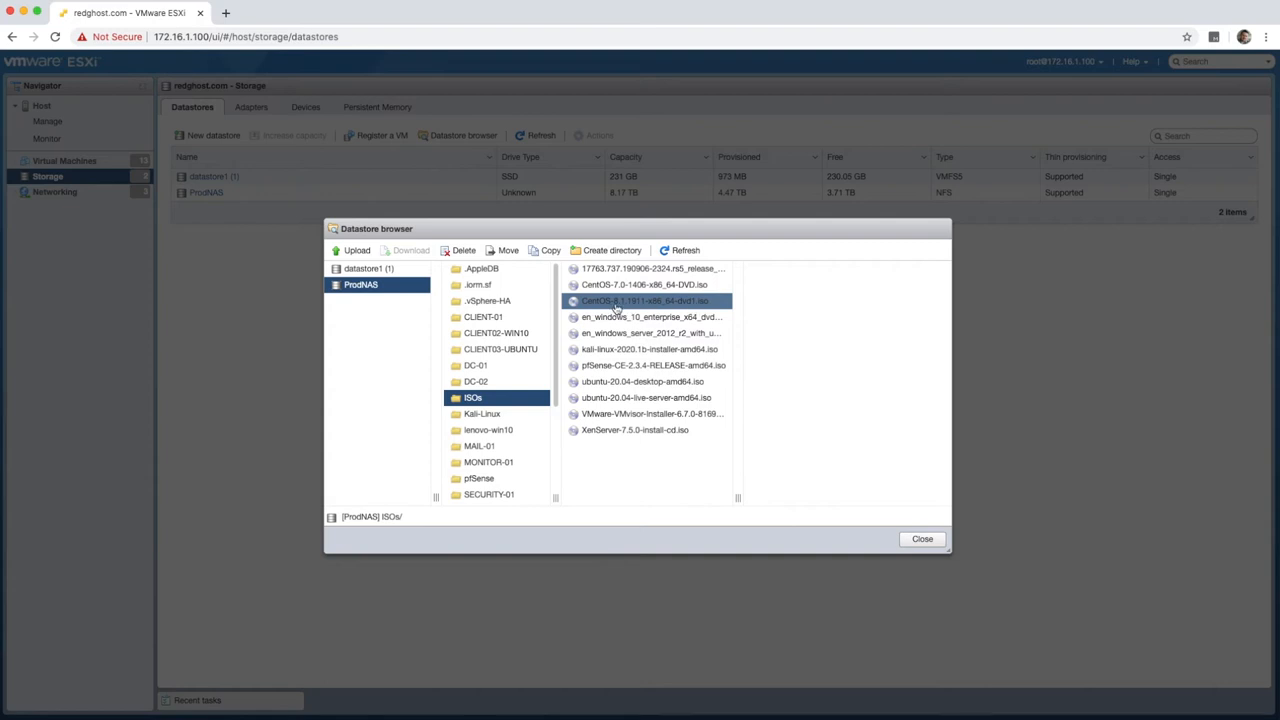
left_click(650, 333)
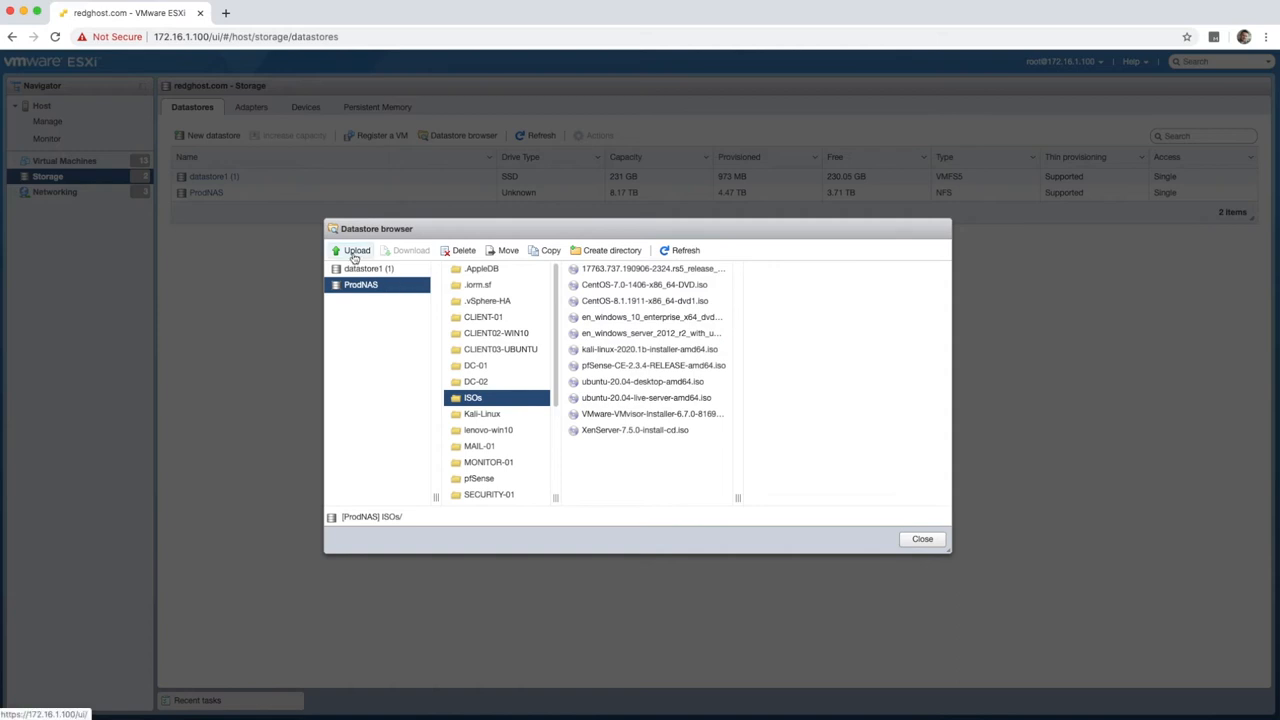
mouse_move(357, 250)
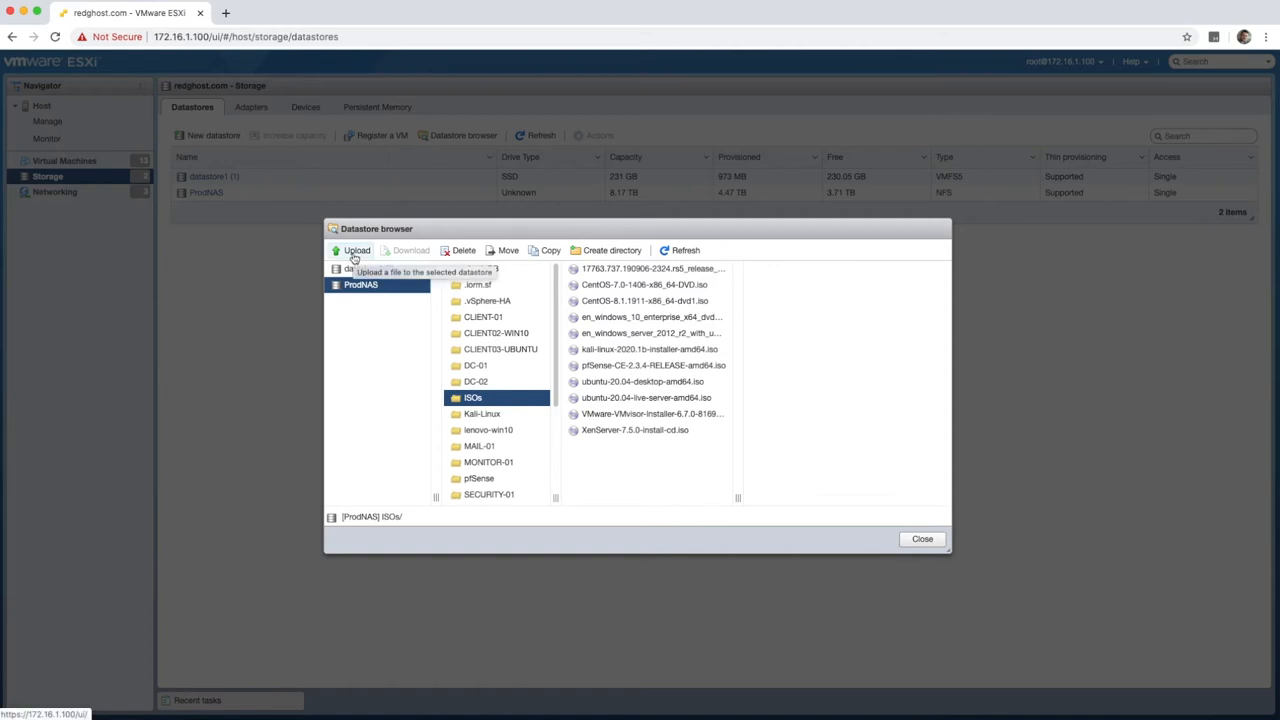
left_click(351, 250)
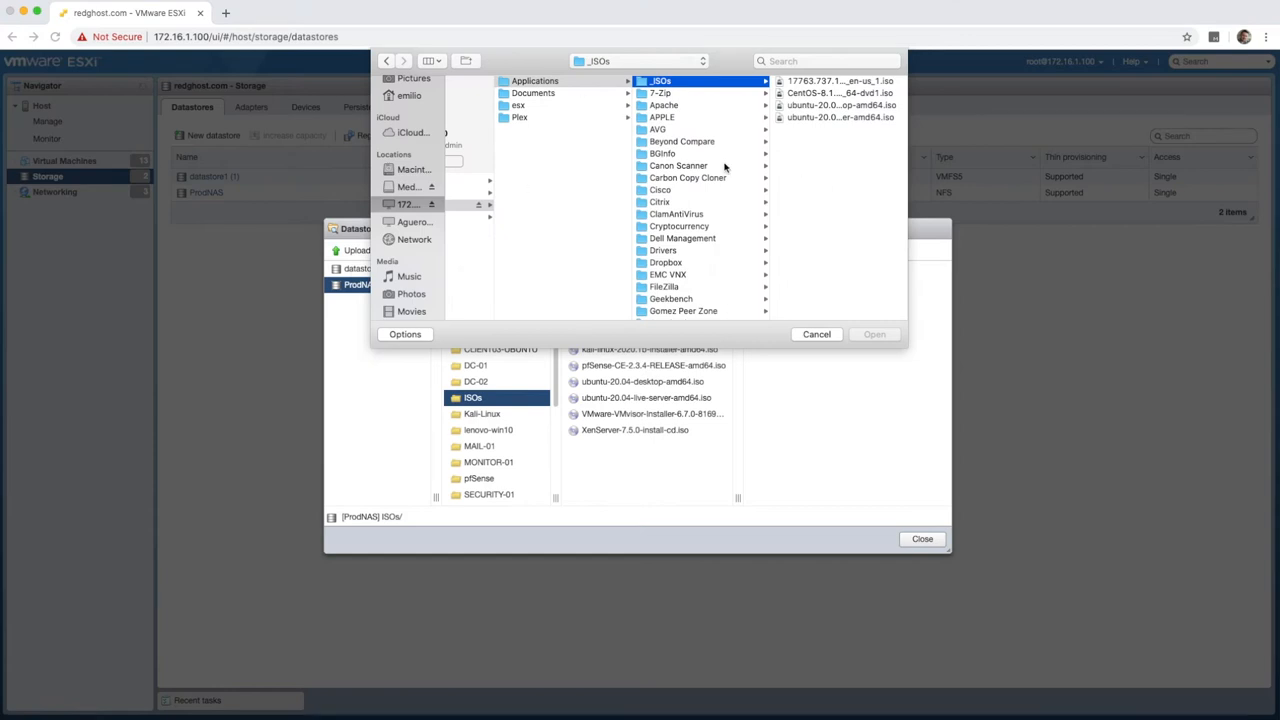
mouse_move(768, 200)
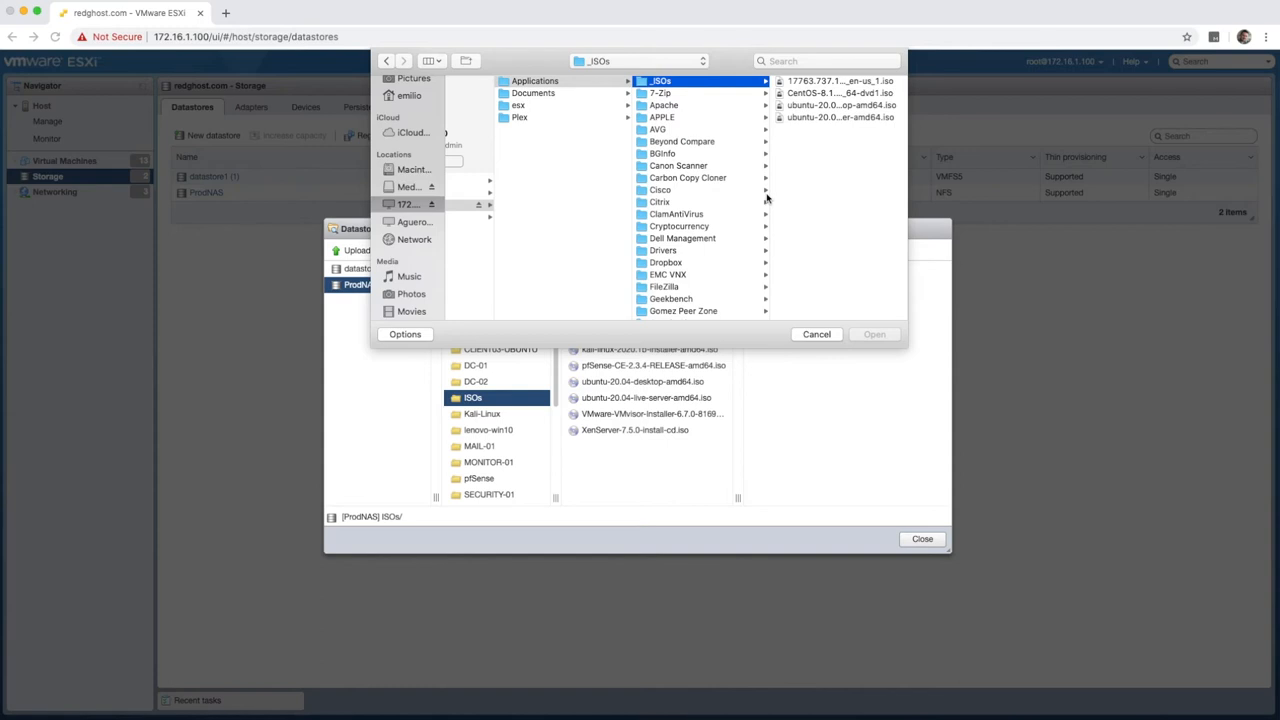
mouse_move(810, 118)
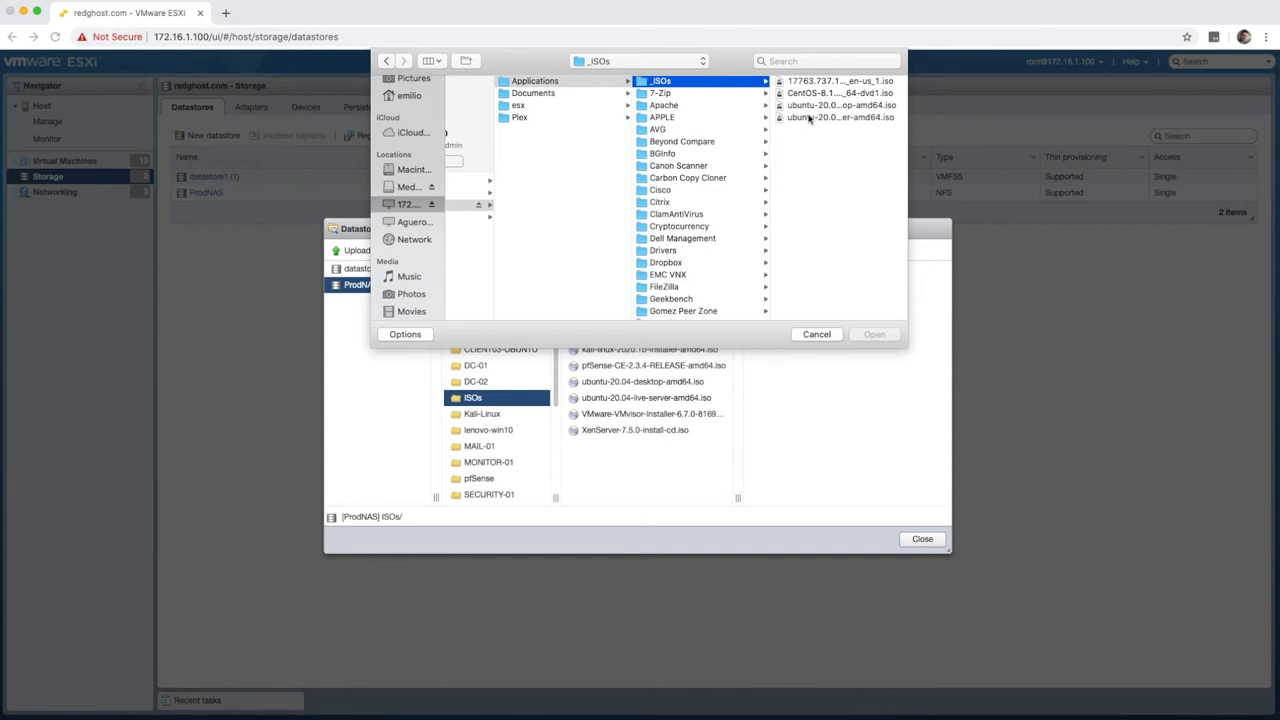
left_click(680, 93)
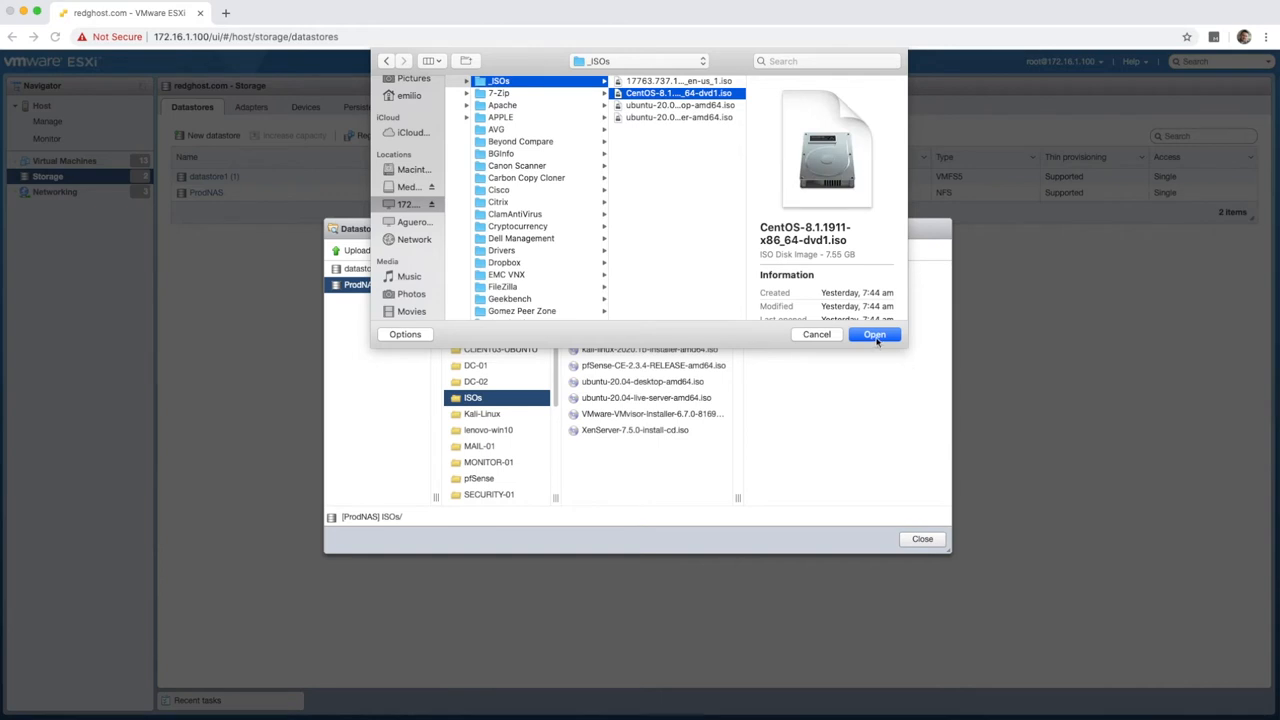
mouse_move(817, 334)
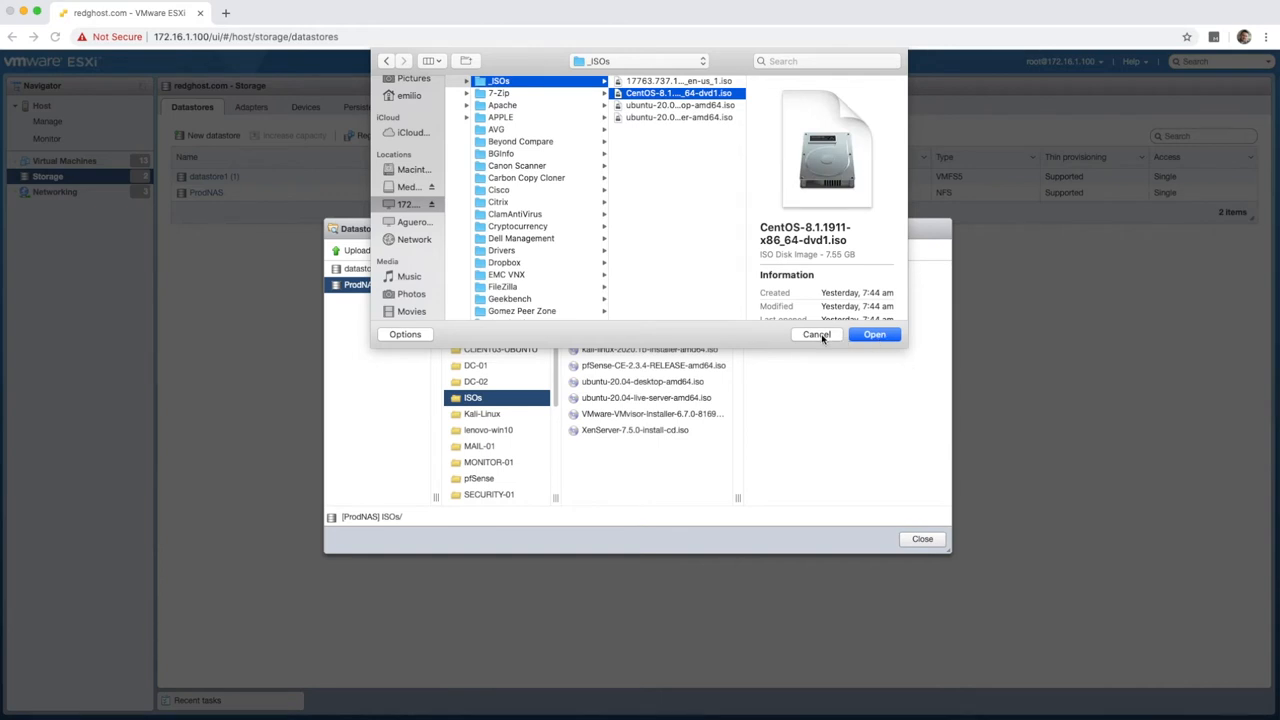
left_click(816, 334)
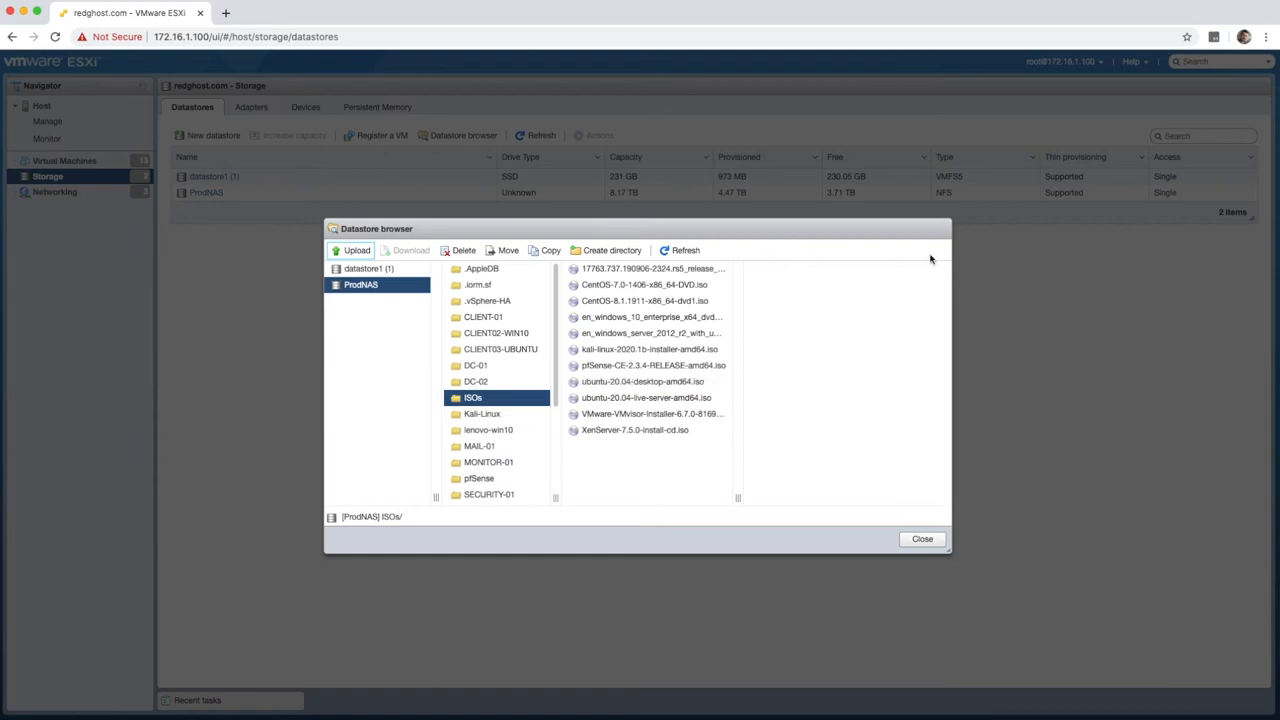
mouse_move(838, 258)
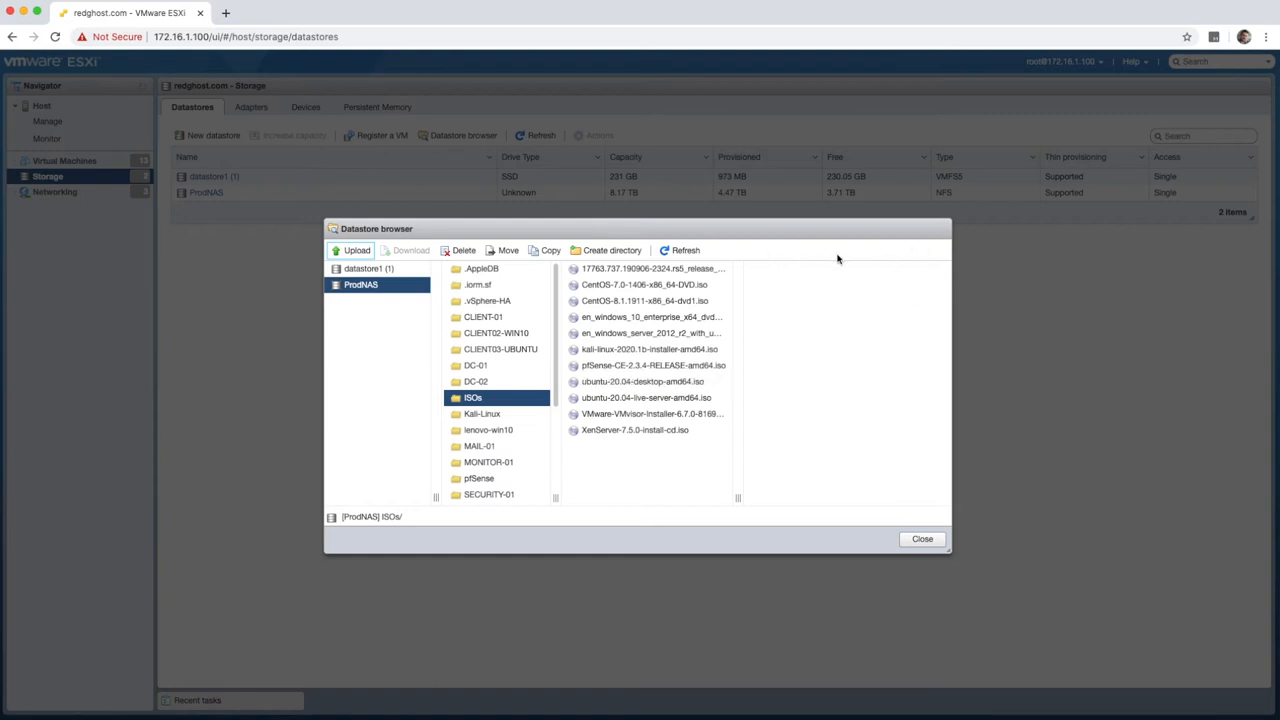
Close the datastore browser and list host redghost.com's 13 virtual machines
left_click(921, 538)
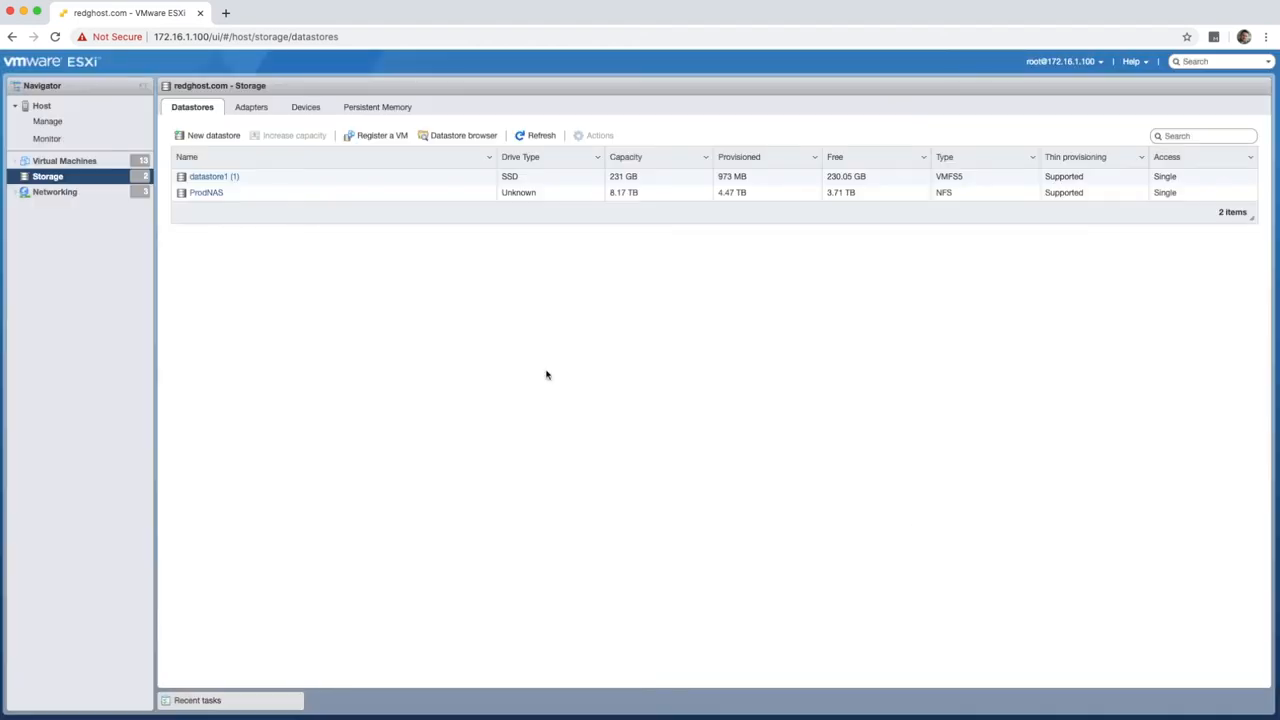
left_click(64, 160)
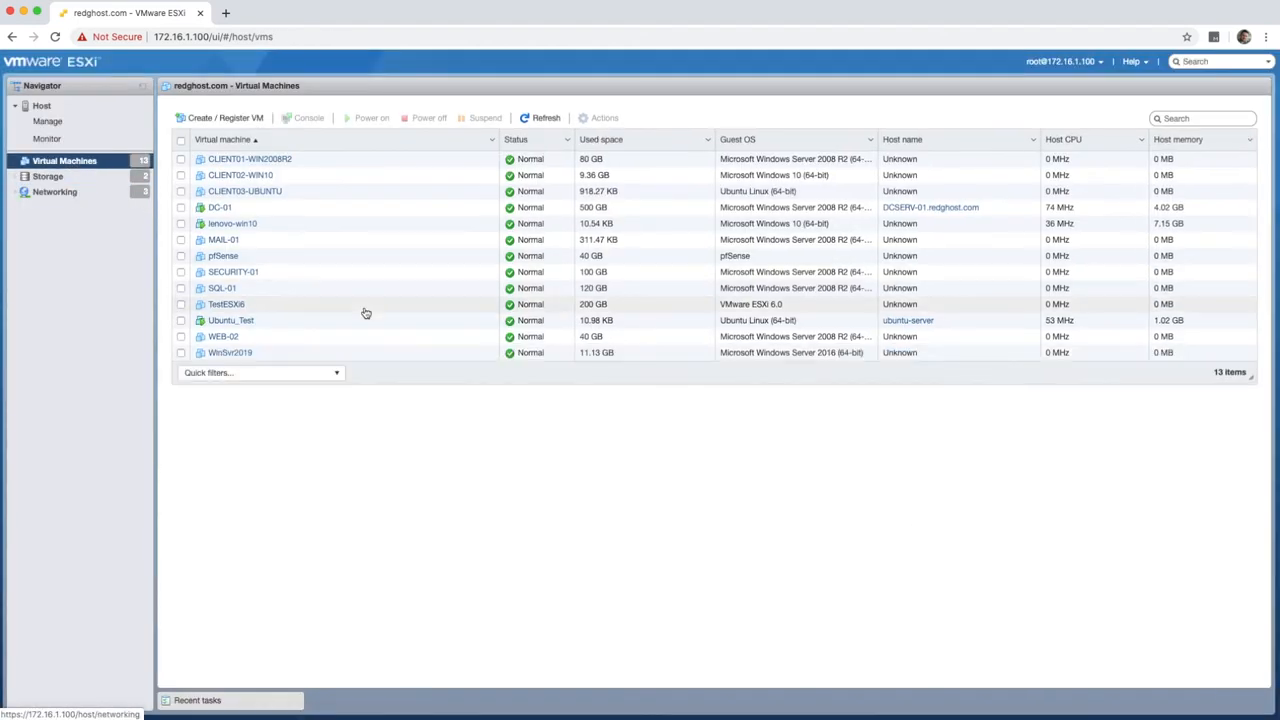
mouse_move(367, 311)
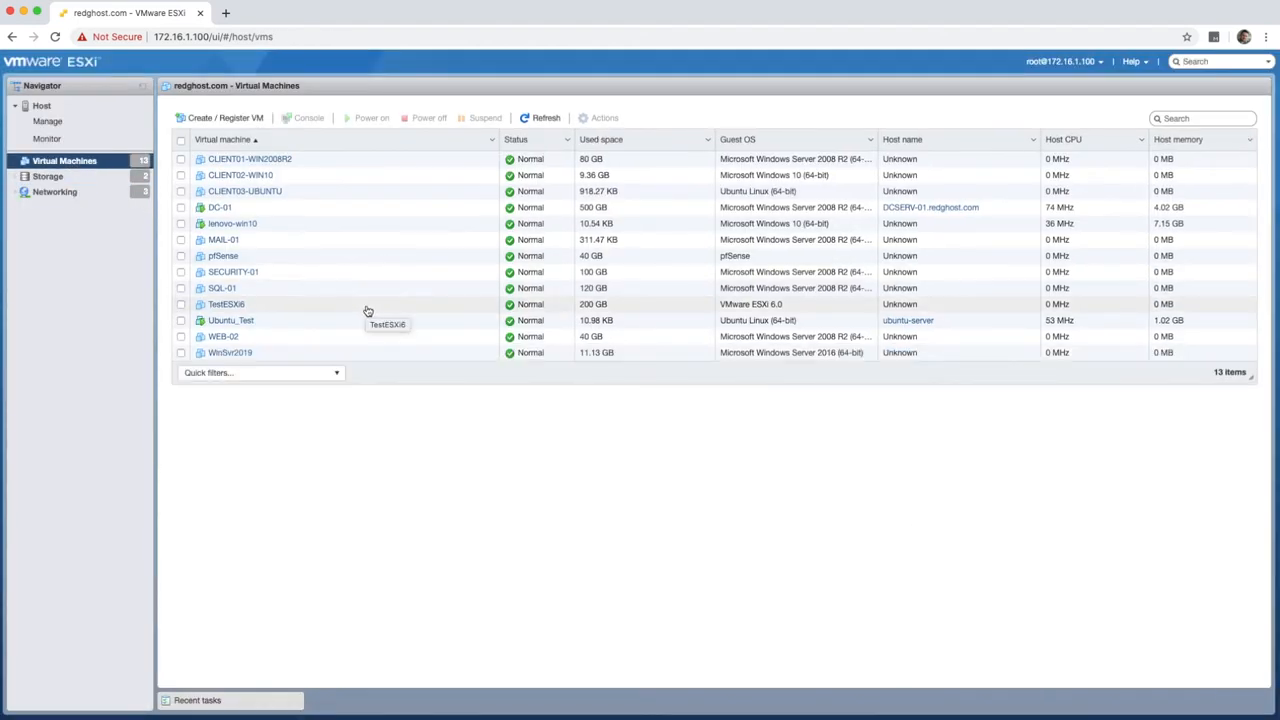
mouse_move(215, 124)
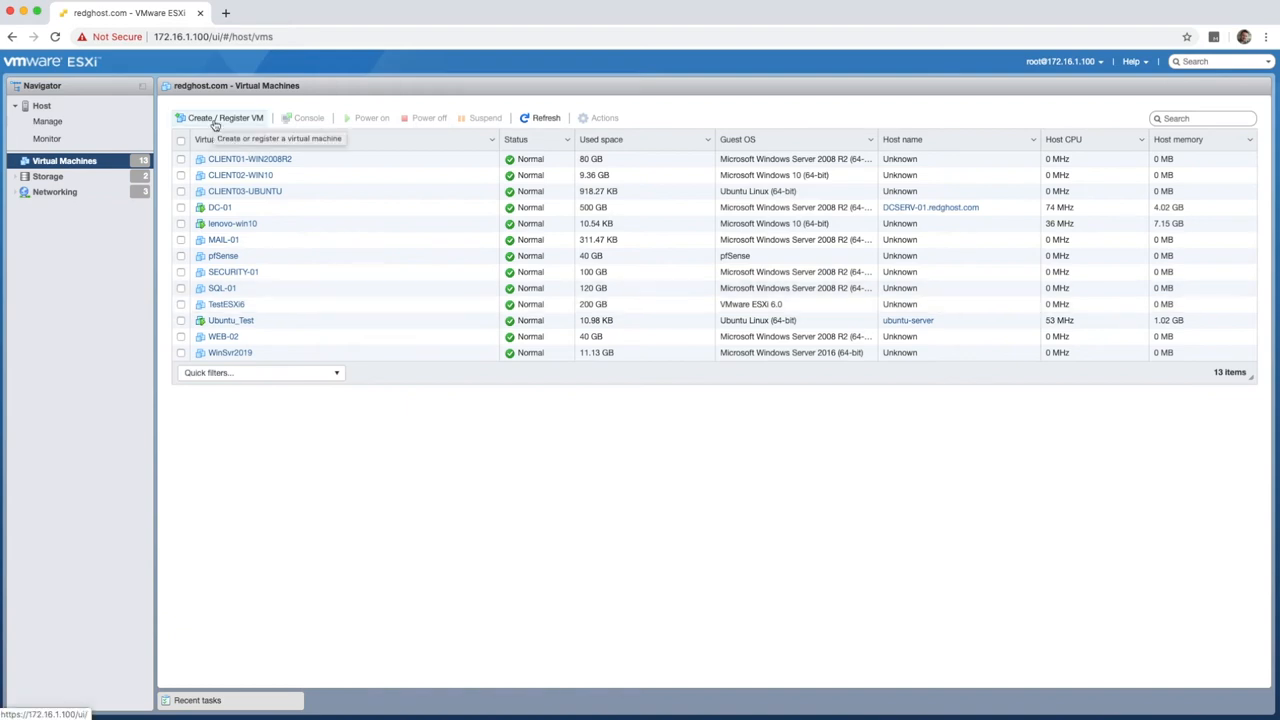
Start creating a brand-new virtual machine named Centos_test
left_click(224, 117)
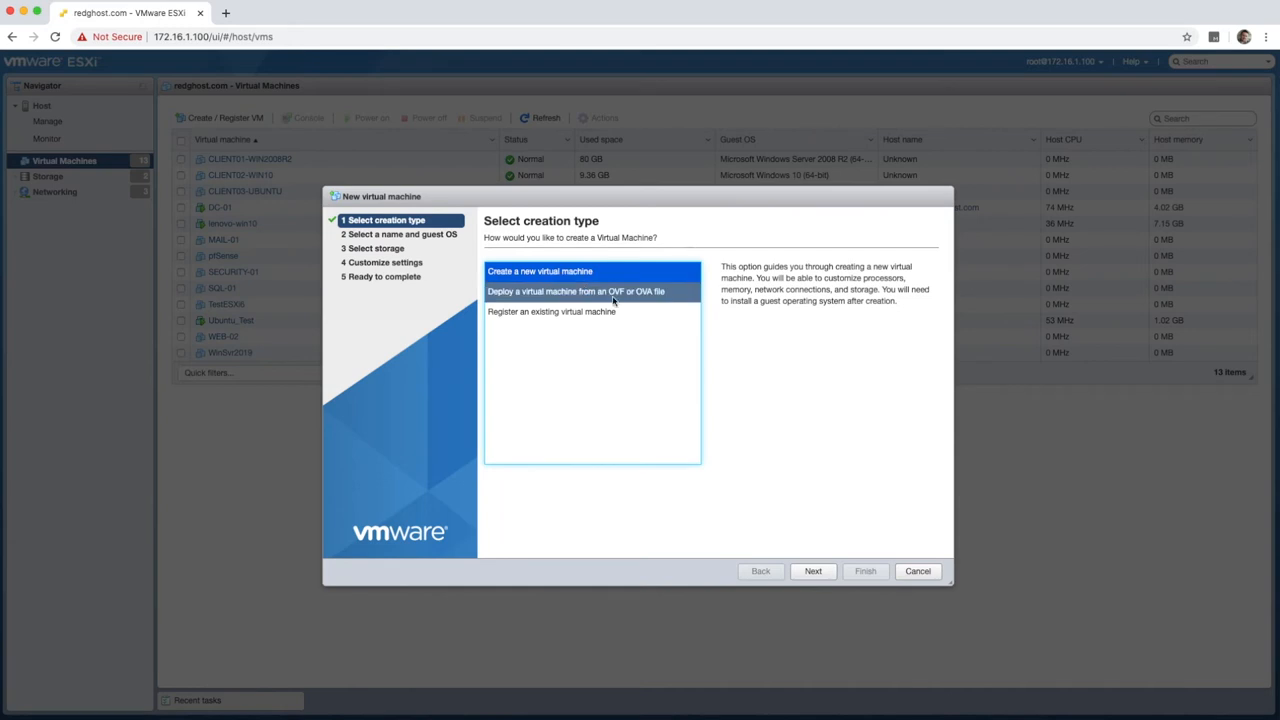
left_click(813, 571)
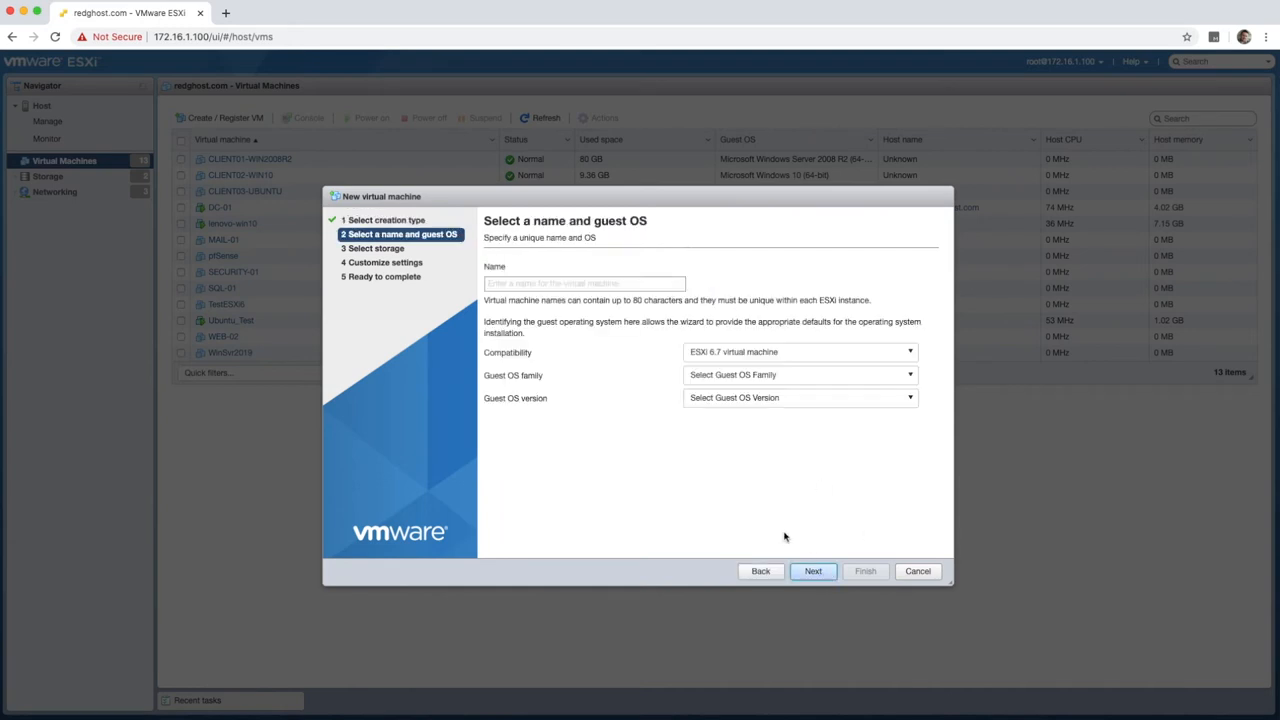
left_click(584, 283)
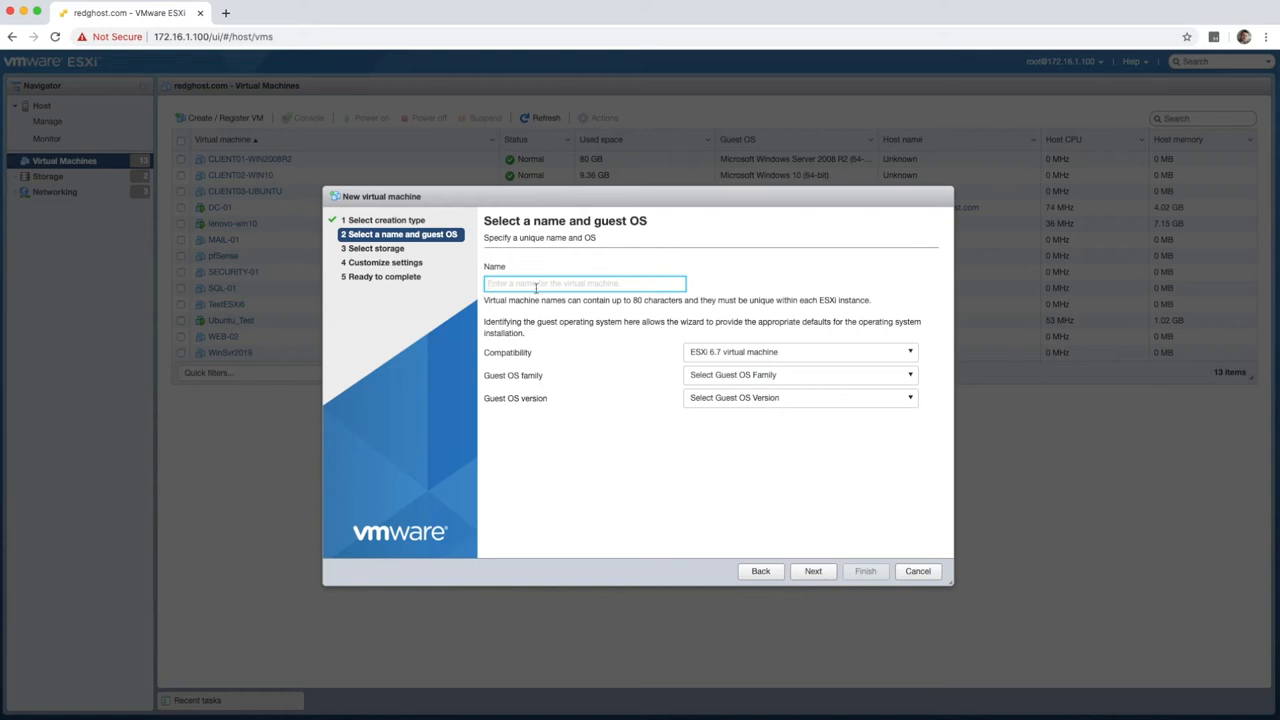
type("Centos_test")
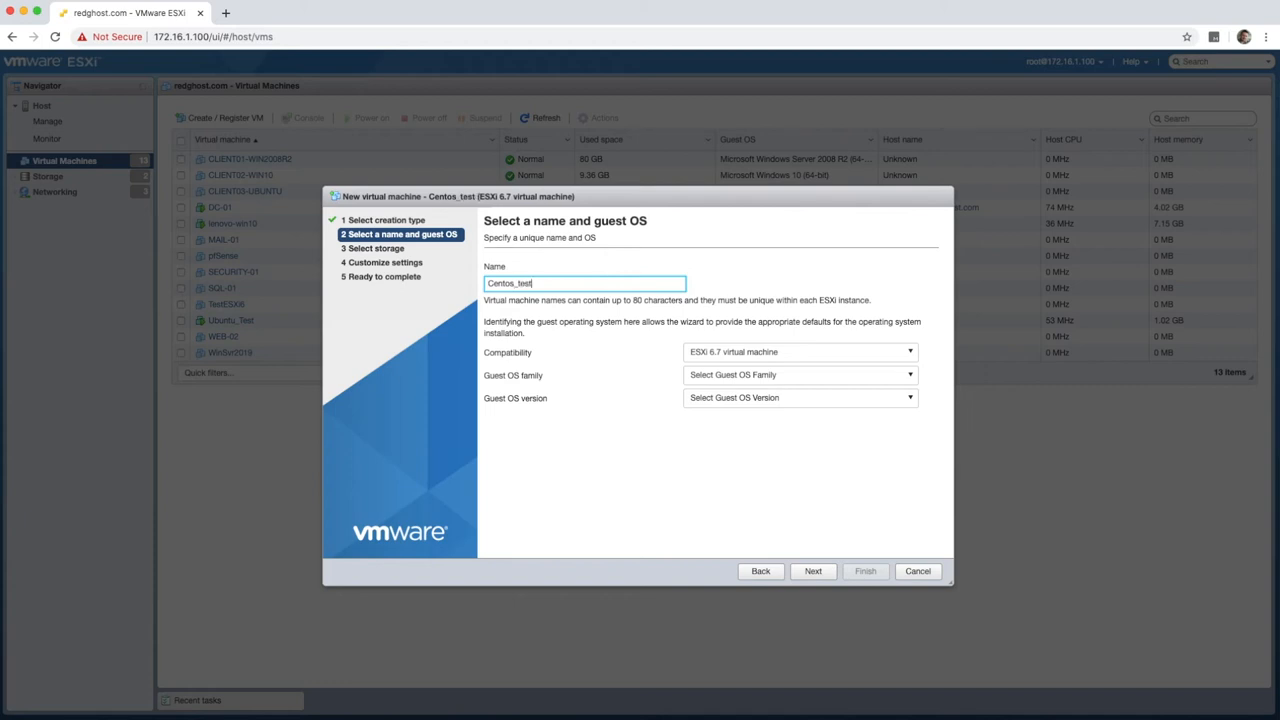
mouse_move(583, 336)
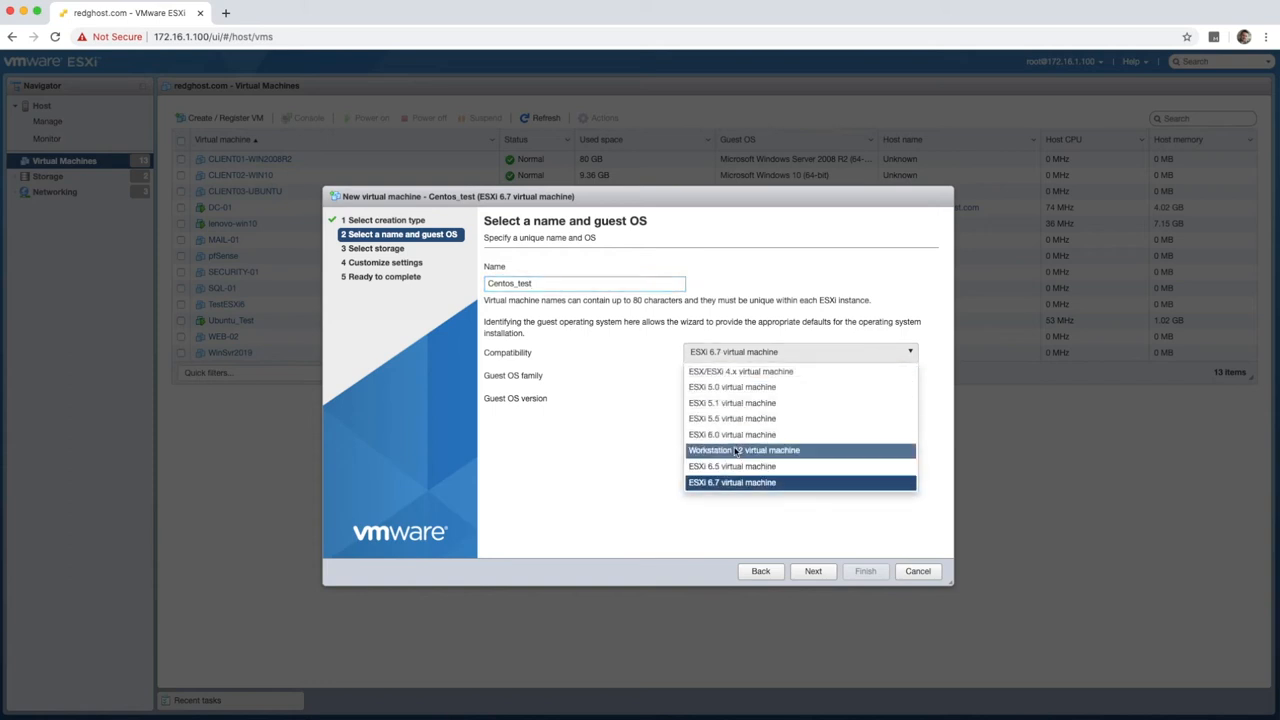
mouse_move(740, 402)
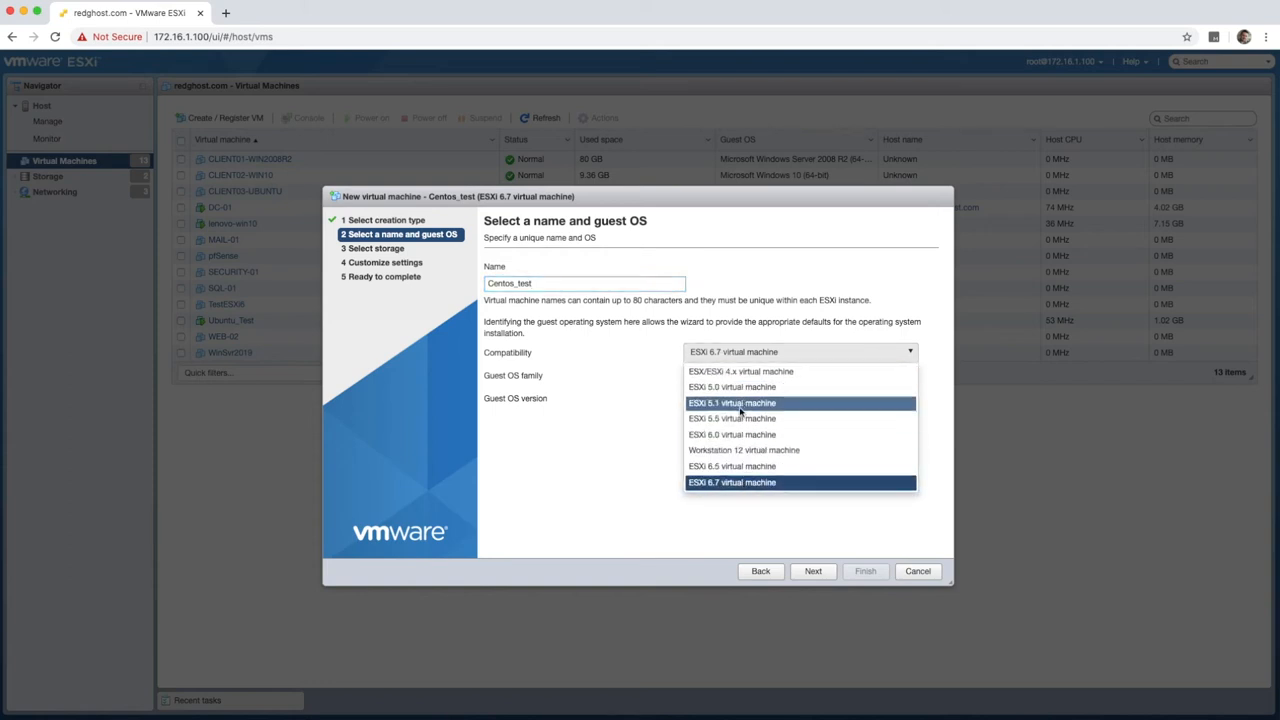
mouse_move(744, 450)
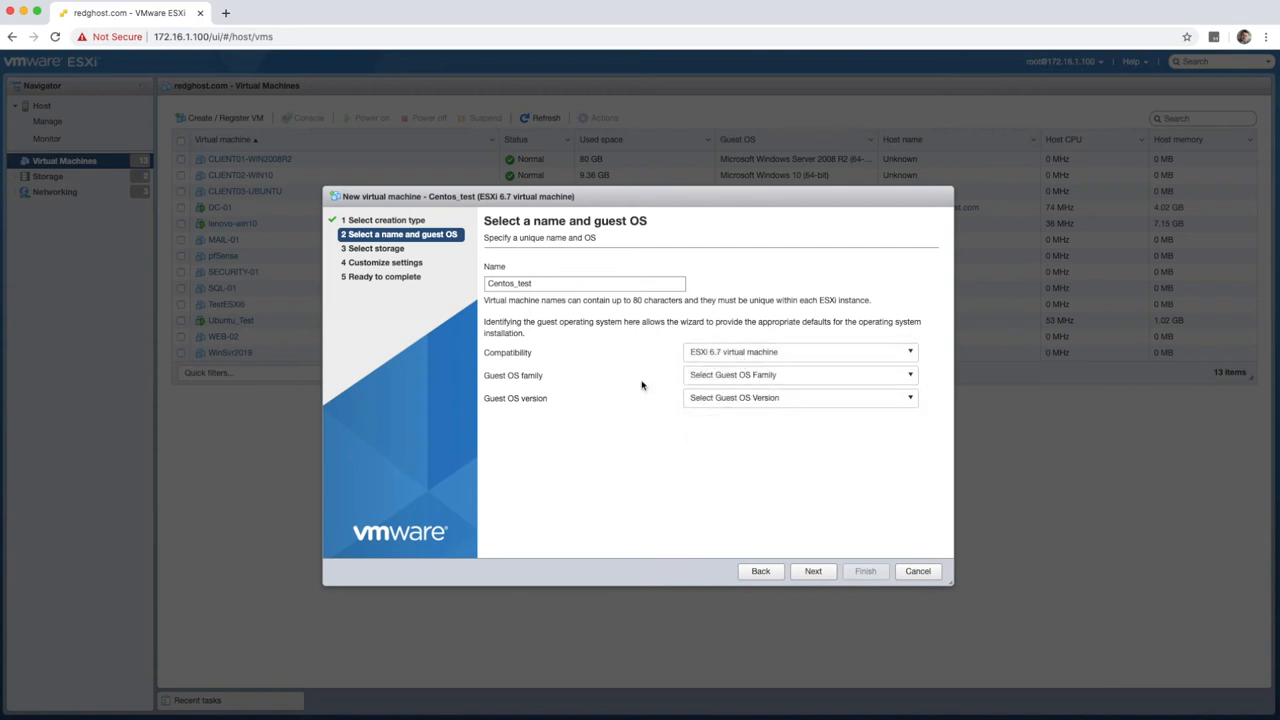
Set the guest OS to Linux CentOS 8 (64-bit) and store it on ProdNAS
left_click(800, 374)
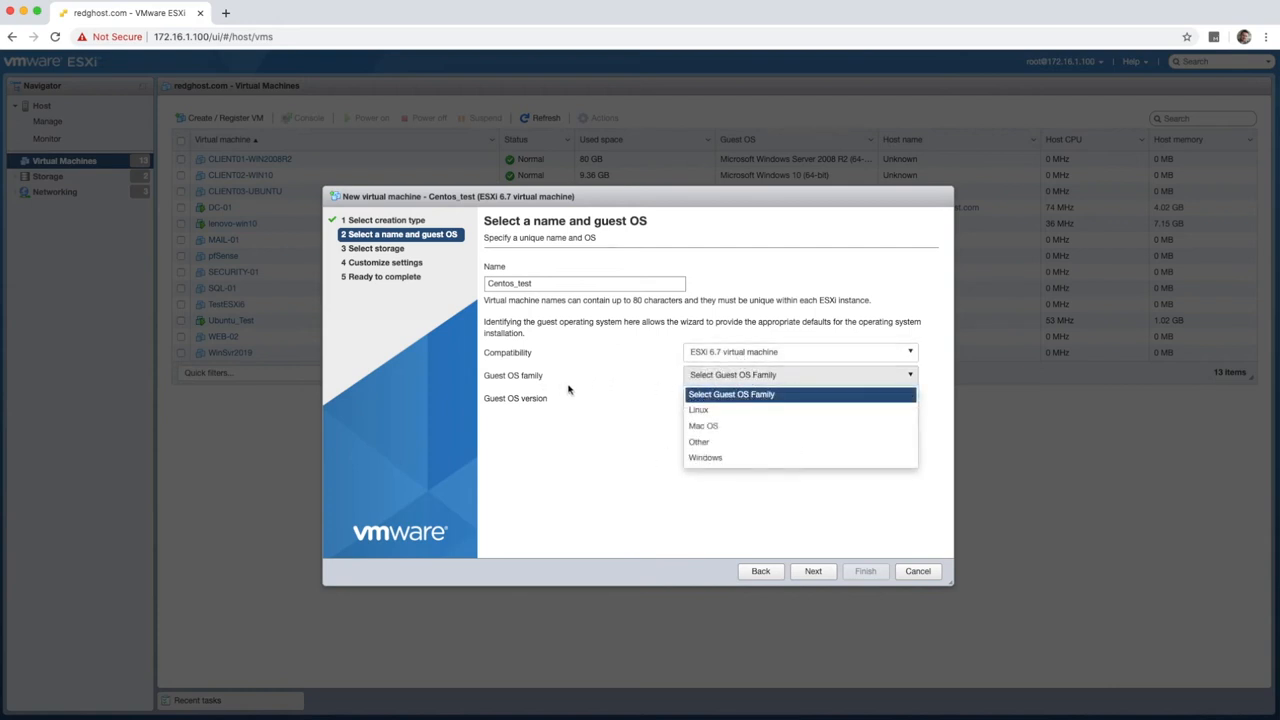
left_click(698, 409)
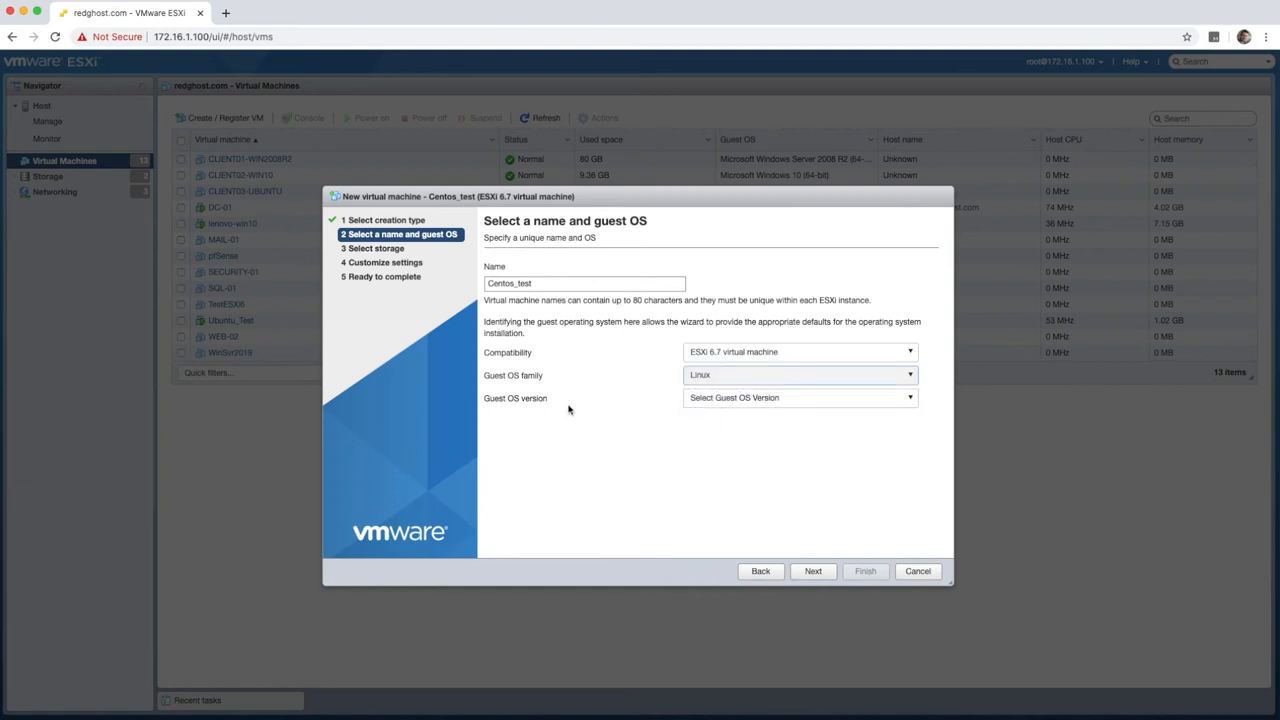
left_click(799, 397)
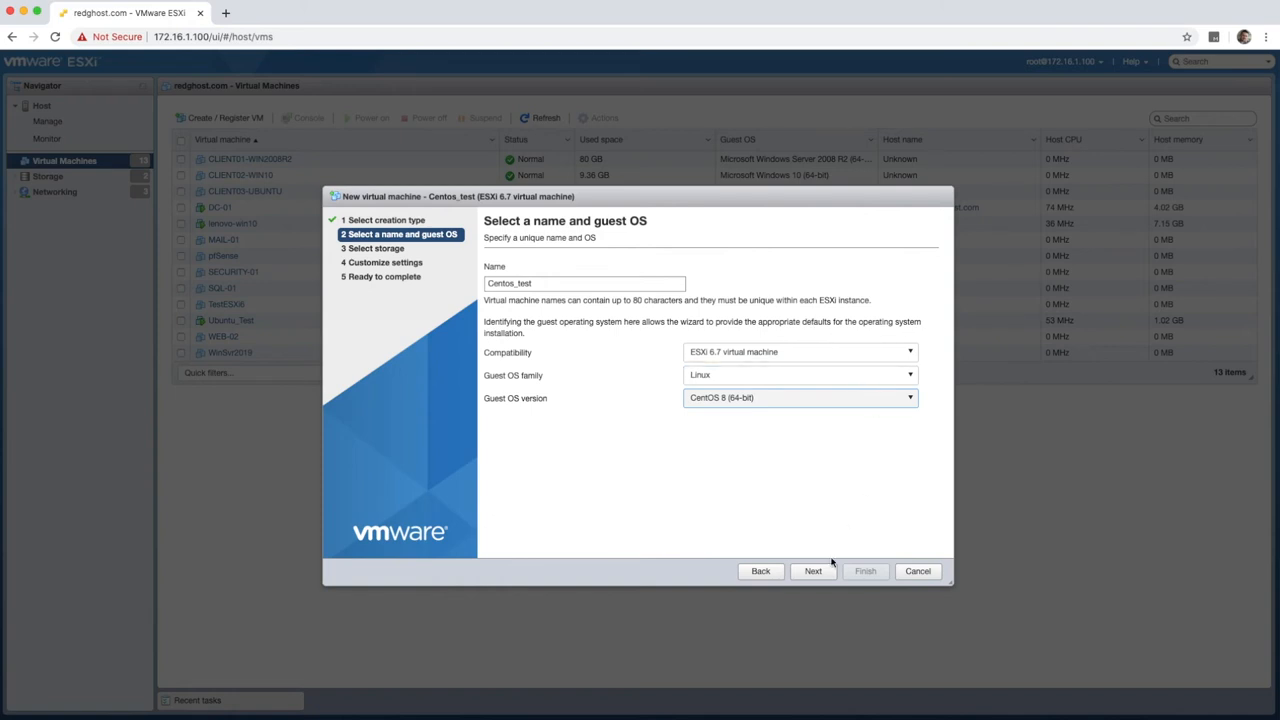
left_click(813, 570)
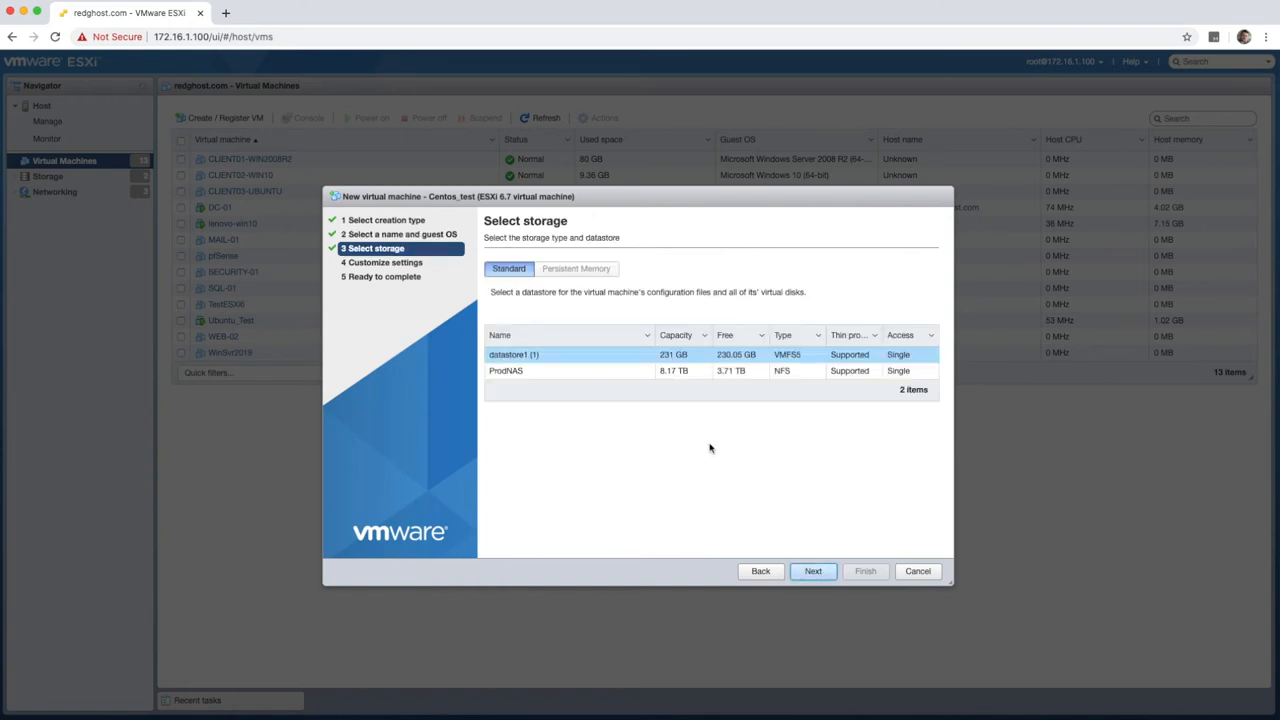
left_click(535, 371)
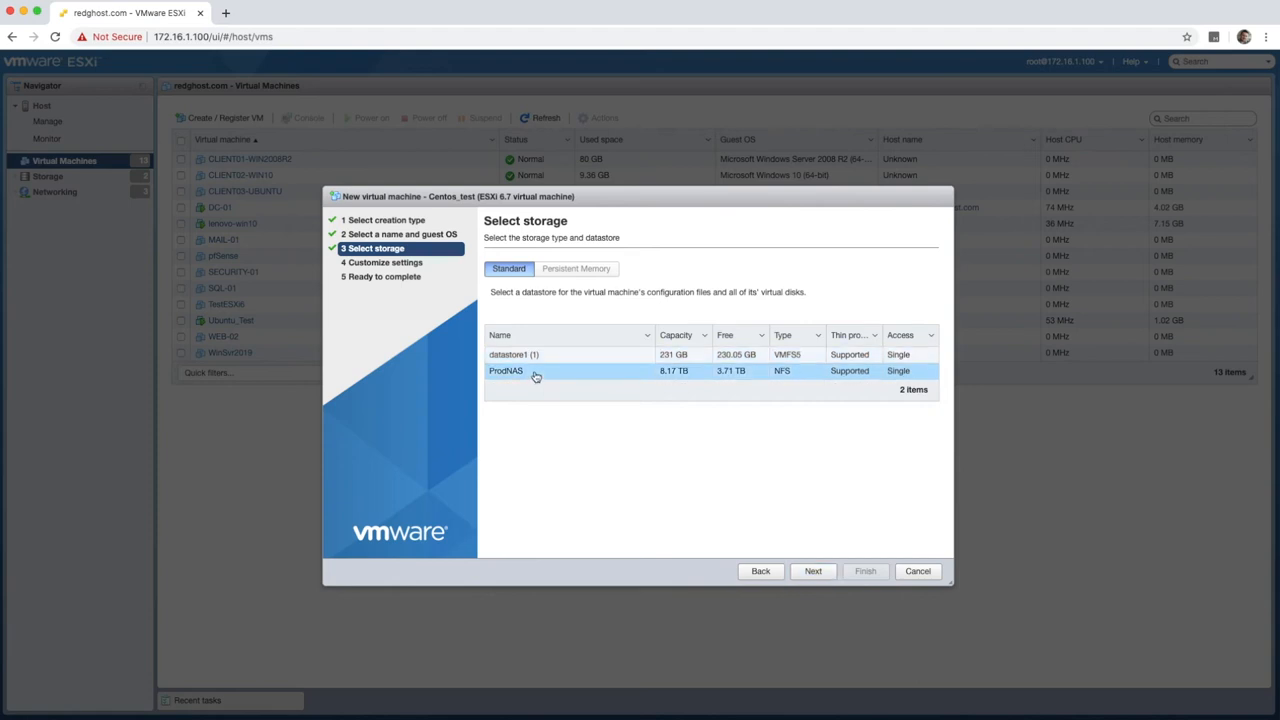
left_click(813, 571)
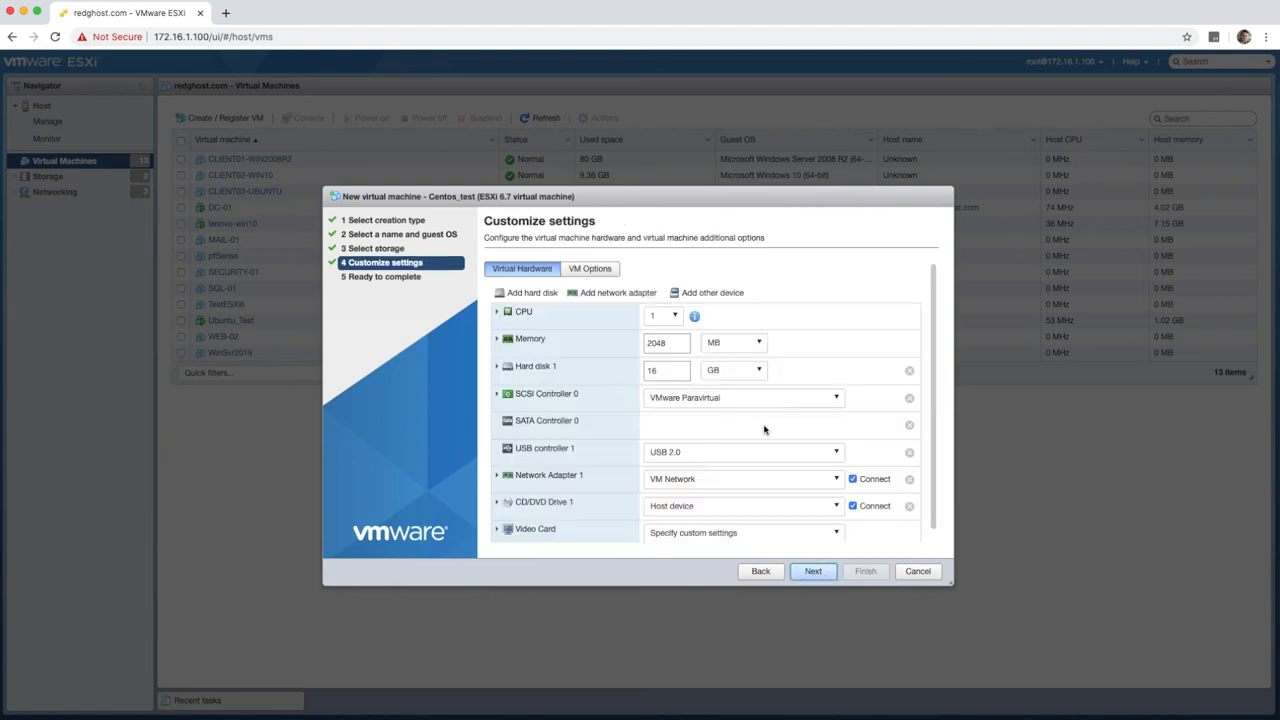
mouse_move(766, 397)
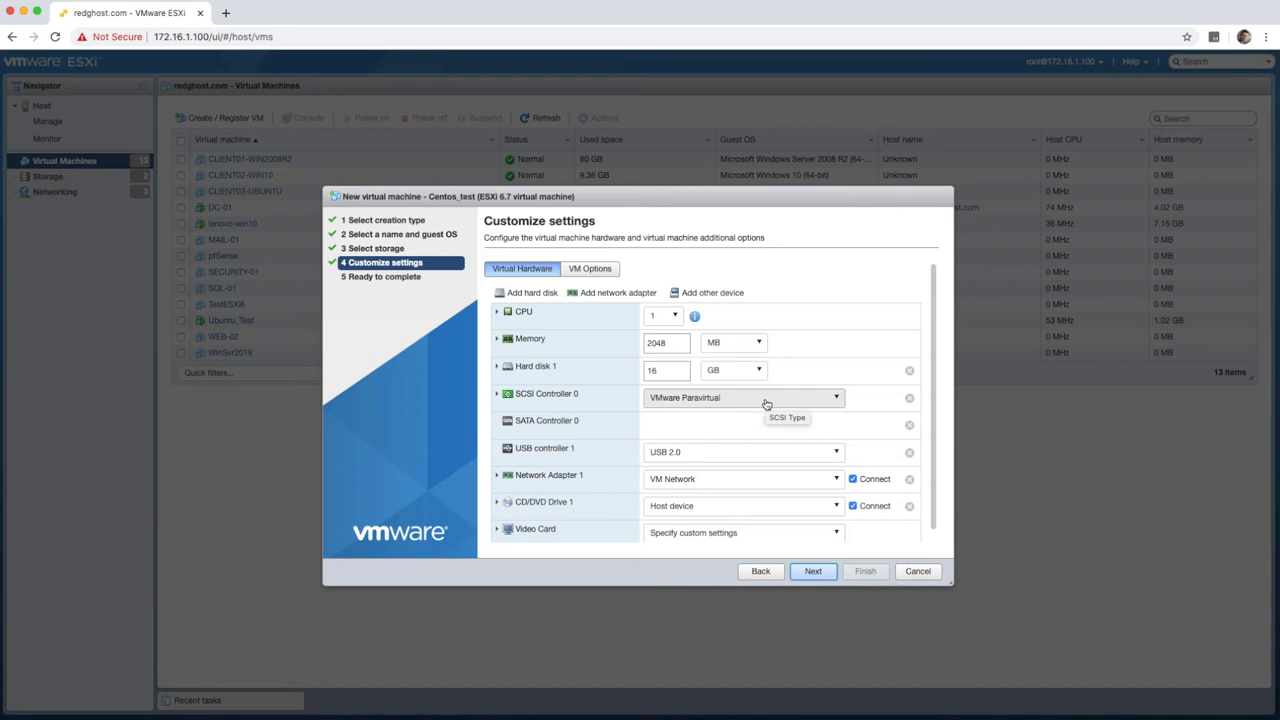
mouse_move(598, 324)
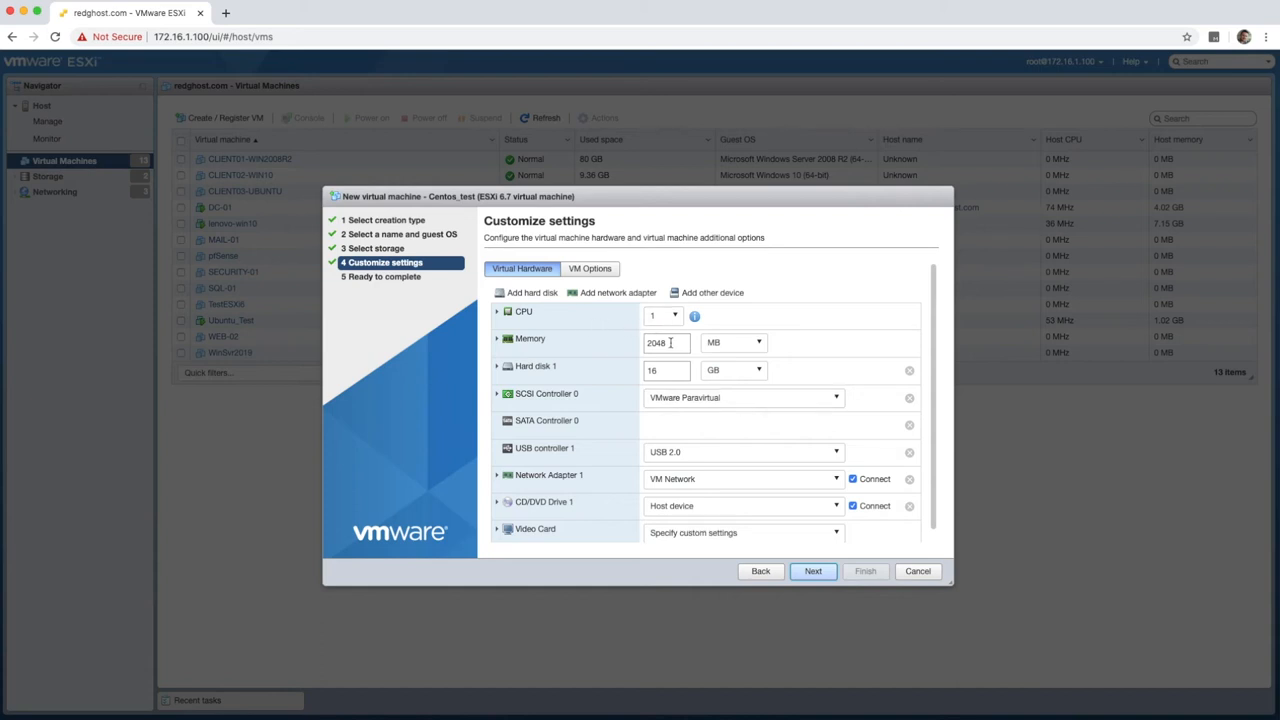
mouse_move(652, 370)
type("80")
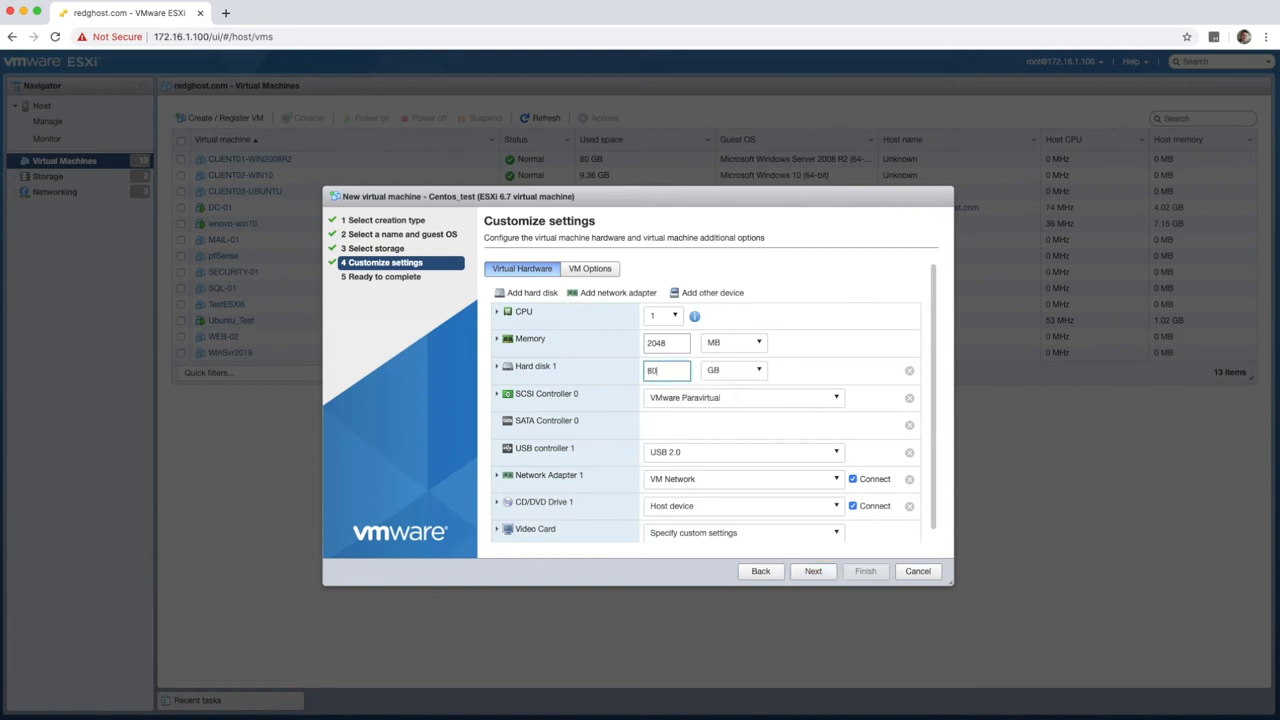
mouse_move(827, 379)
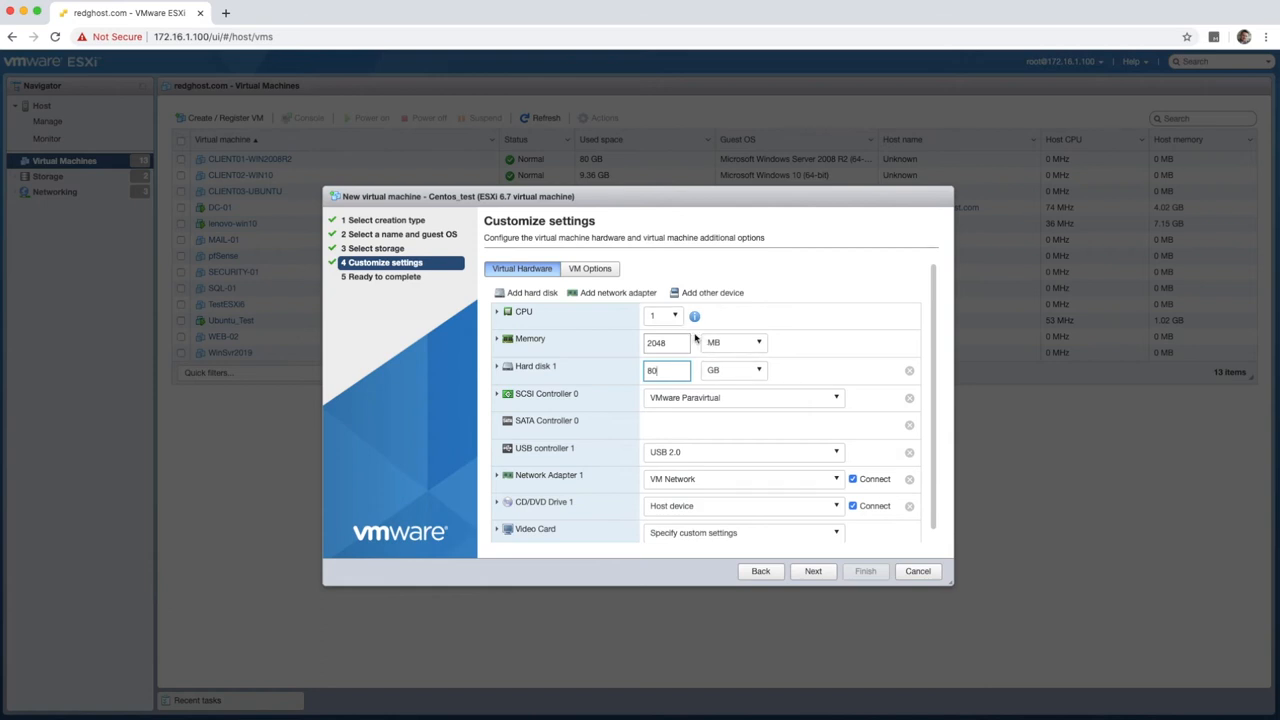
mouse_move(720, 345)
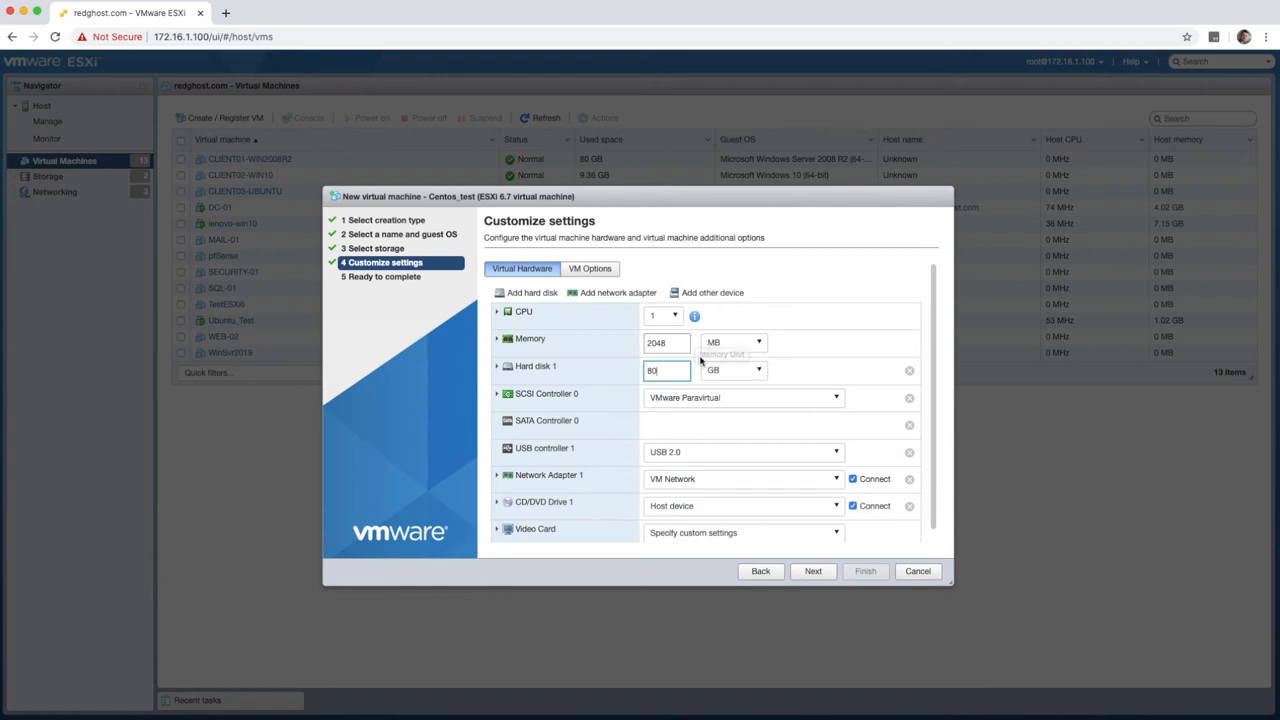
mouse_move(681, 497)
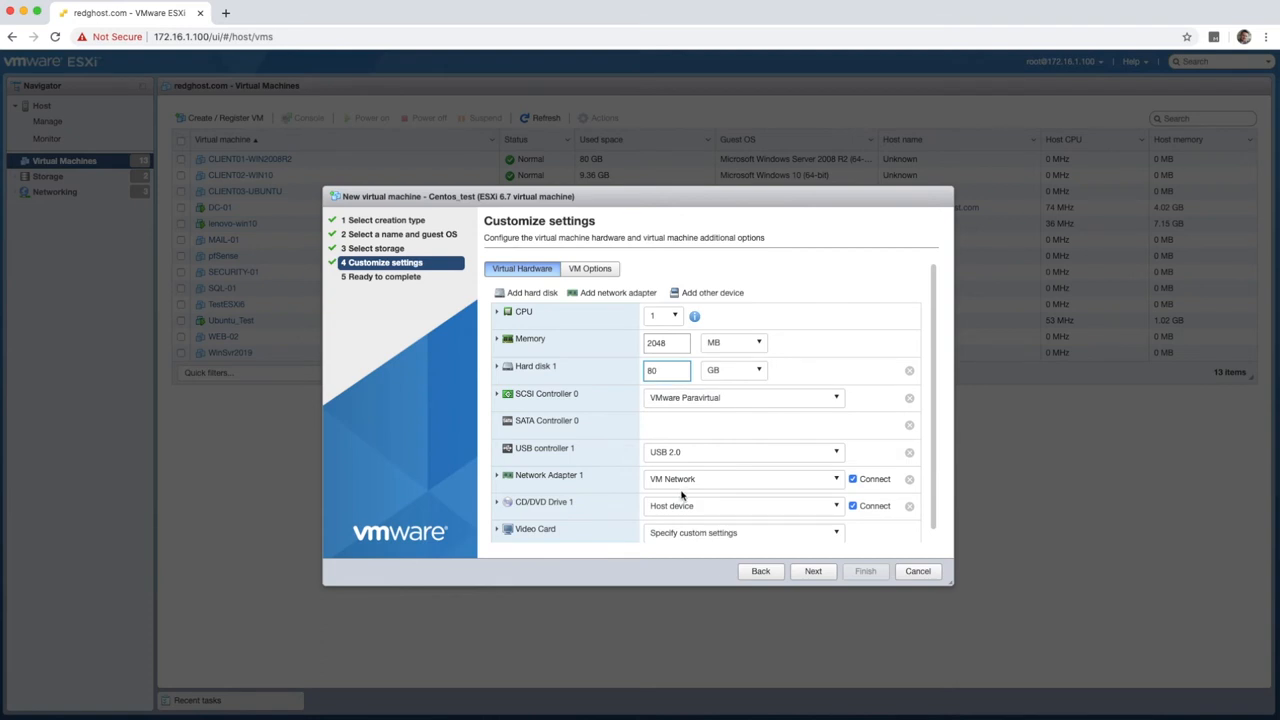
With Hard disk 1 set to 80 GB, open the CD/DVD Drive 1 source dropdown
left_click(665, 370)
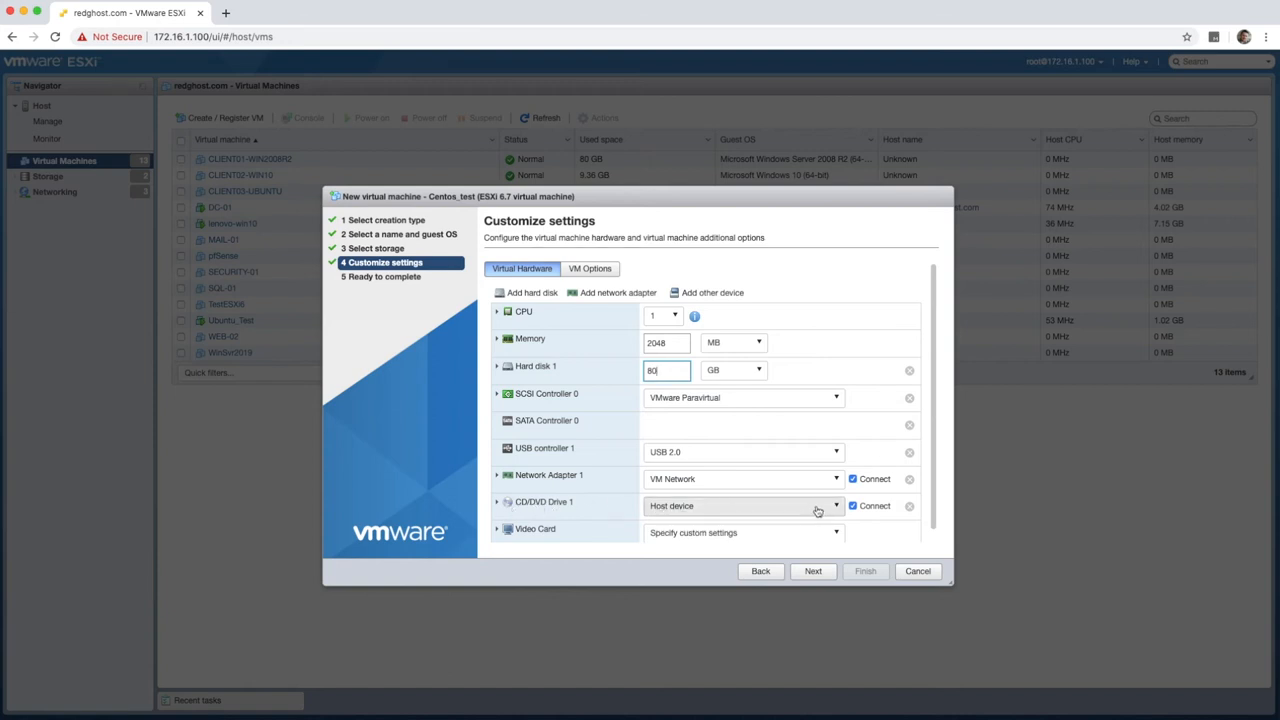
Back the CD/DVD drive with CentOS-8.1.1911-x86_64-dvd1.iso from the ProdNAS ISOs folder
left_click(836, 505)
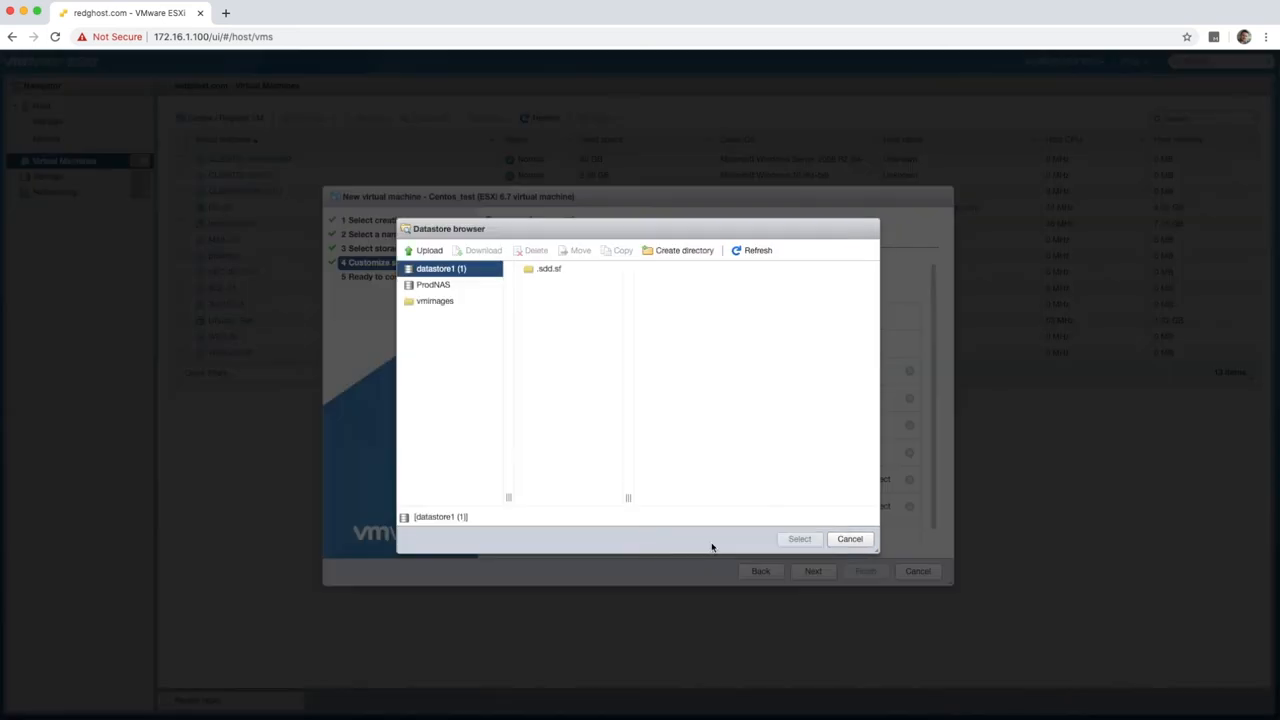
mouse_move(452, 297)
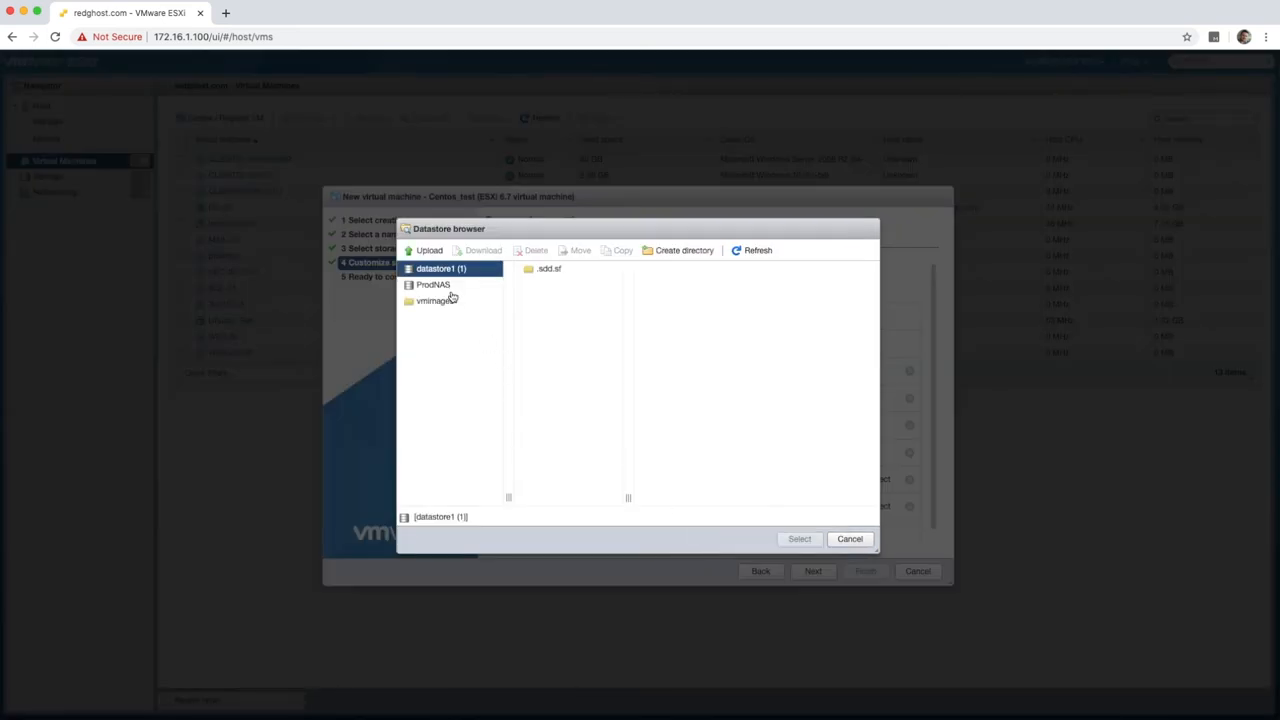
left_click(433, 284)
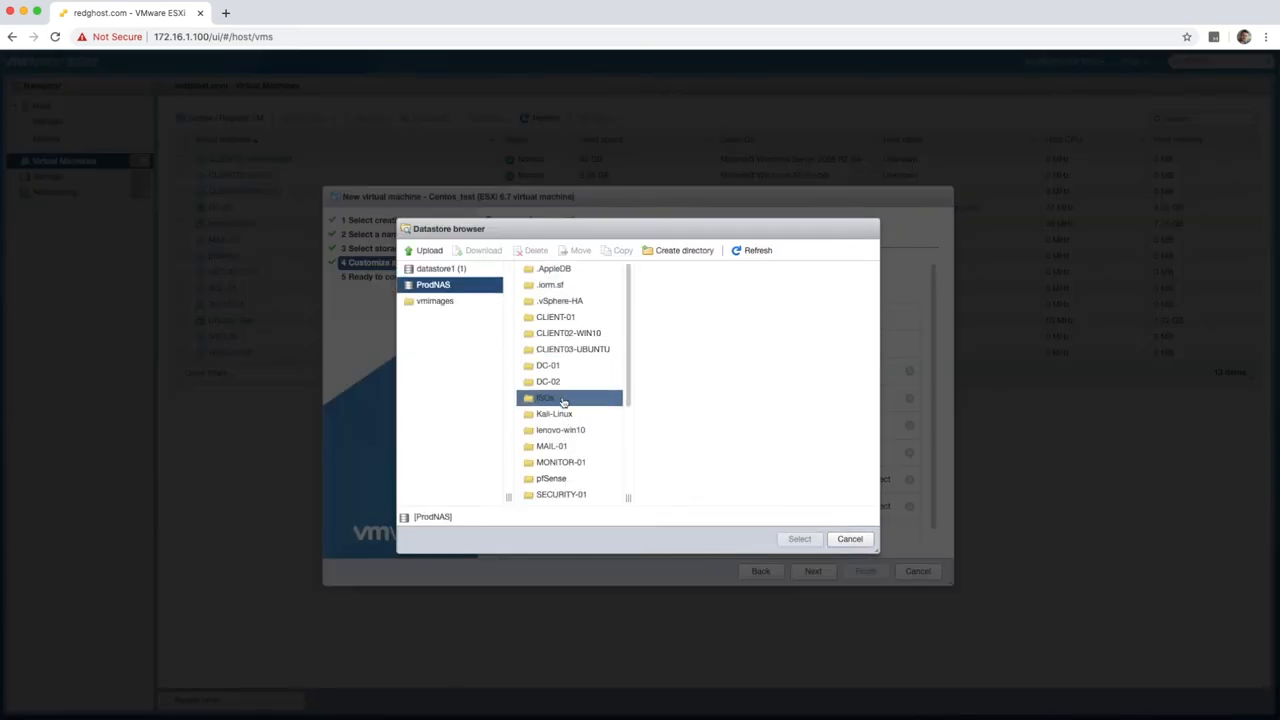
left_click(545, 398)
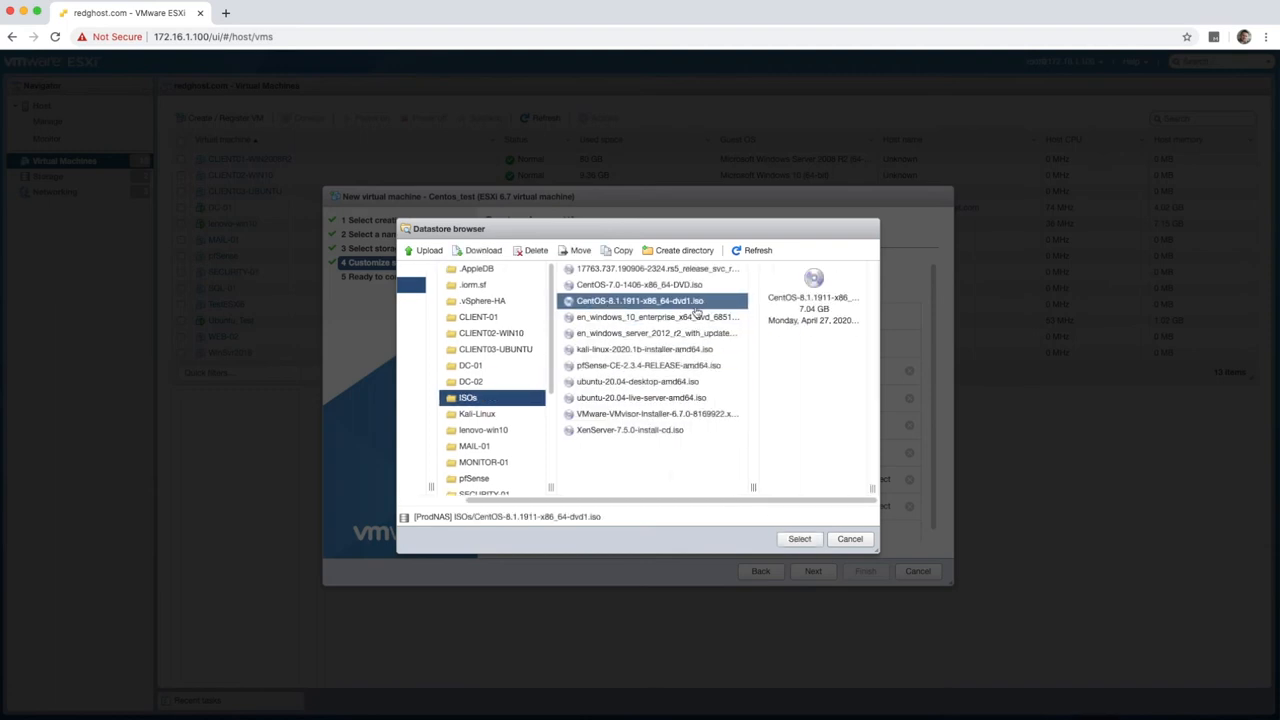
left_click(799, 539)
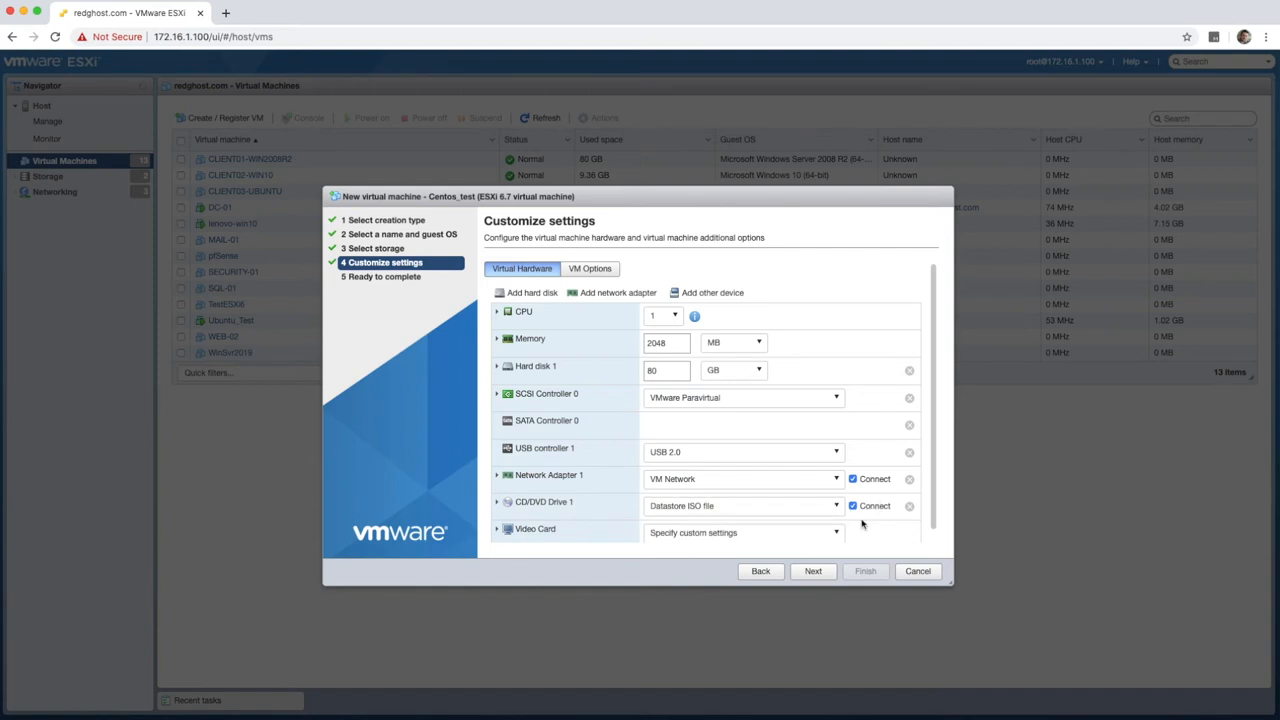
Review the Ready to complete summary and finish creating Centos_test
left_click(813, 571)
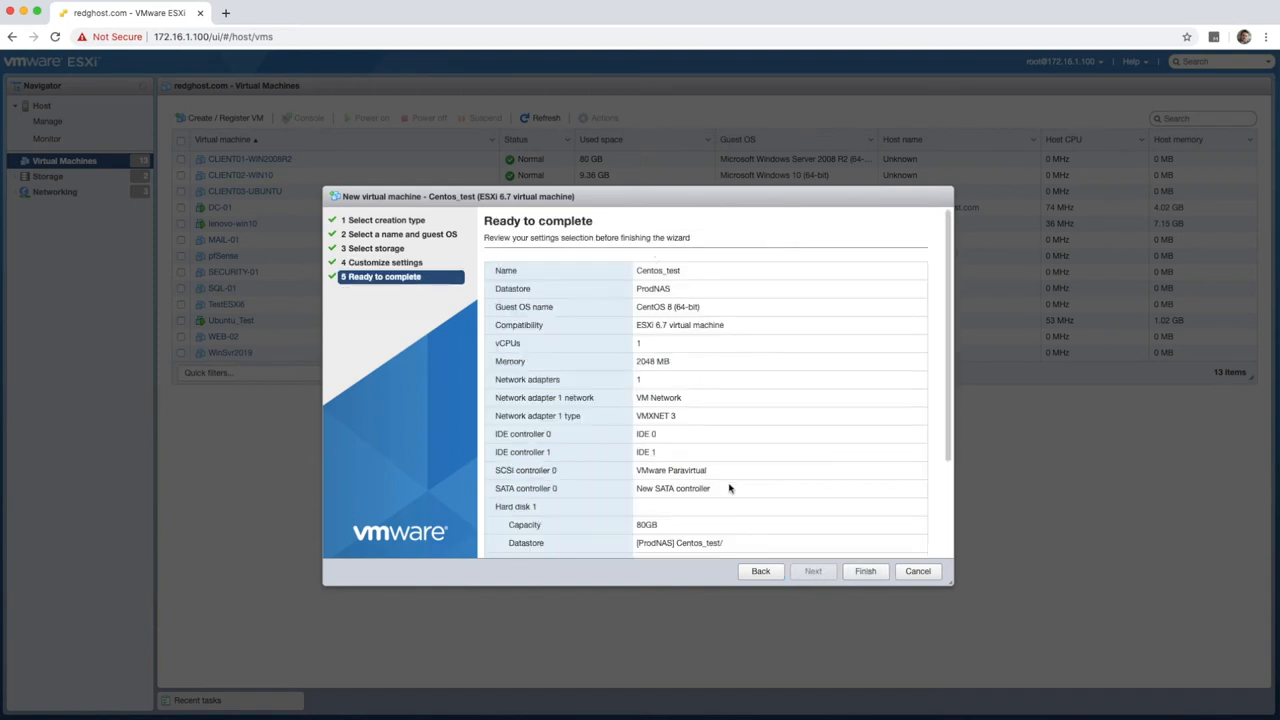
scroll("down", 3)
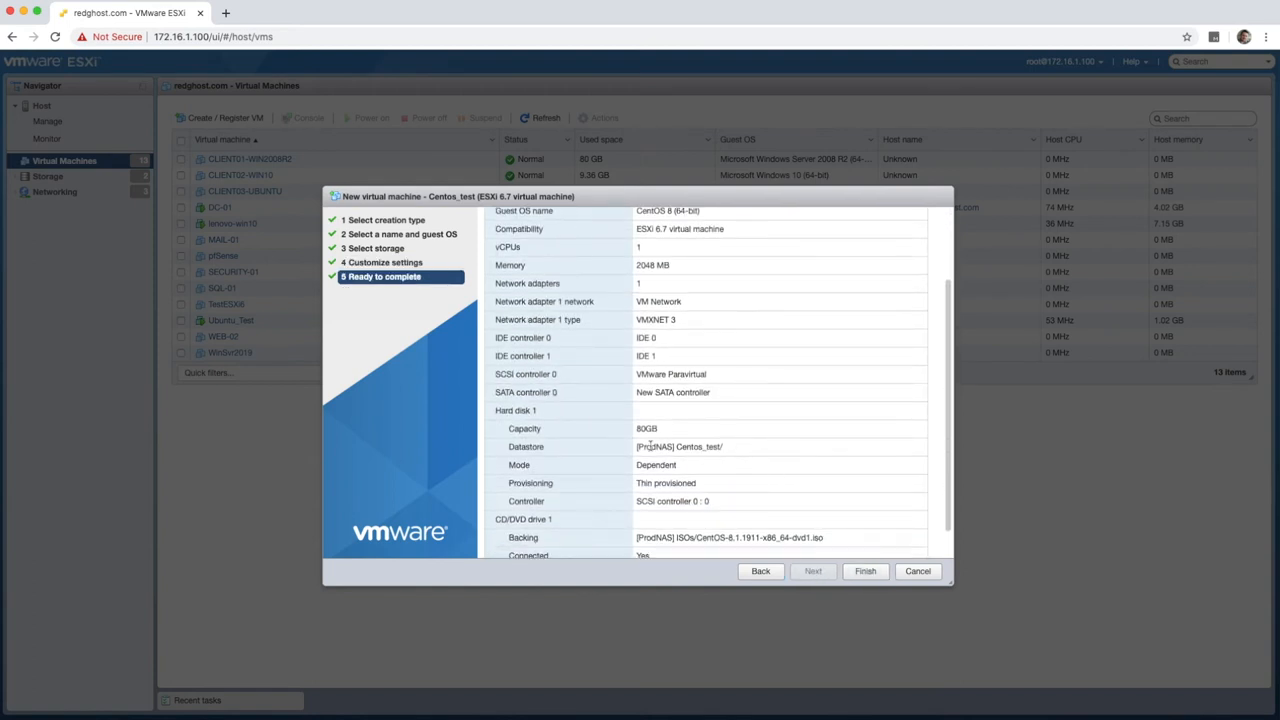
scroll("down", 3)
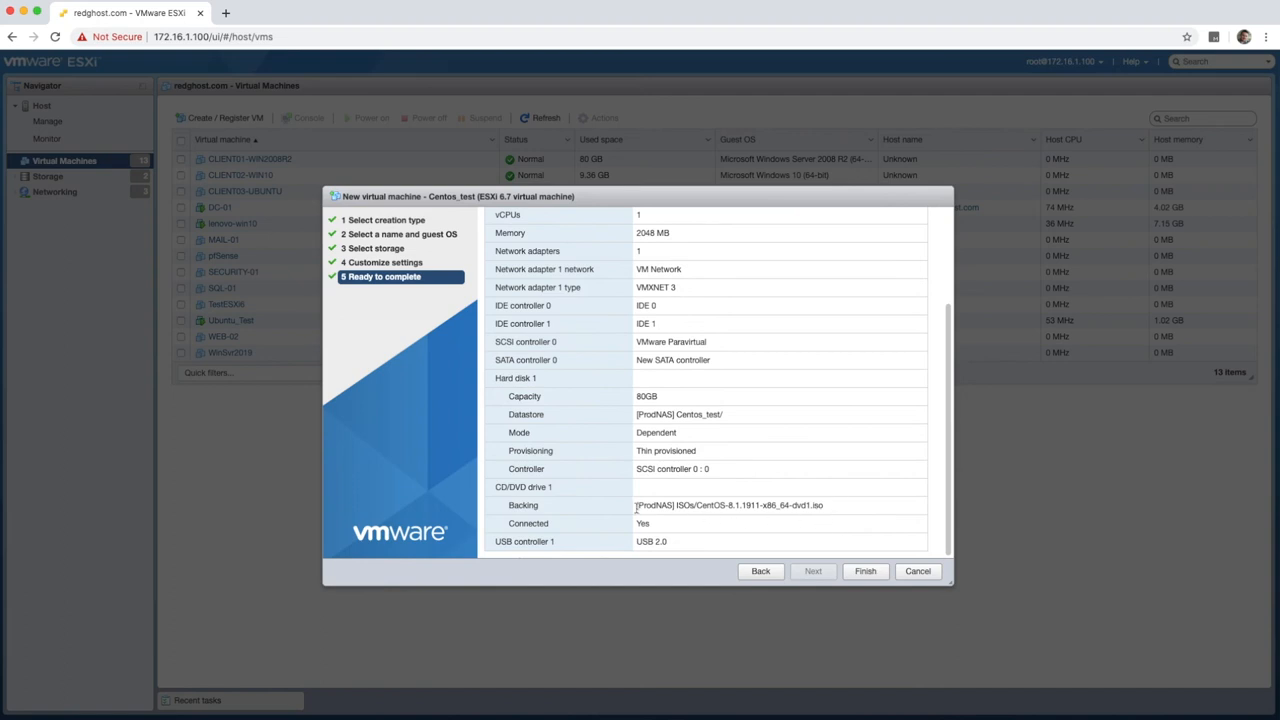
mouse_move(848, 557)
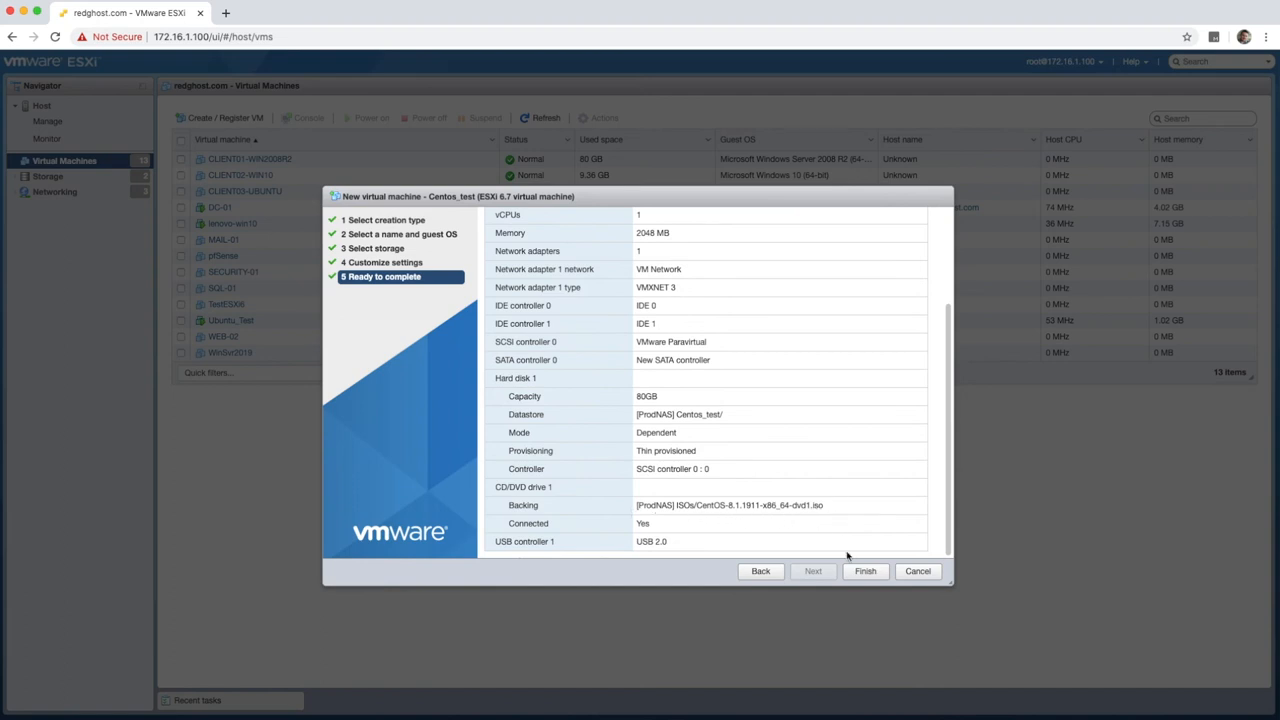
left_click(864, 571)
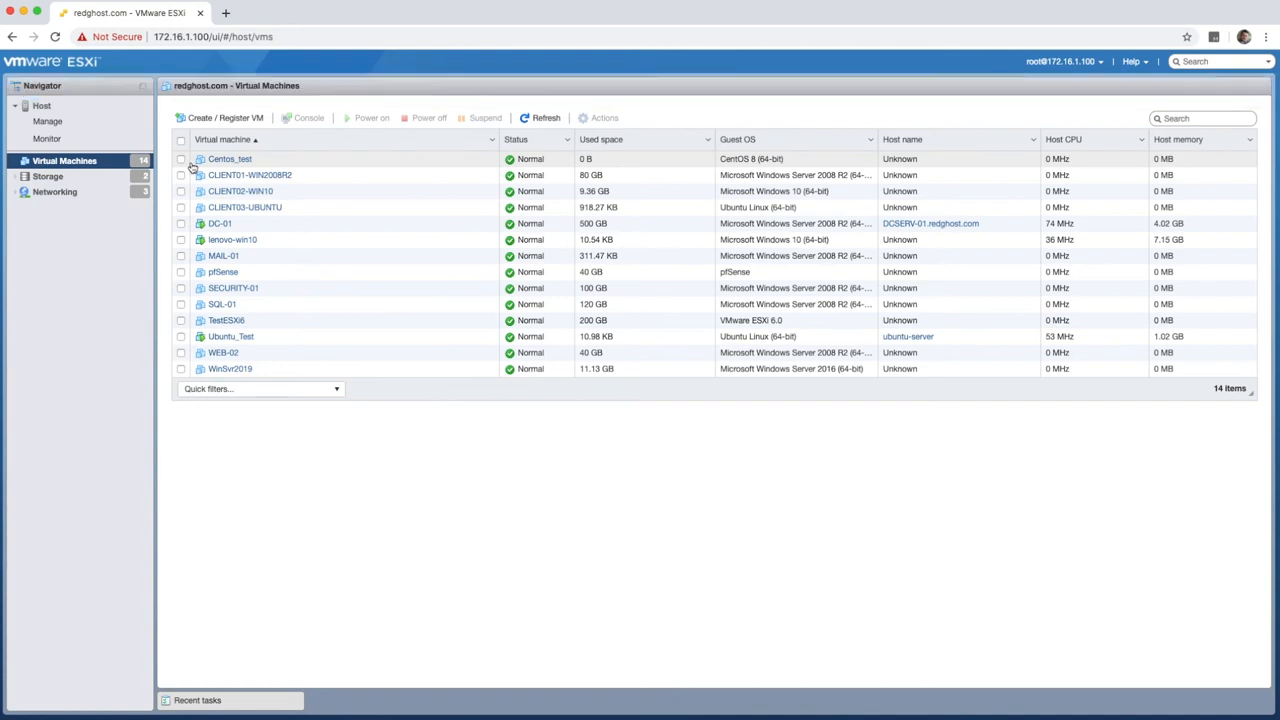
Power on Centos_test and open its console in a new window
left_click(229, 159)
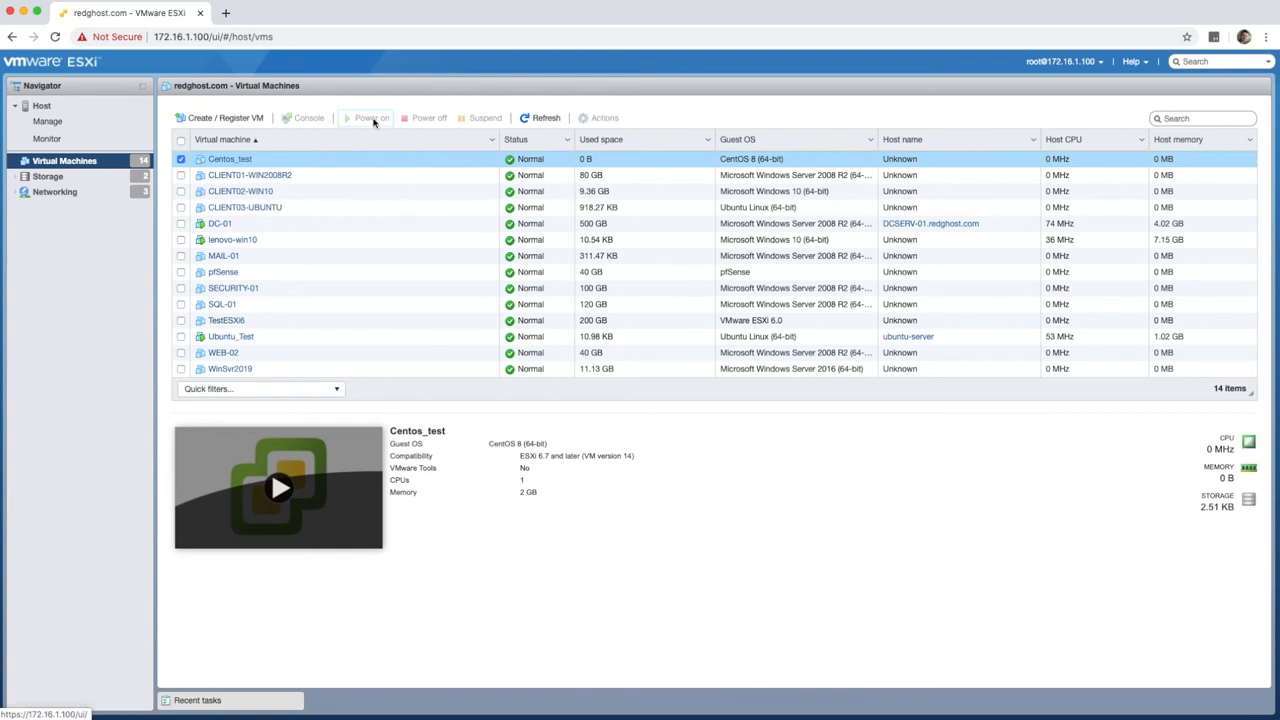
left_click(308, 117)
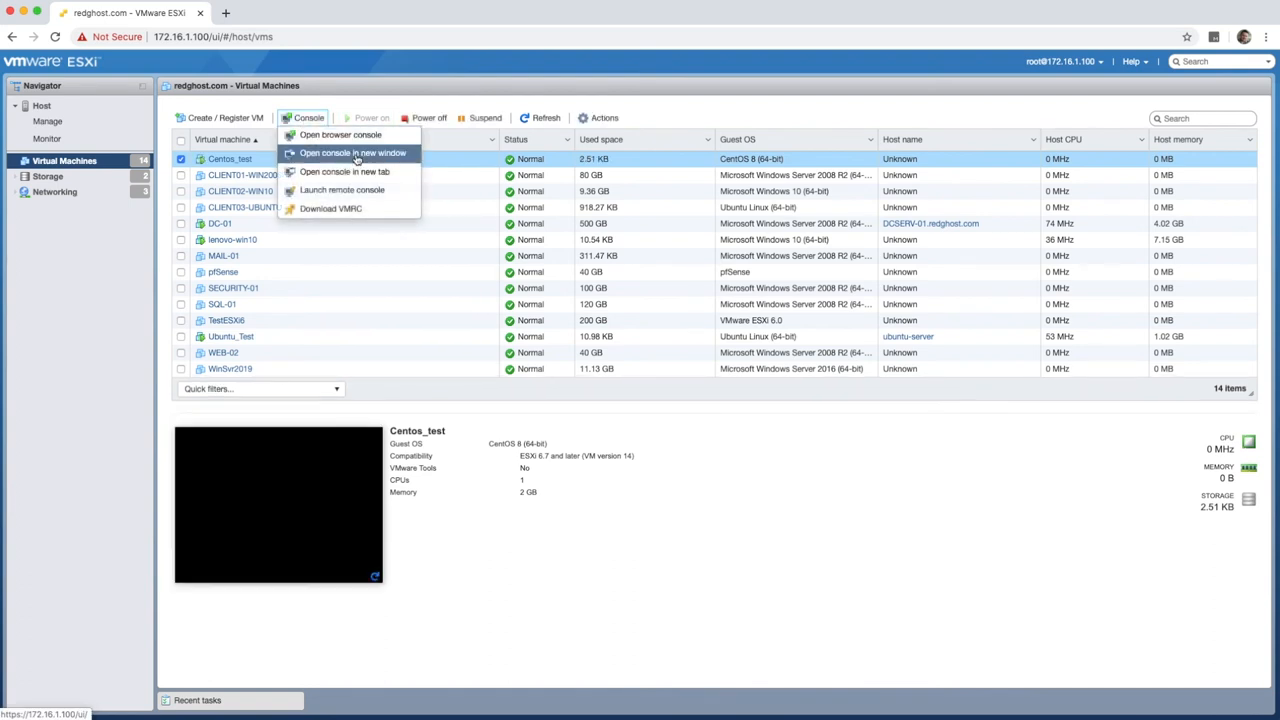
left_click(352, 152)
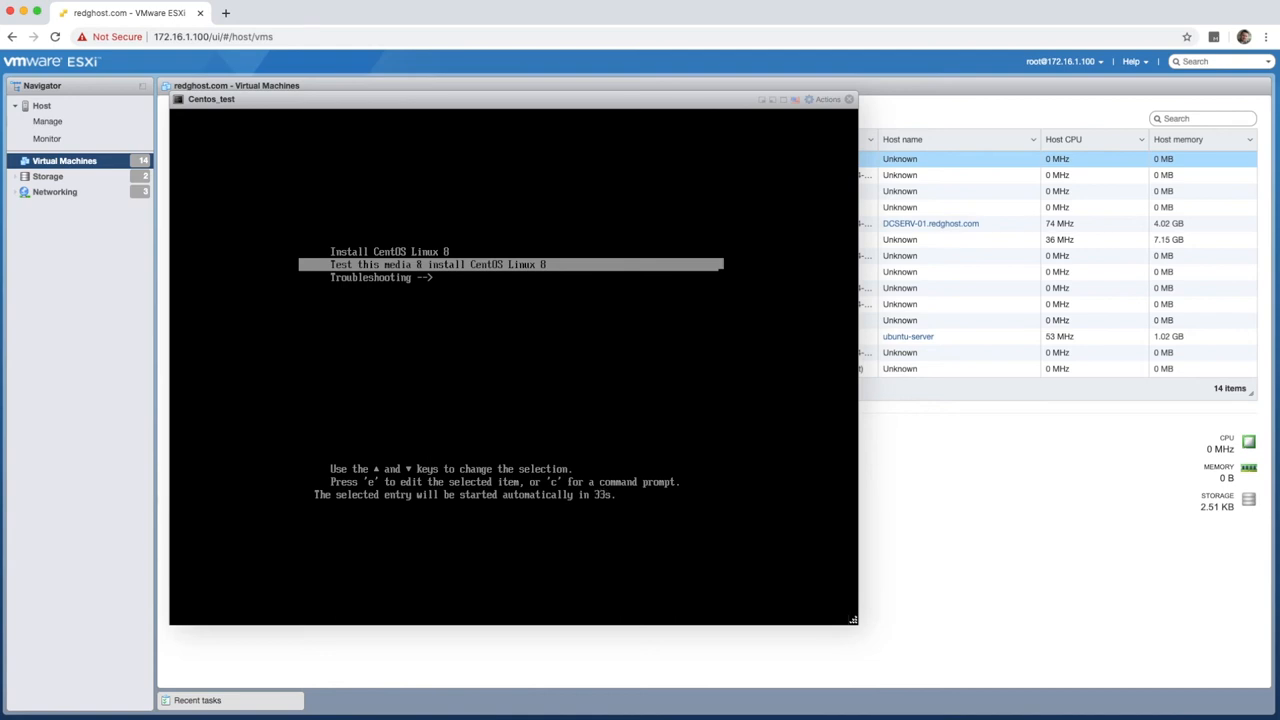
Start the CentOS Linux 8 installer from the boot menu
key("Up")
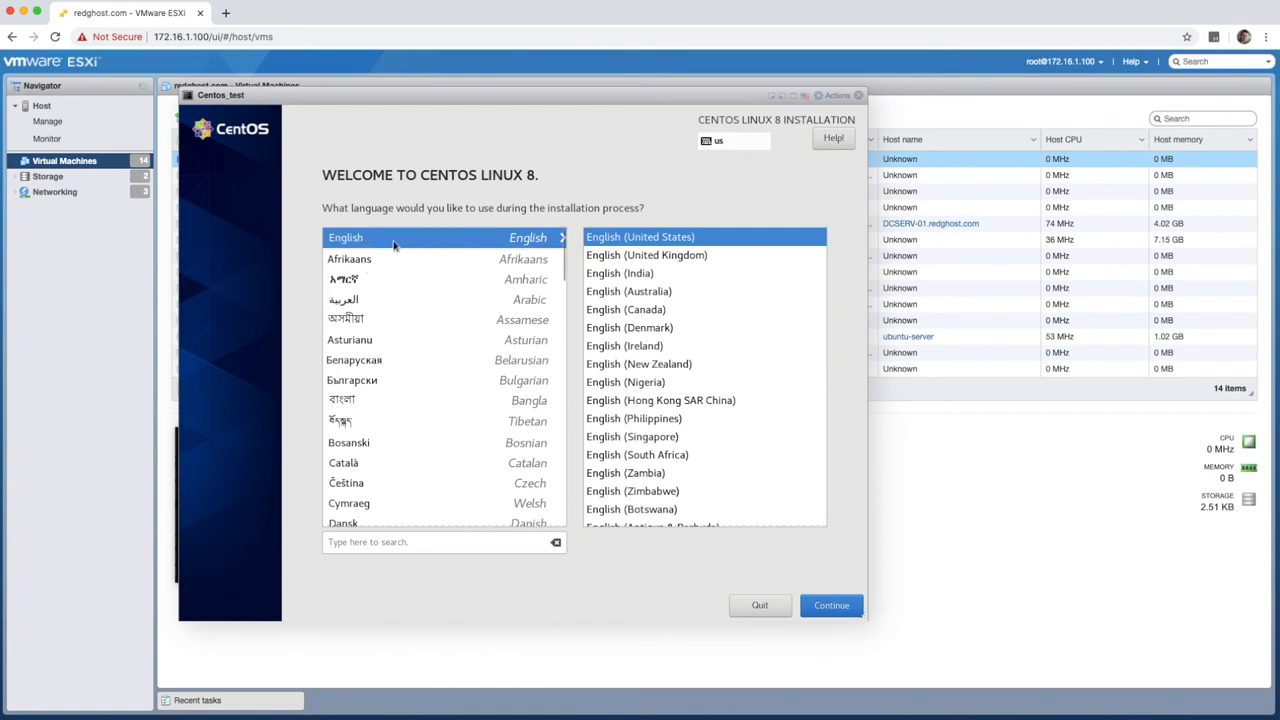
mouse_move(683, 298)
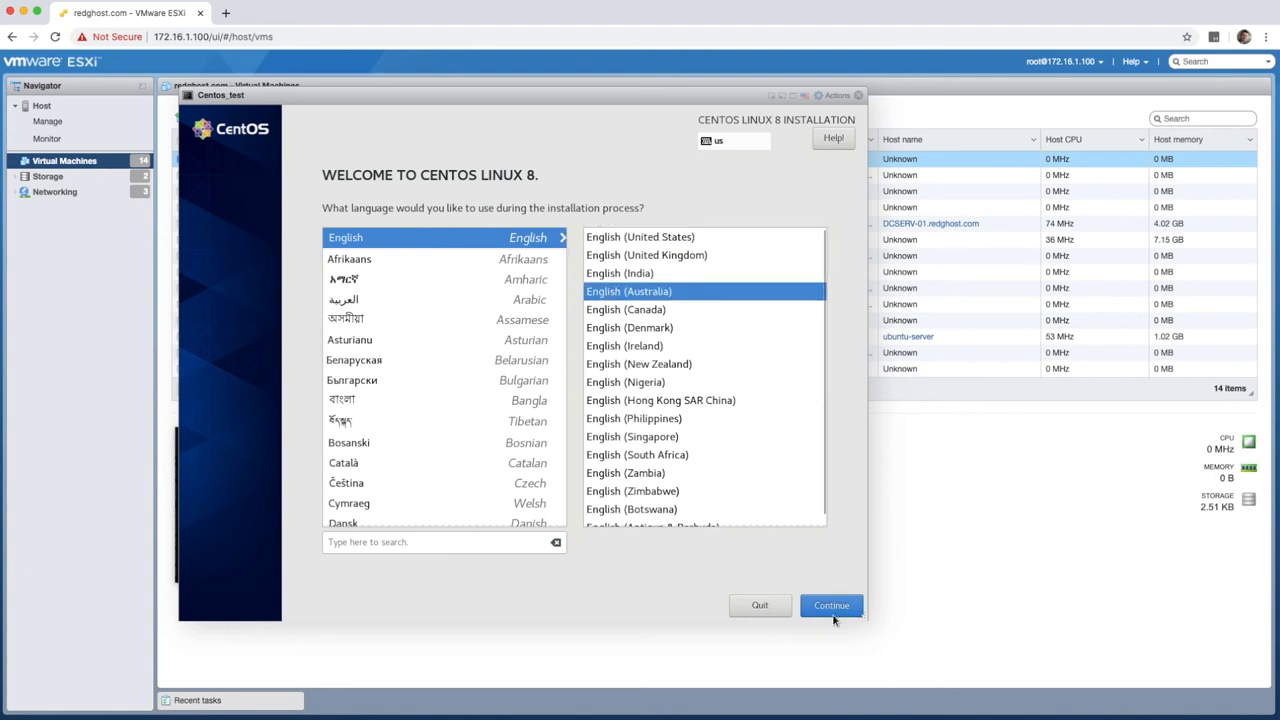
Confirm the language, then reselect the 80 GiB VMware Virtual disk (sda) as installation destination
left_click(831, 605)
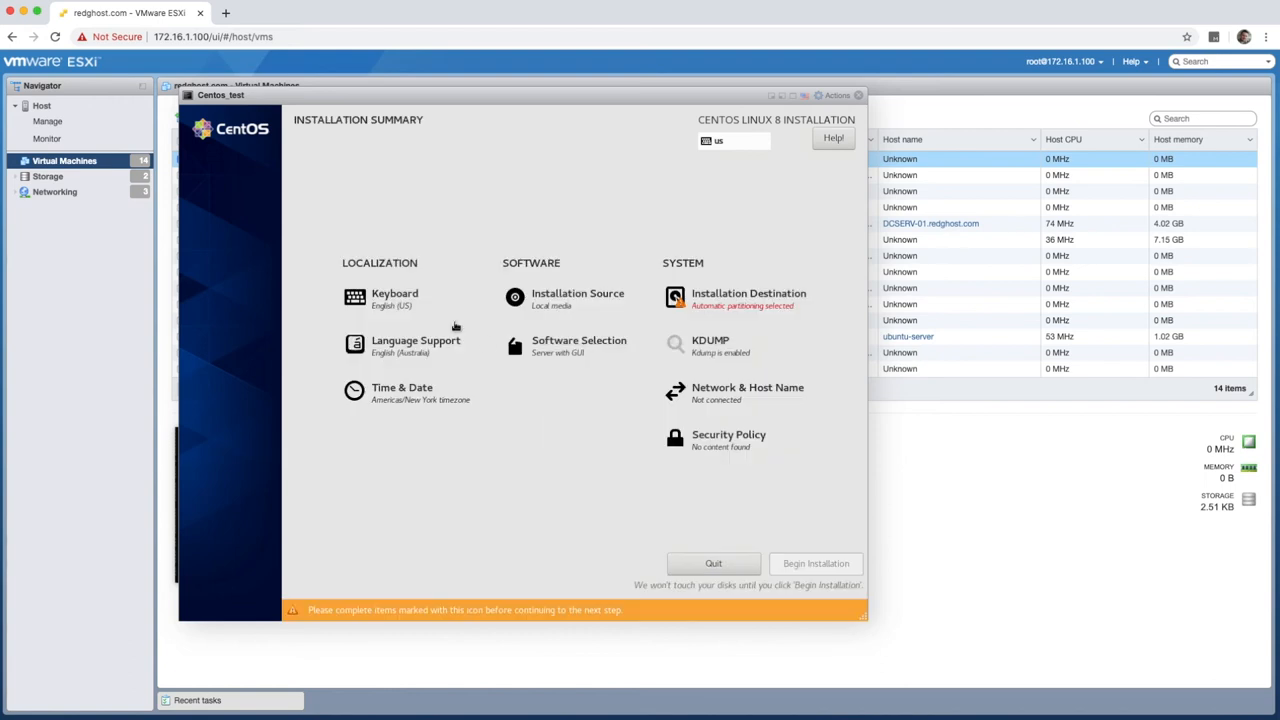
mouse_move(556, 361)
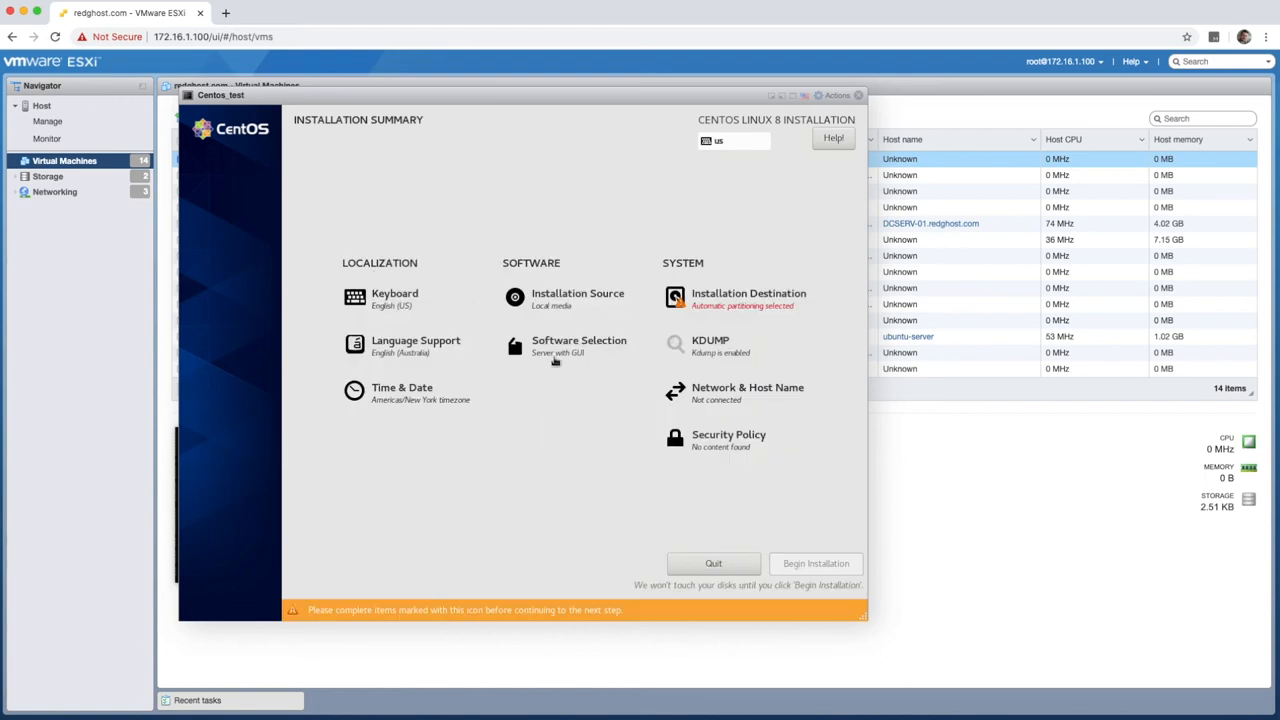
mouse_move(396, 397)
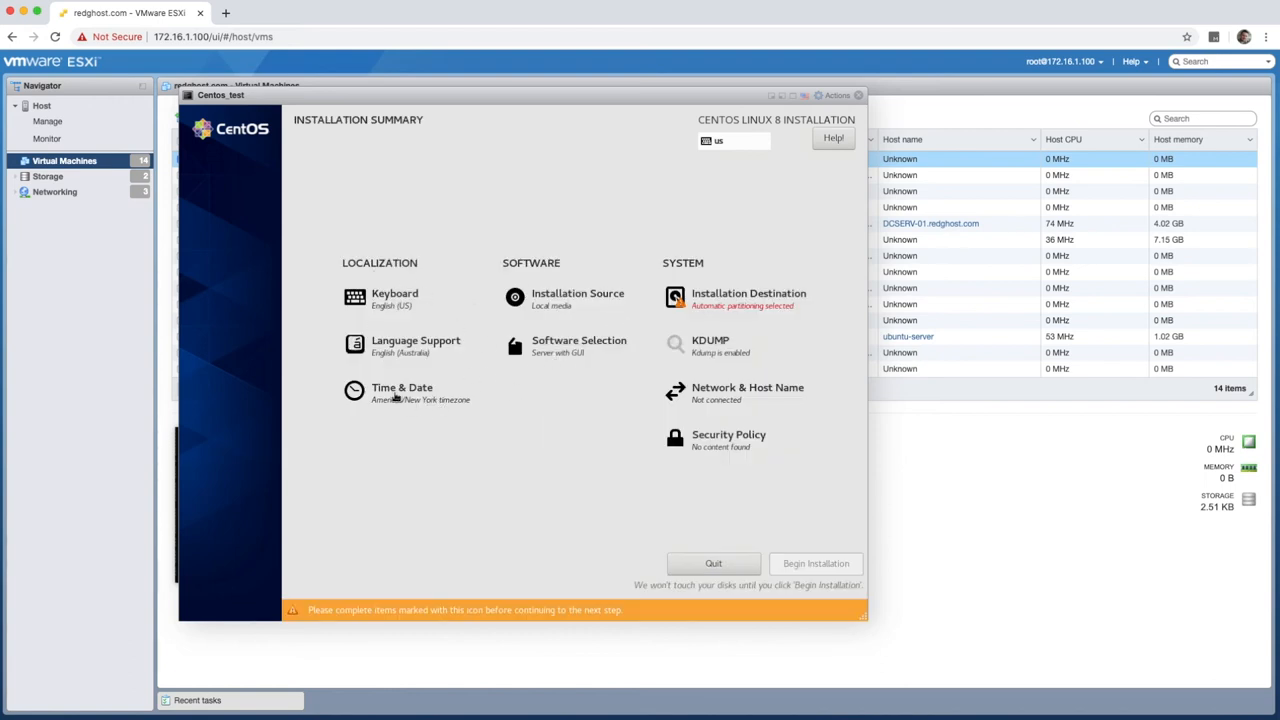
mouse_move(556, 330)
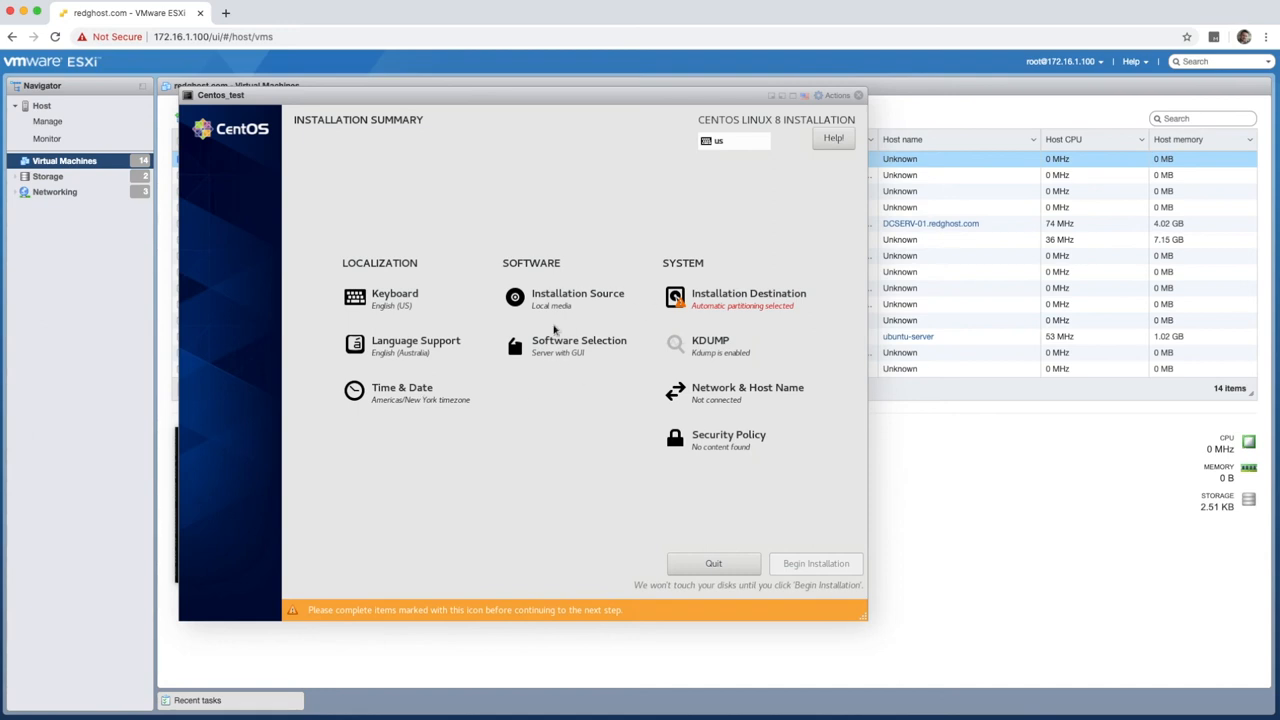
mouse_move(408, 619)
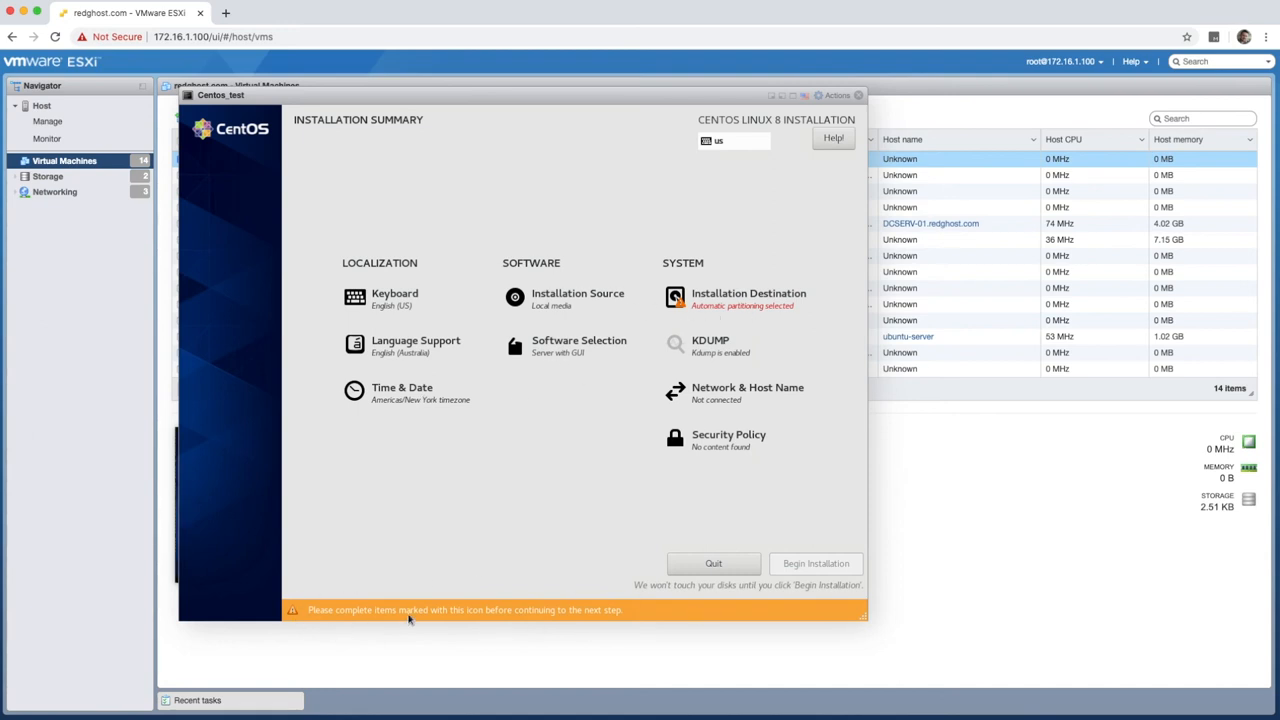
mouse_move(725, 305)
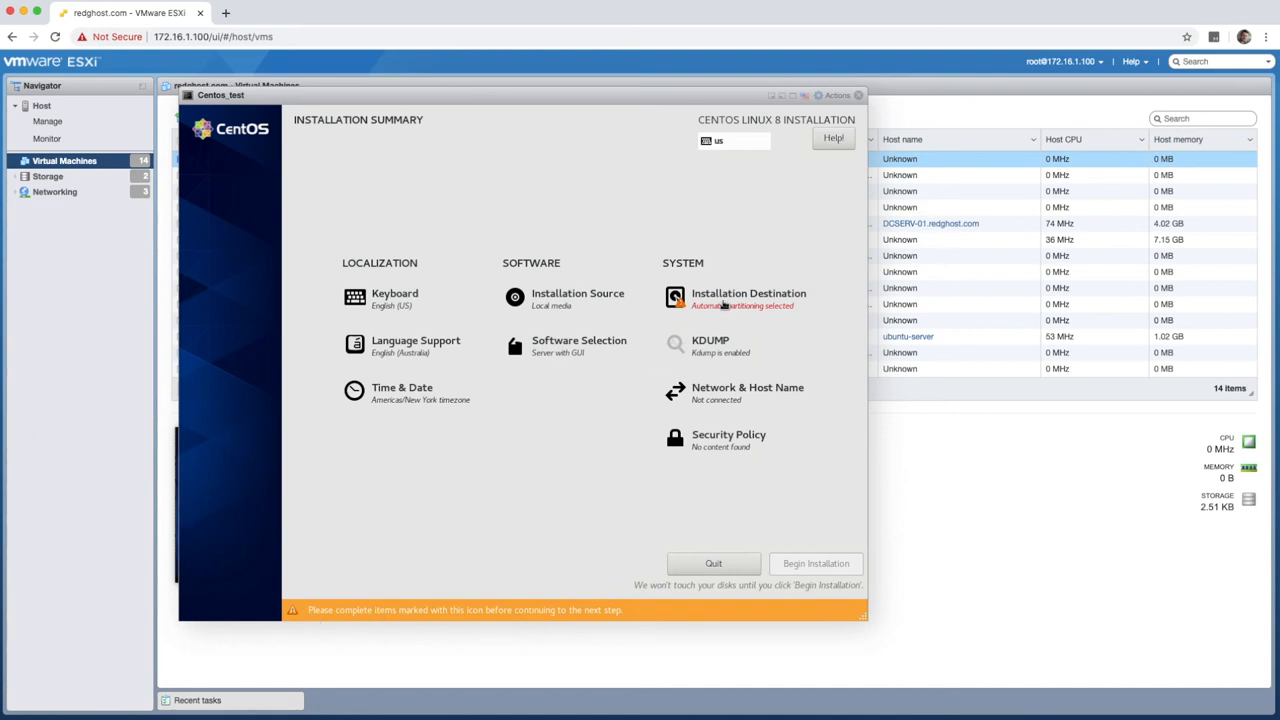
left_click(748, 298)
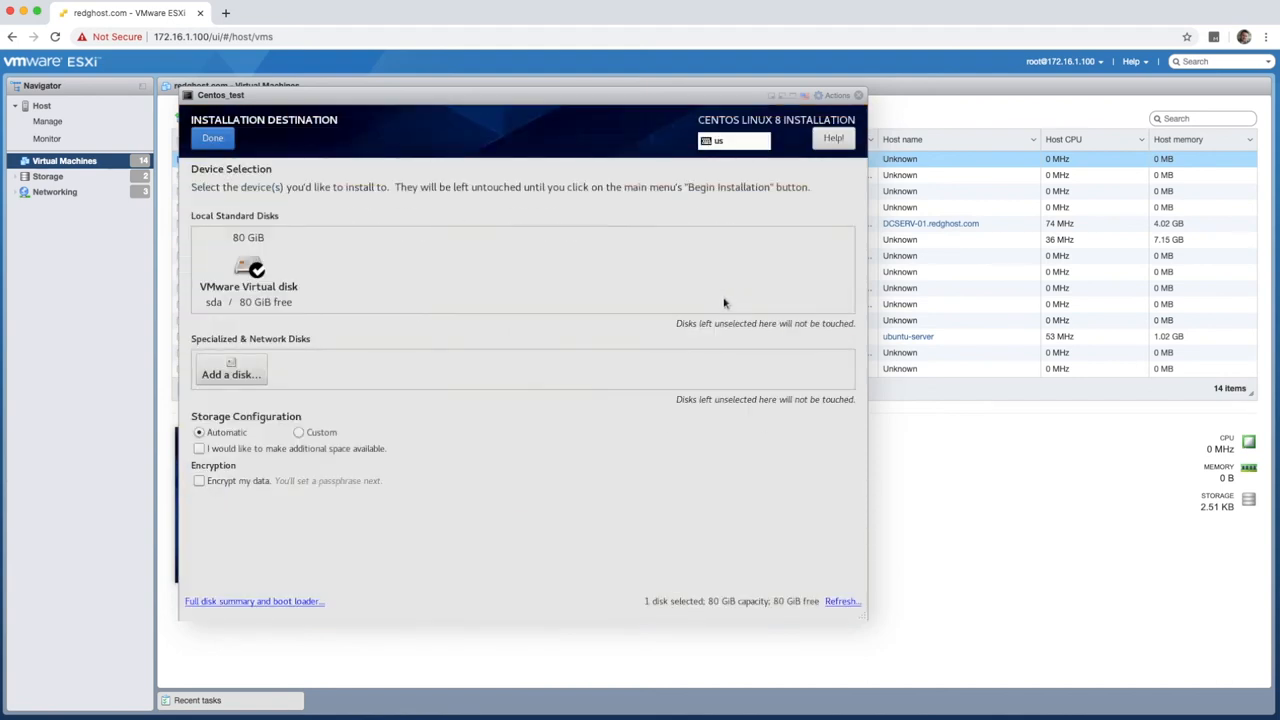
left_click(248, 268)
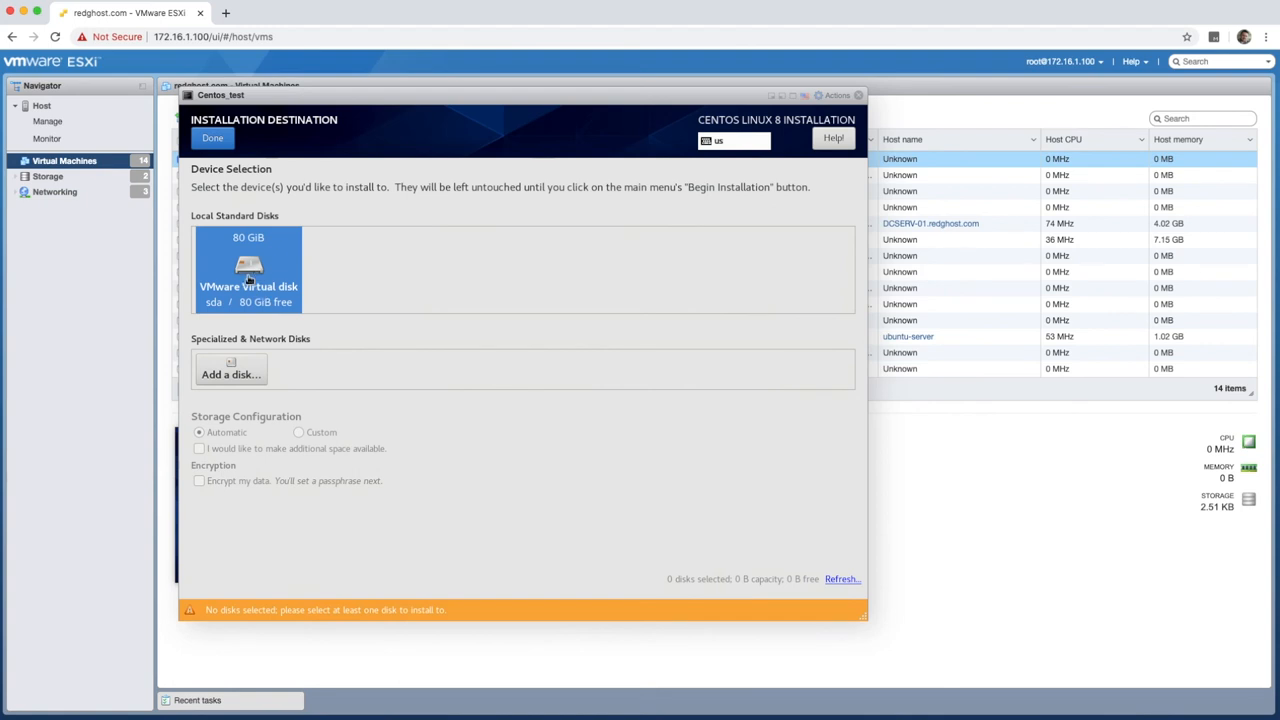
left_click(248, 270)
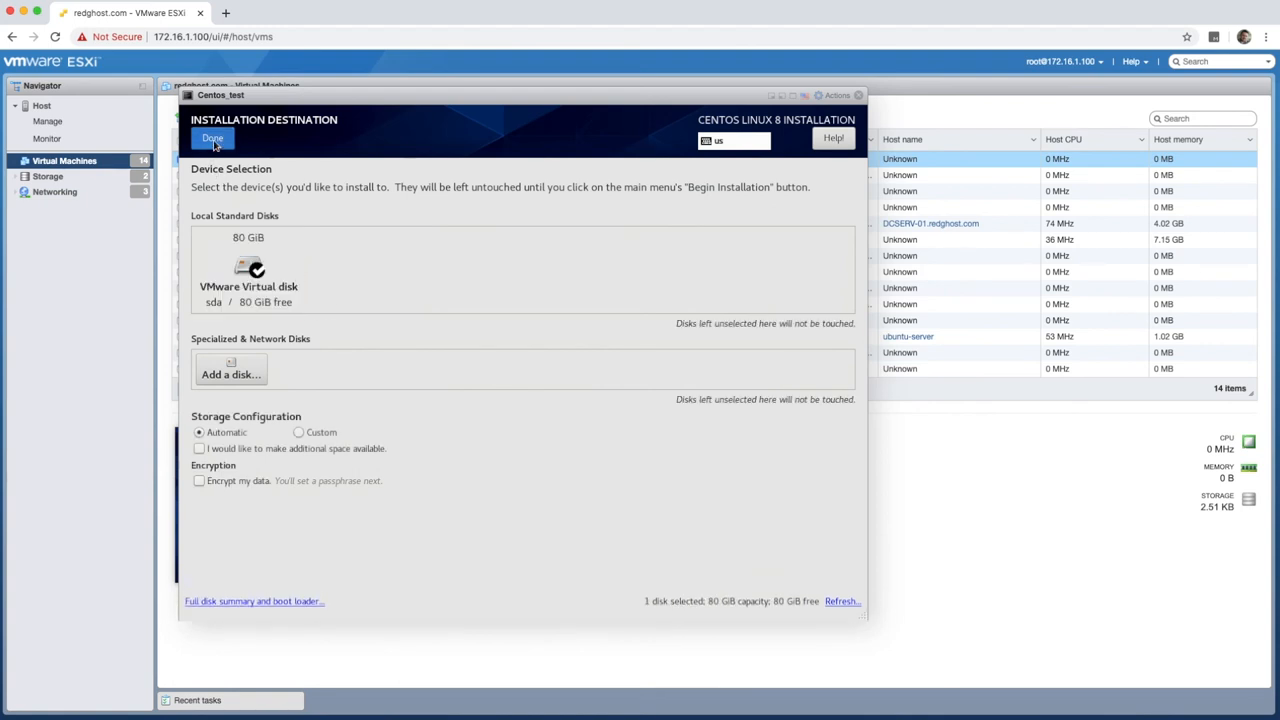
left_click(212, 138)
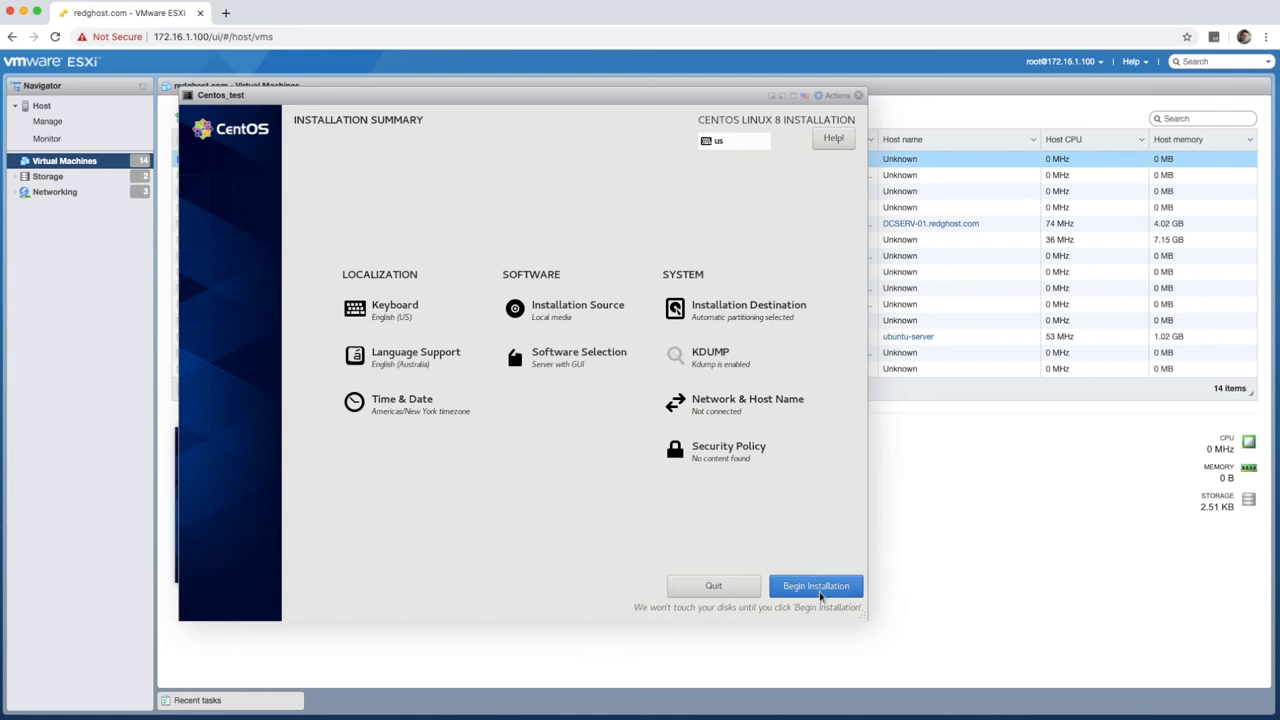
mouse_move(784, 486)
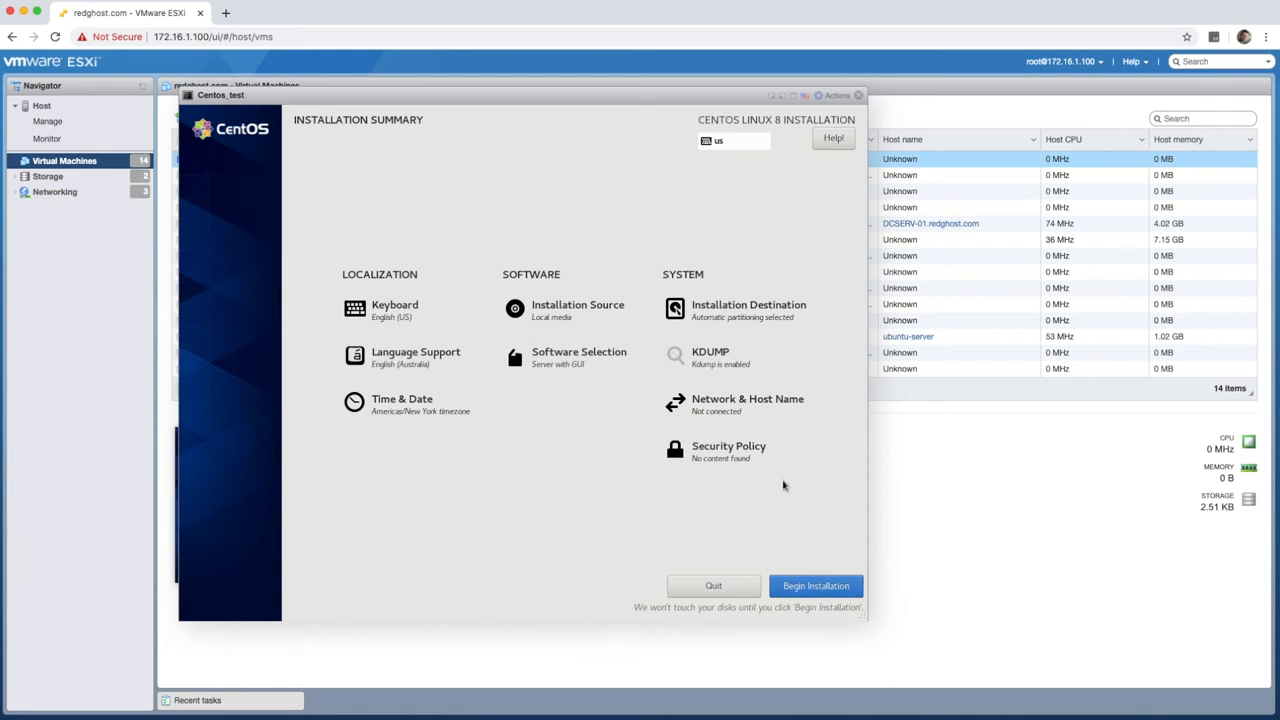
mouse_move(735, 415)
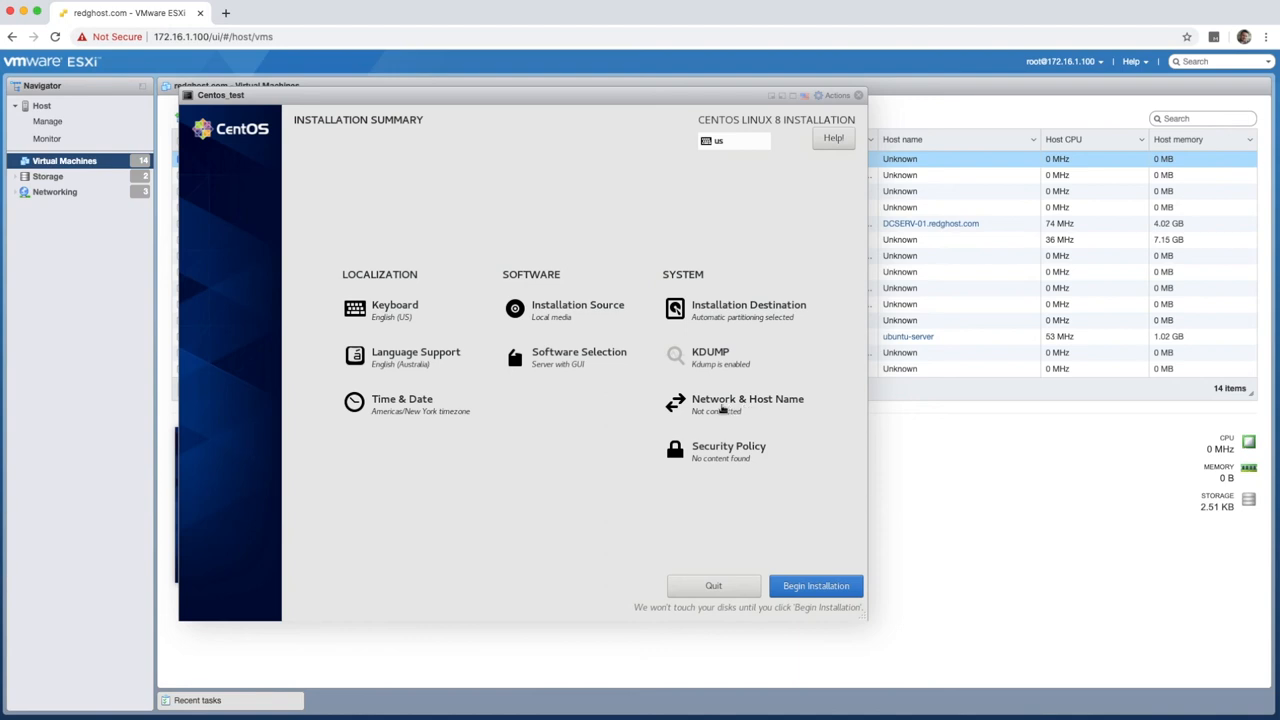
mouse_move(576, 432)
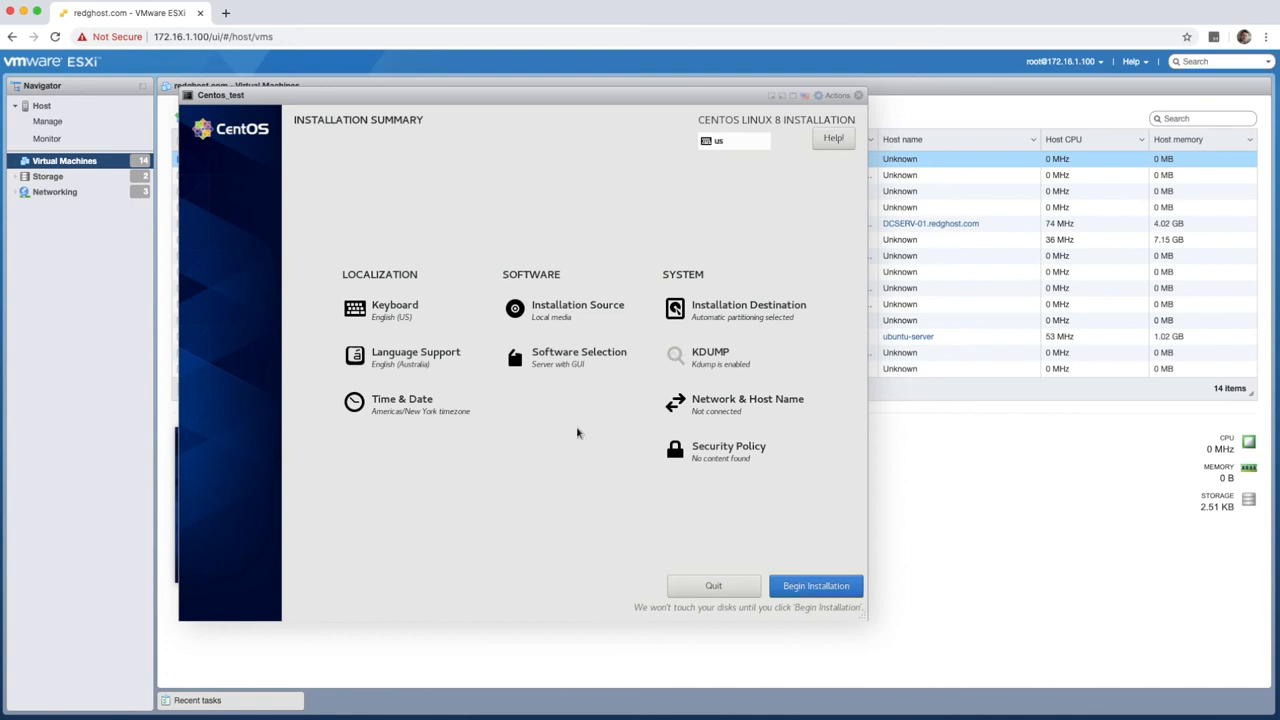
mouse_move(816, 586)
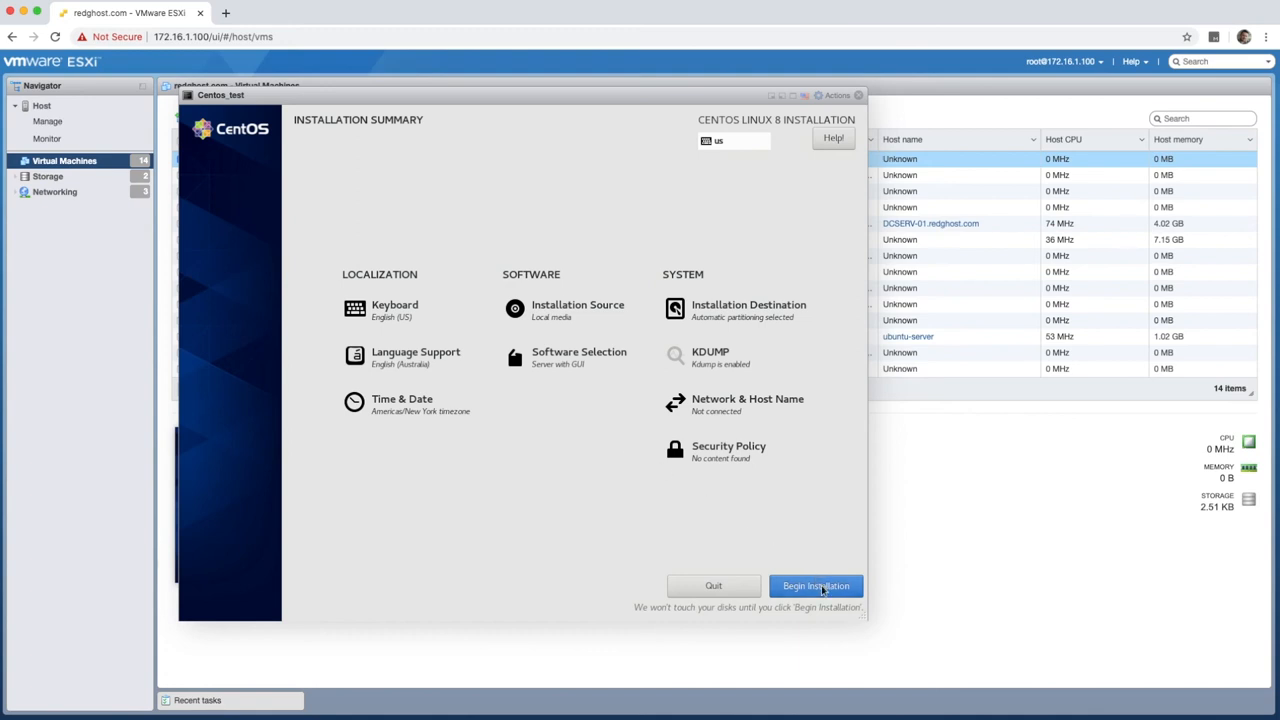
mouse_move(571, 394)
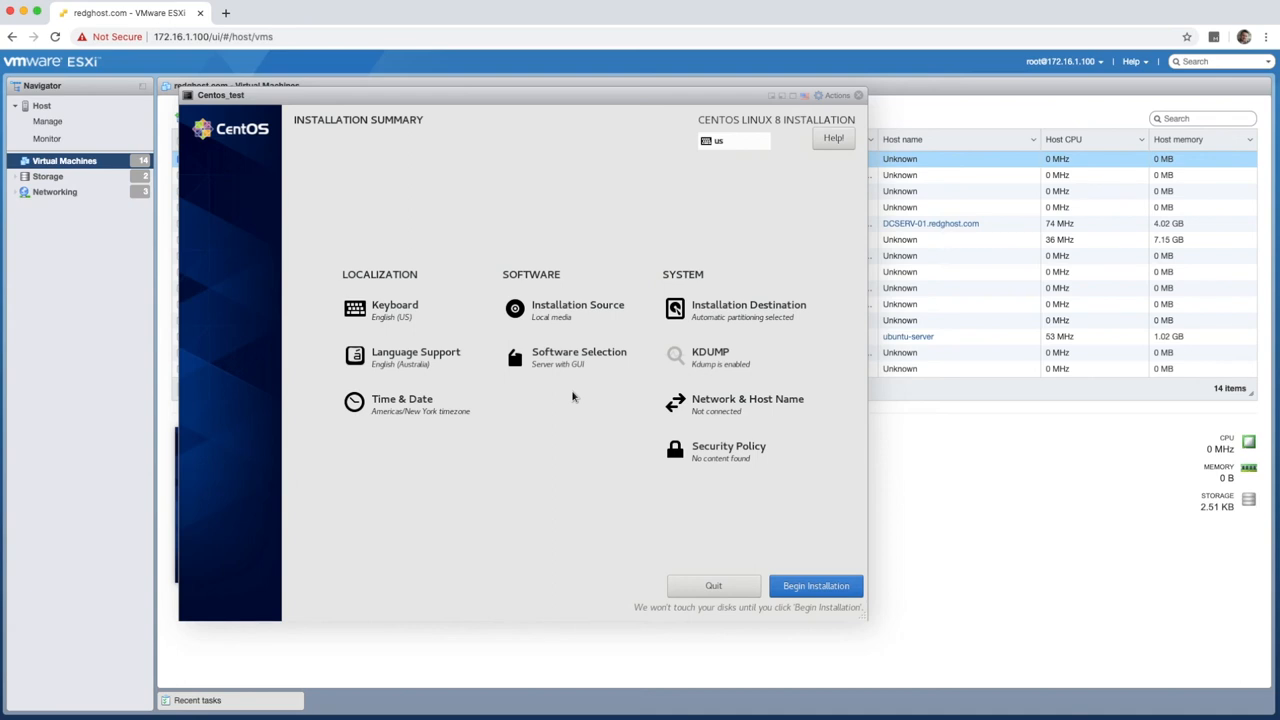
mouse_move(617, 397)
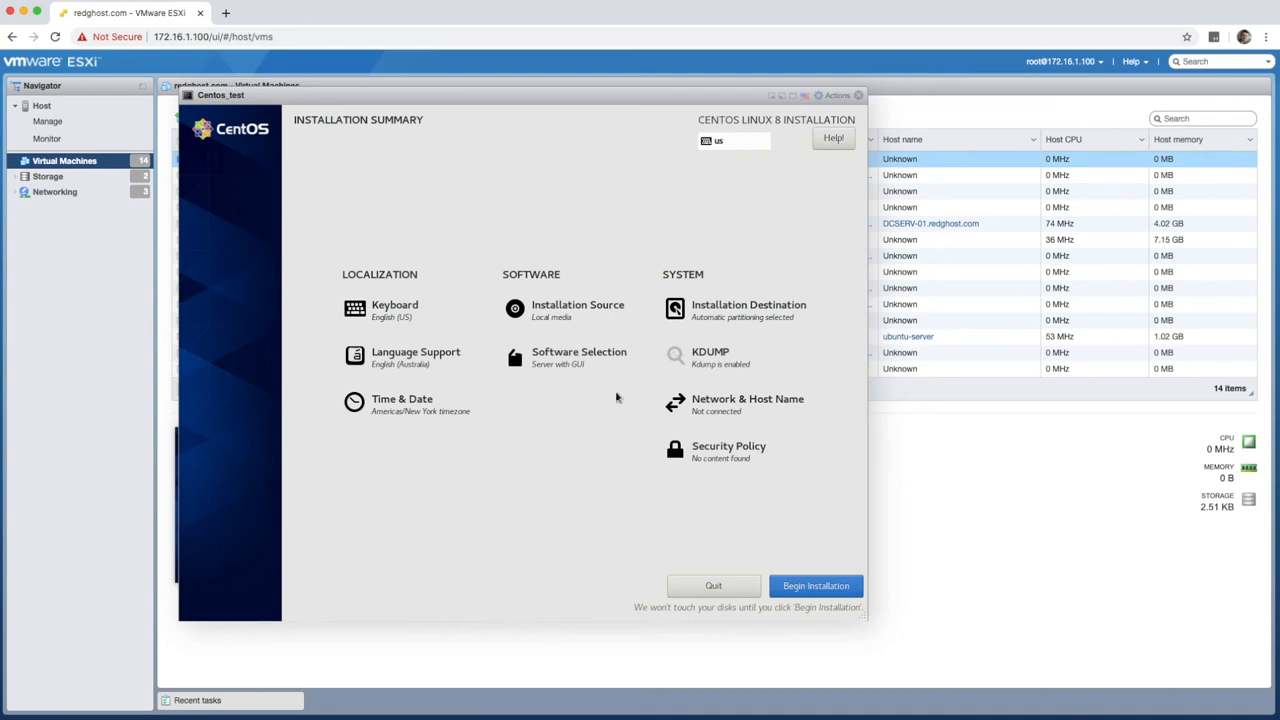
mouse_move(577, 406)
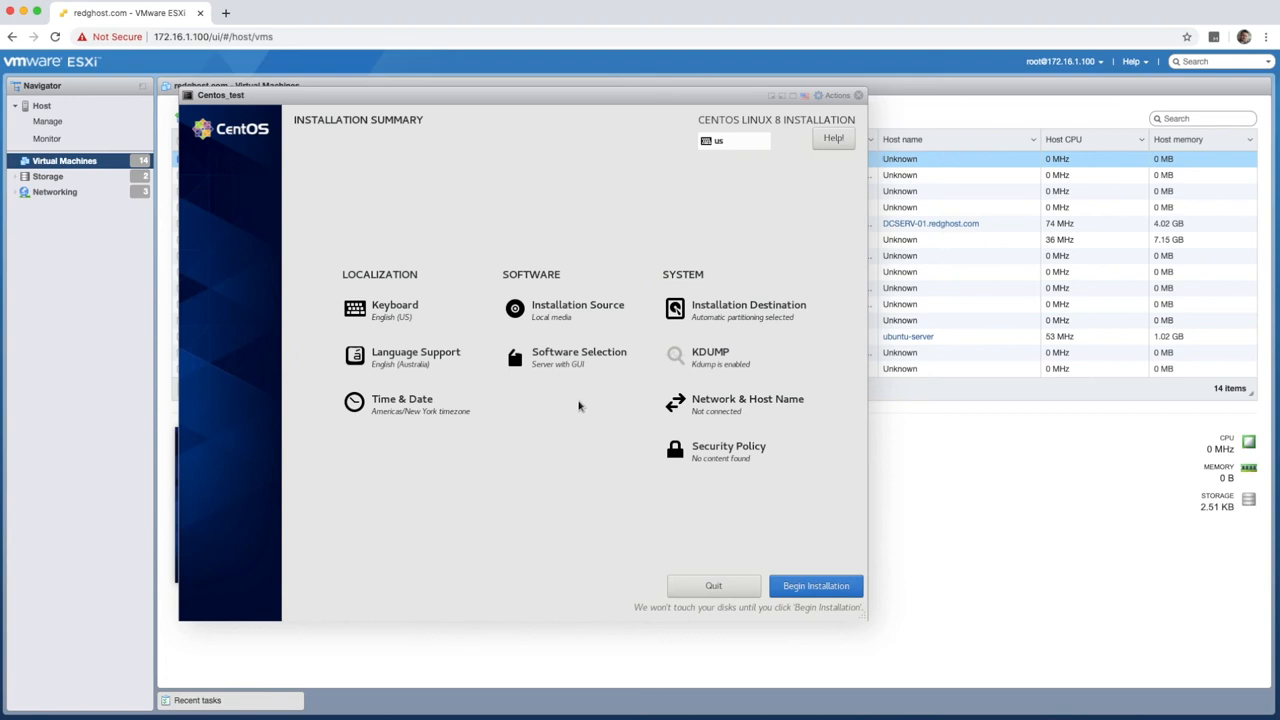
mouse_move(555, 408)
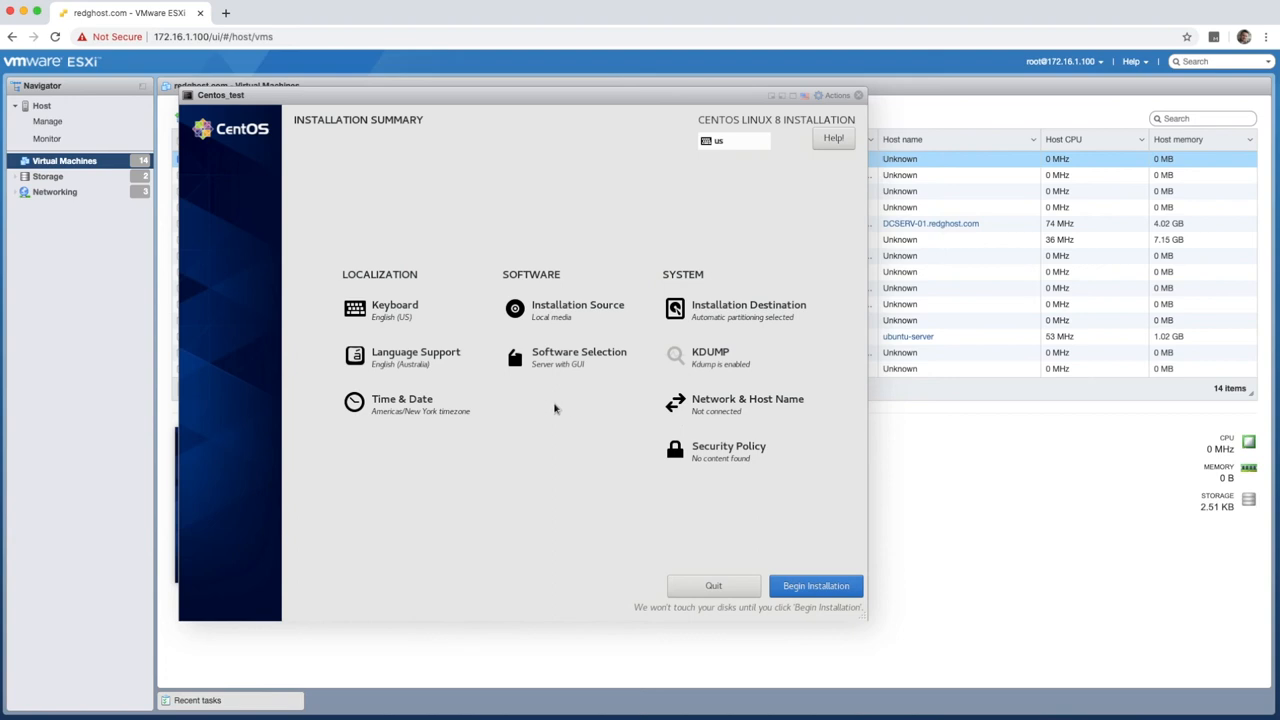
mouse_move(485, 373)
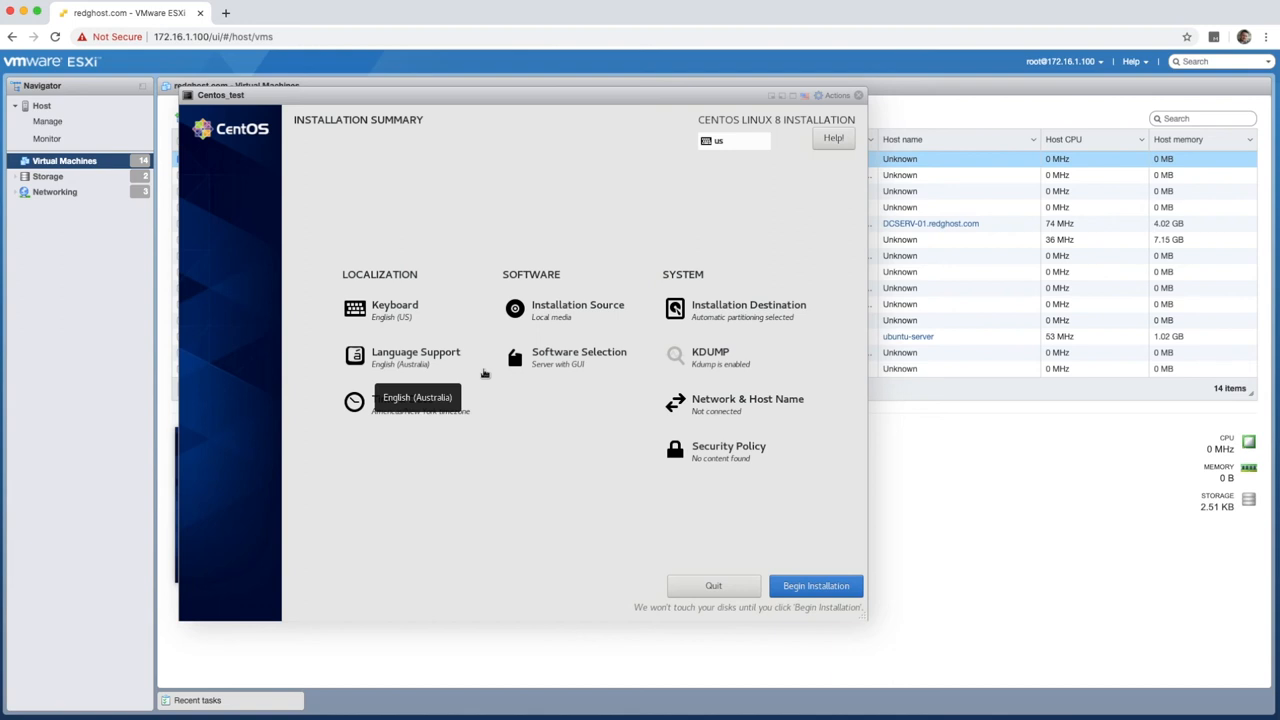
left_click(579, 356)
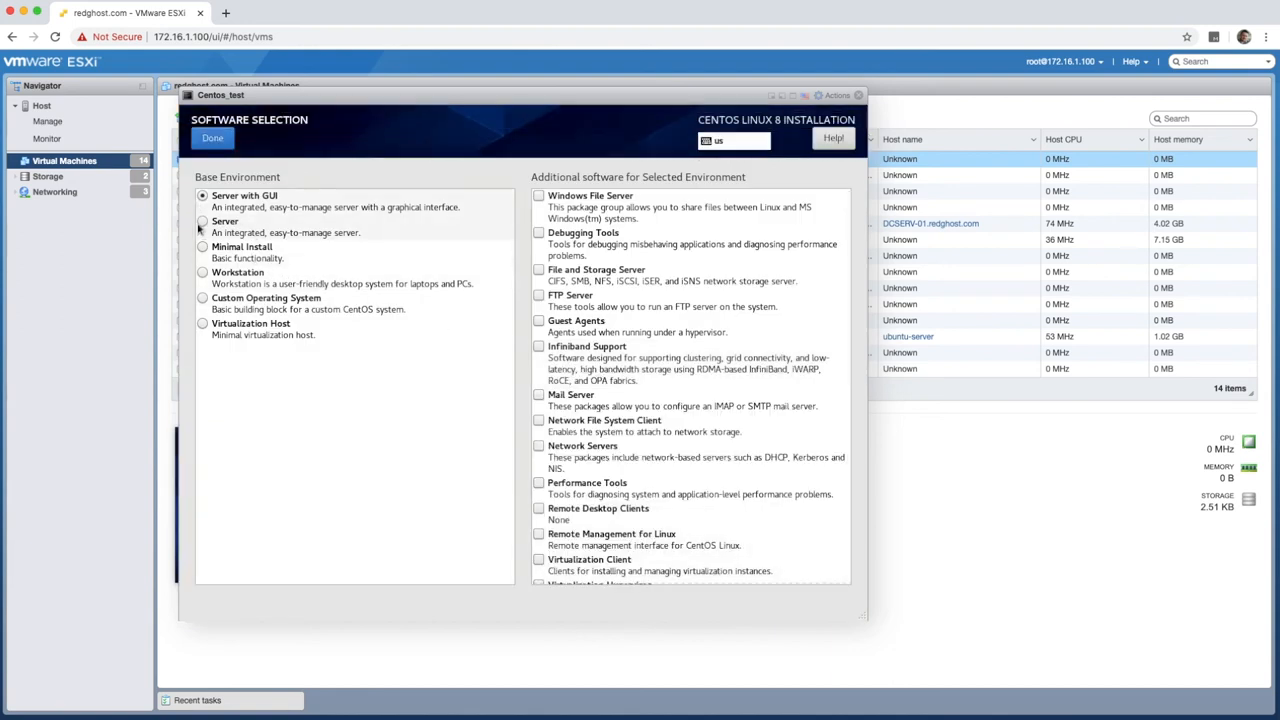
left_click(203, 221)
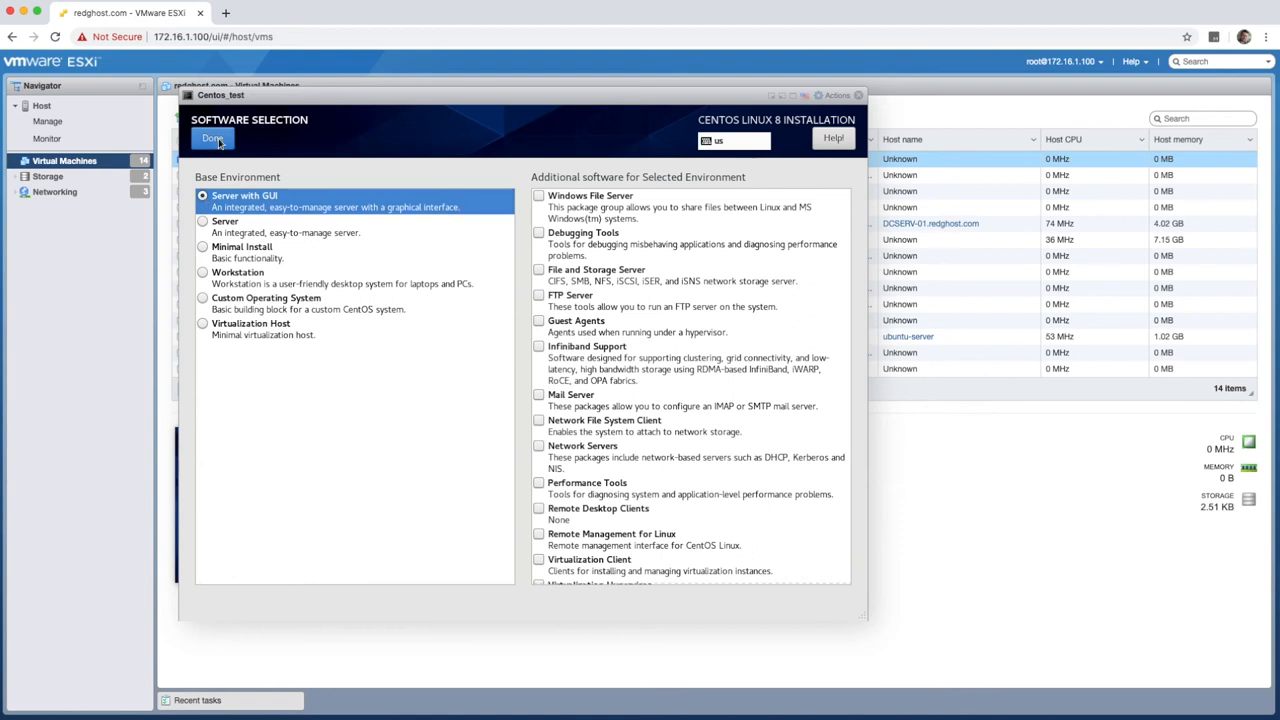
left_click(211, 138)
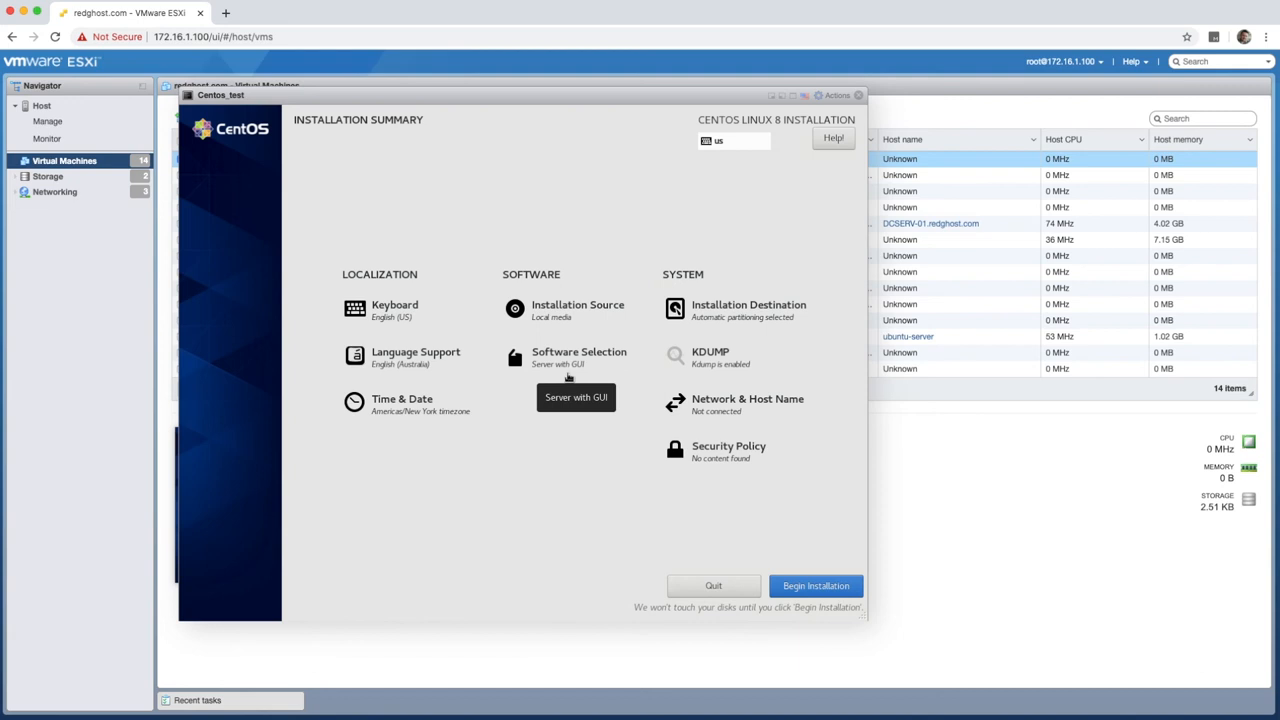
mouse_move(604, 430)
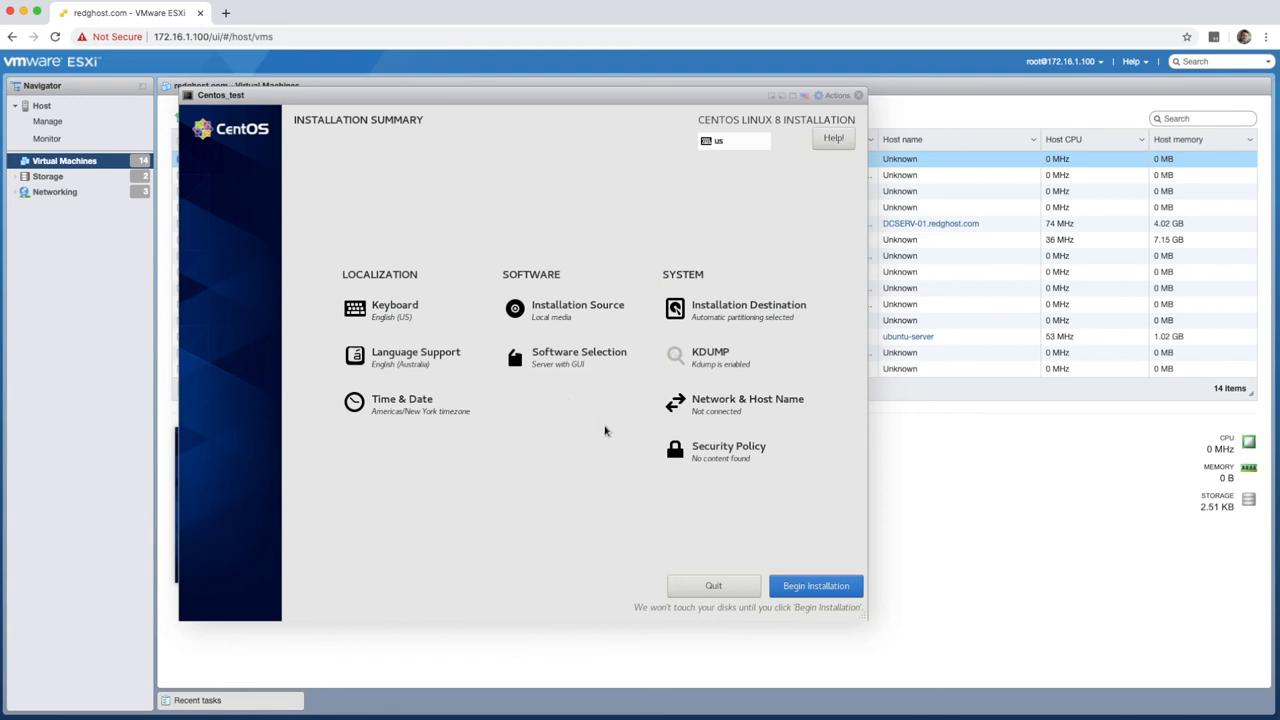
mouse_move(816, 586)
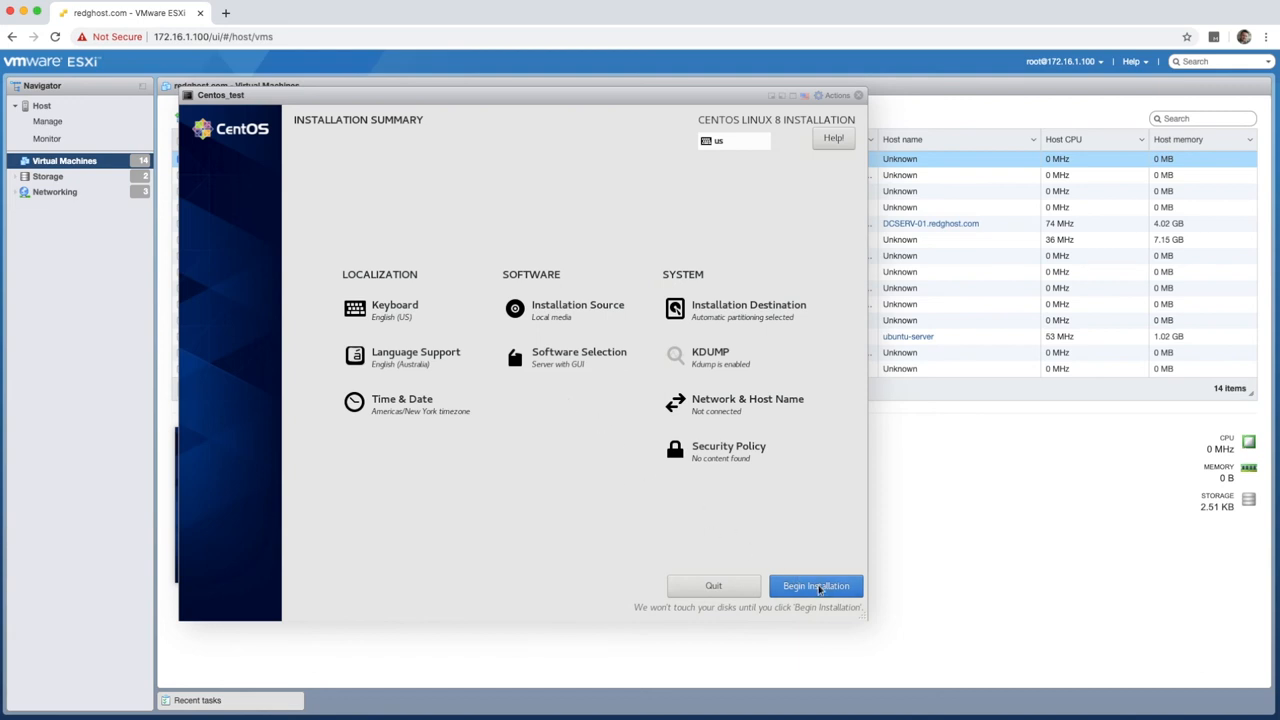
Begin installation and create administrator user emilio with a password
left_click(815, 586)
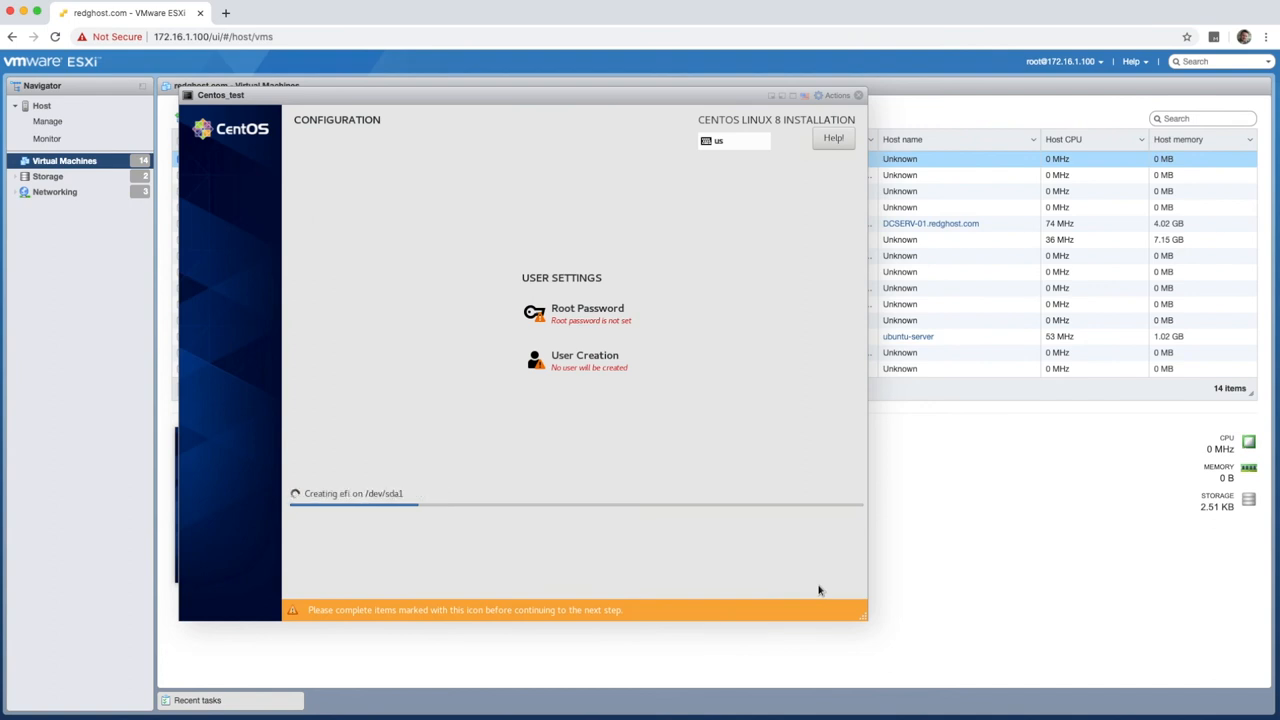
mouse_move(614, 325)
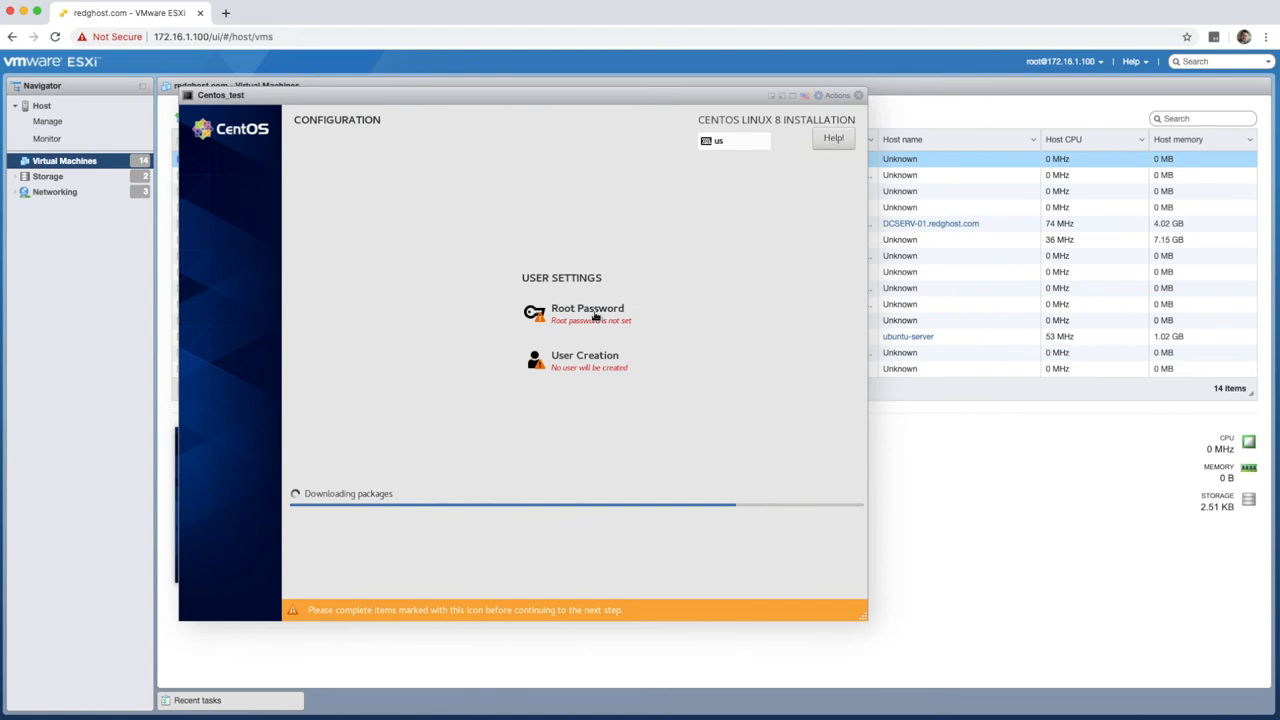
mouse_move(587, 313)
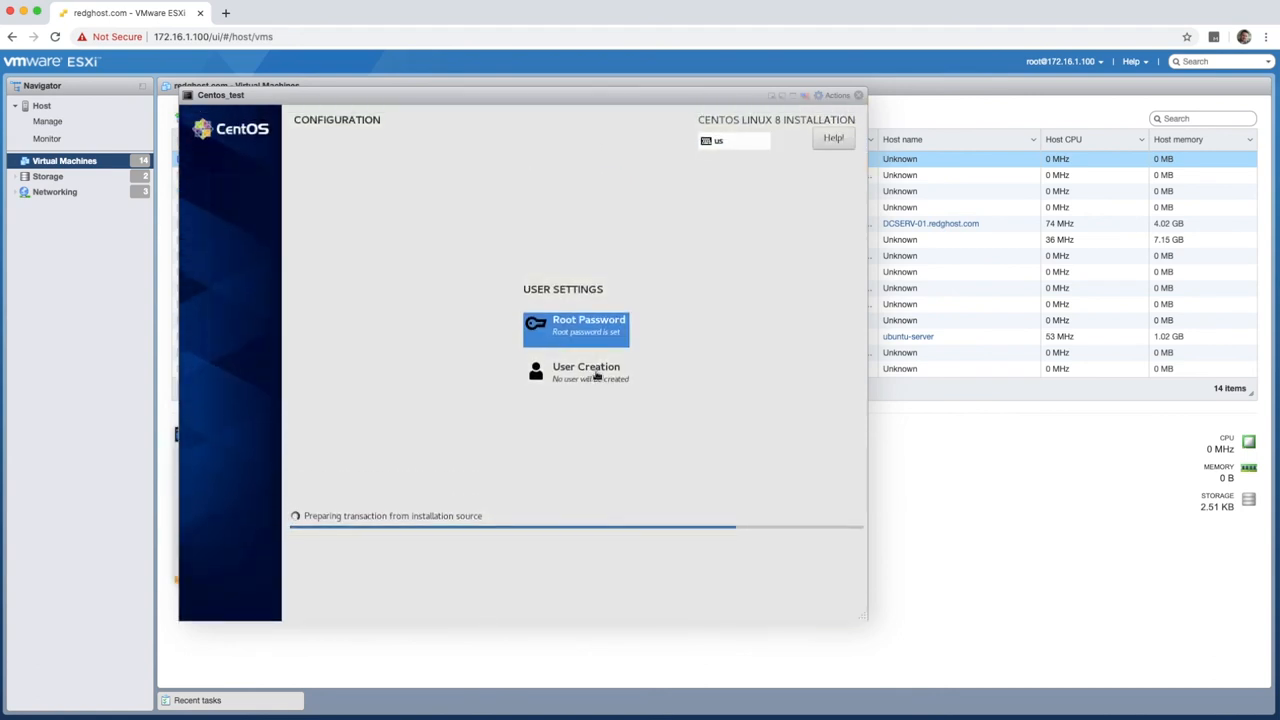
left_click(586, 372)
type("Emilio")
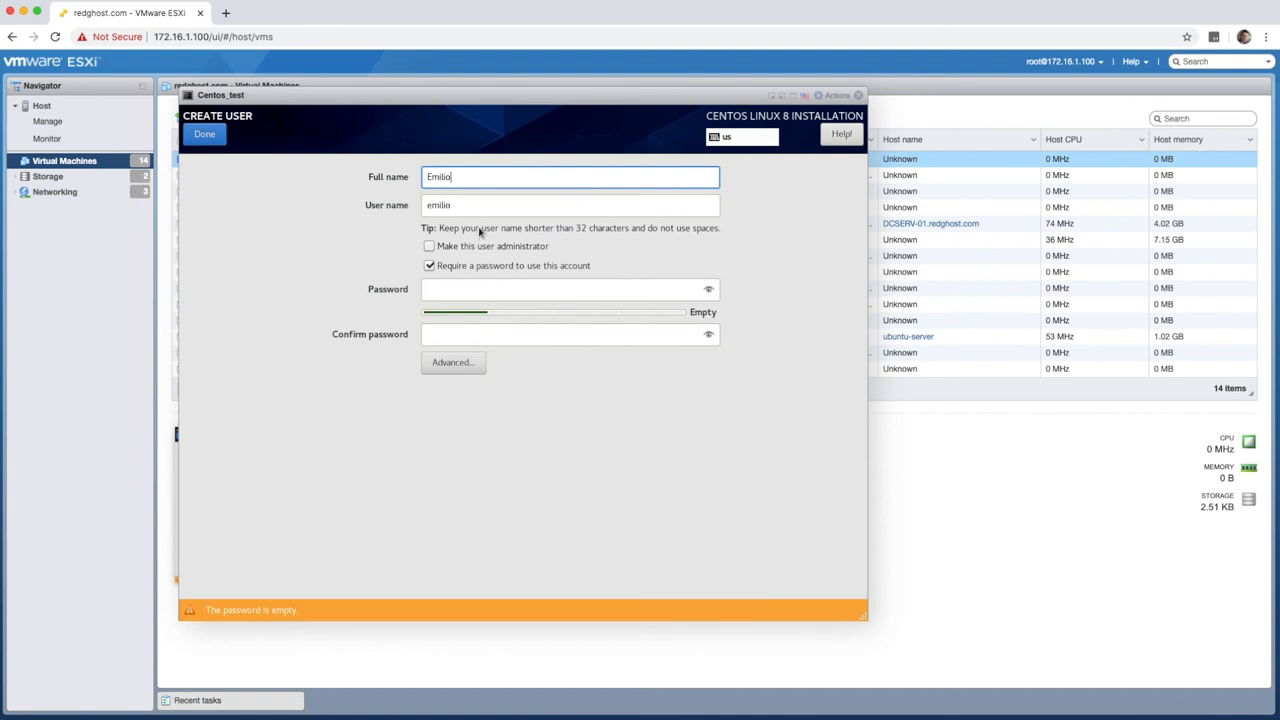
mouse_move(510, 257)
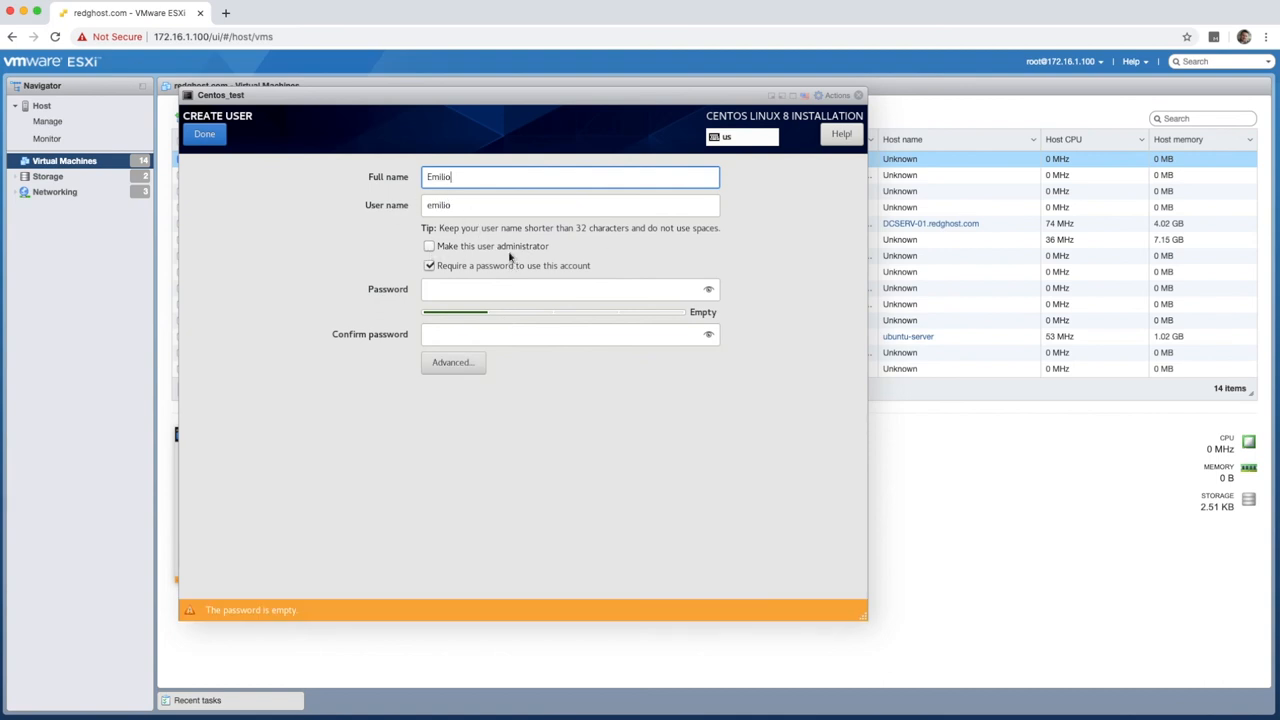
left_click(430, 246)
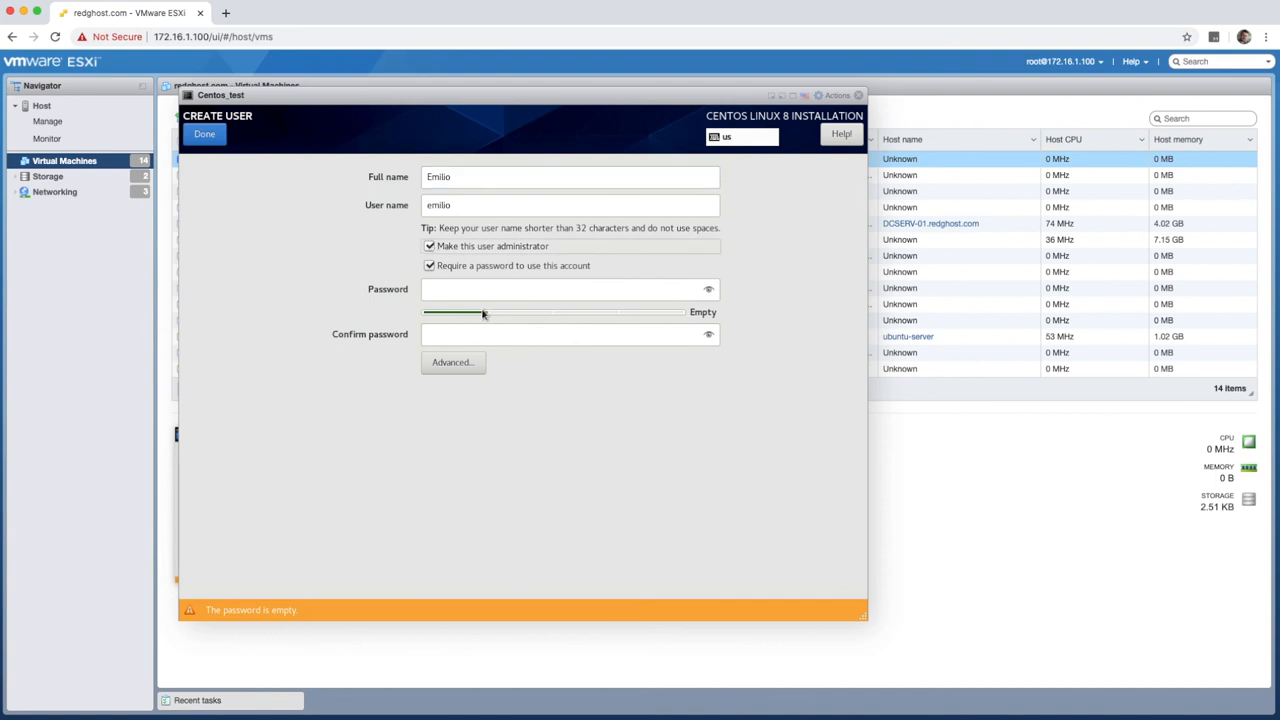
type("••••")
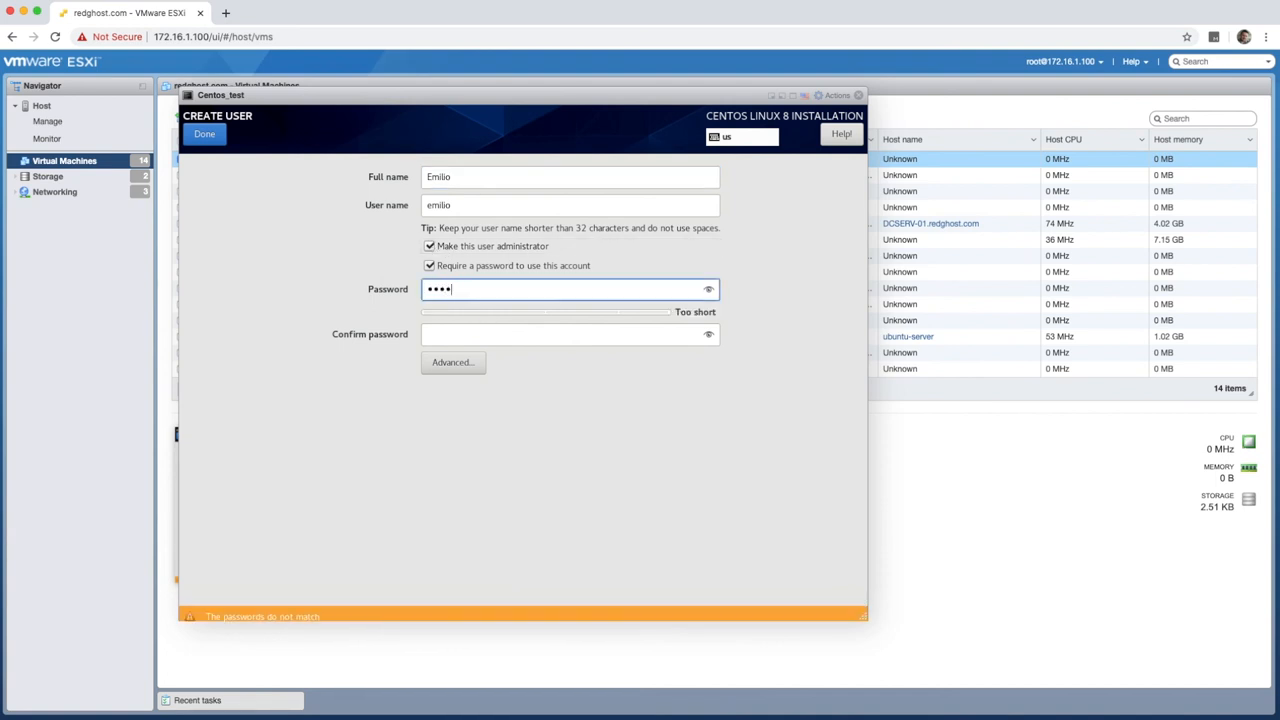
left_click(204, 133)
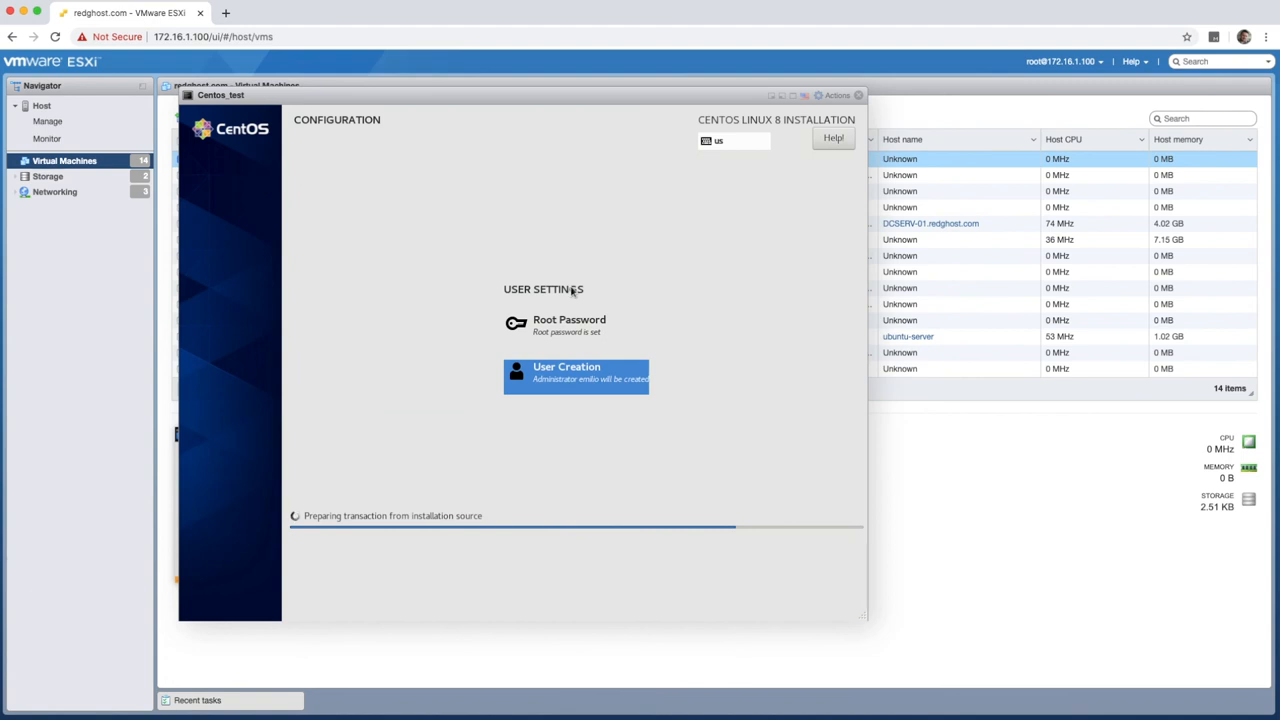
mouse_move(542, 382)
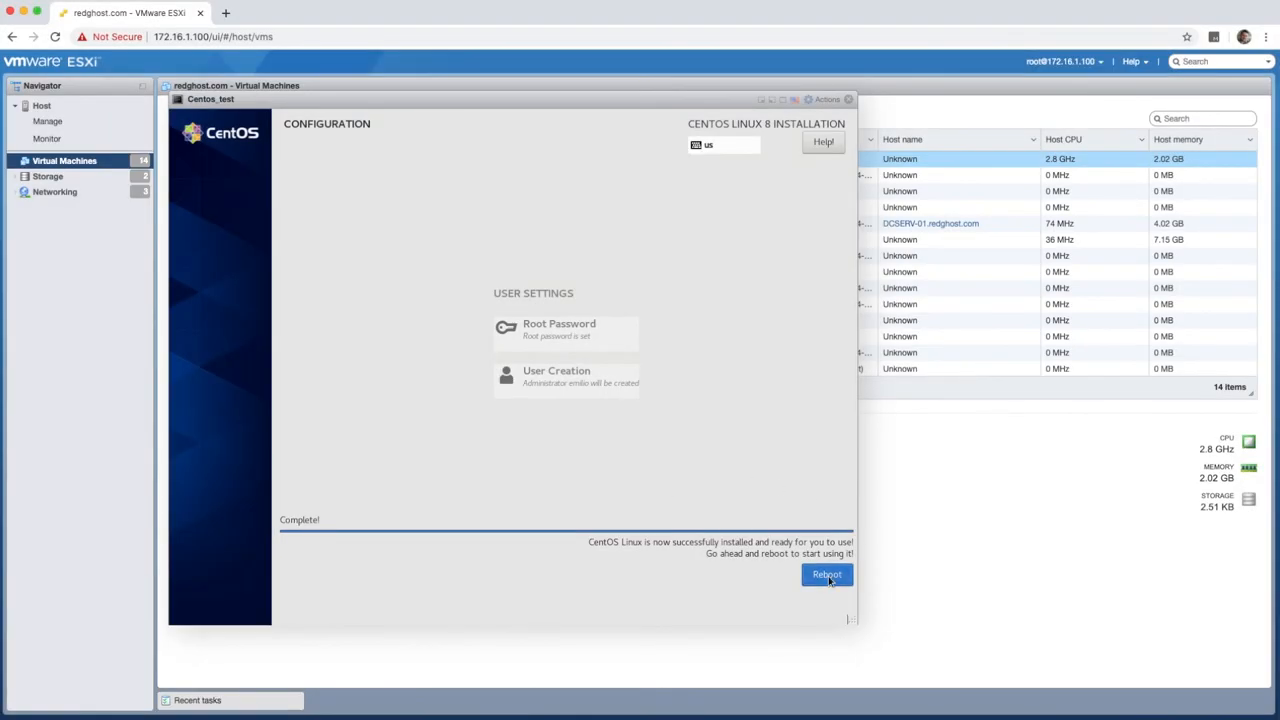
Reboot Centos_test and accept the CentOS license agreement in initial setup
left_click(826, 574)
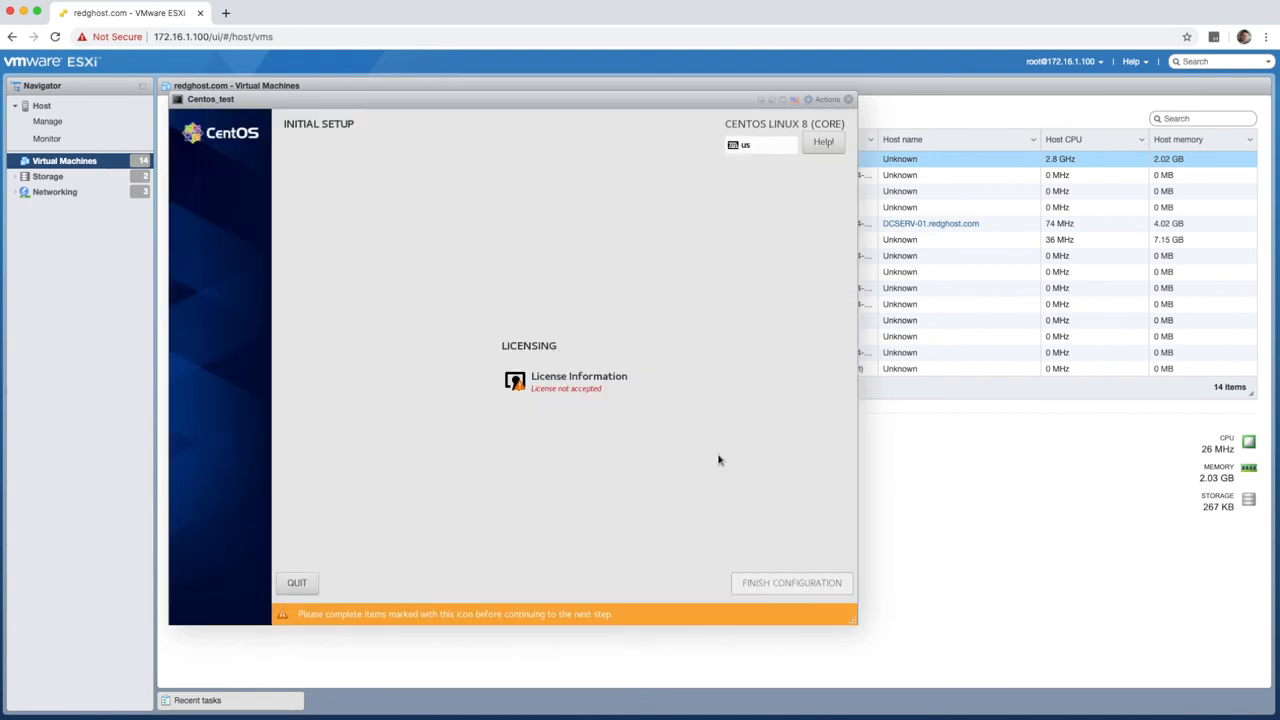
mouse_move(570, 388)
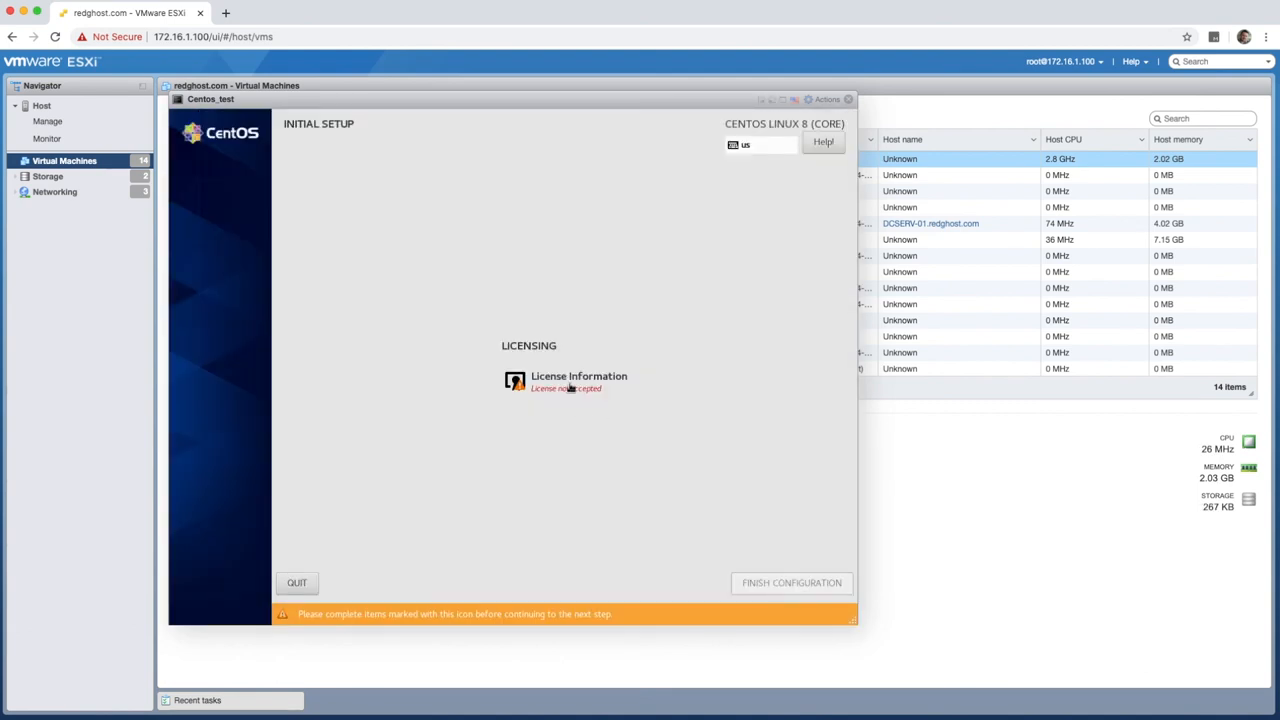
left_click(578, 381)
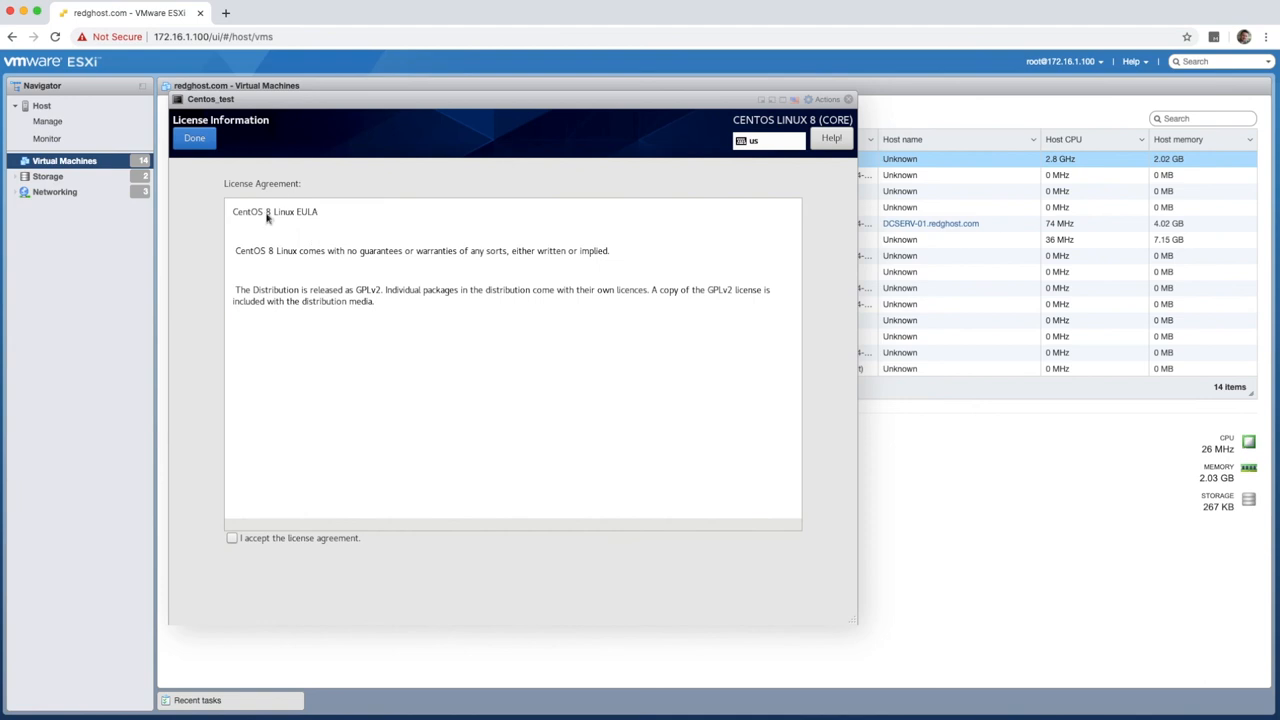
mouse_move(301, 440)
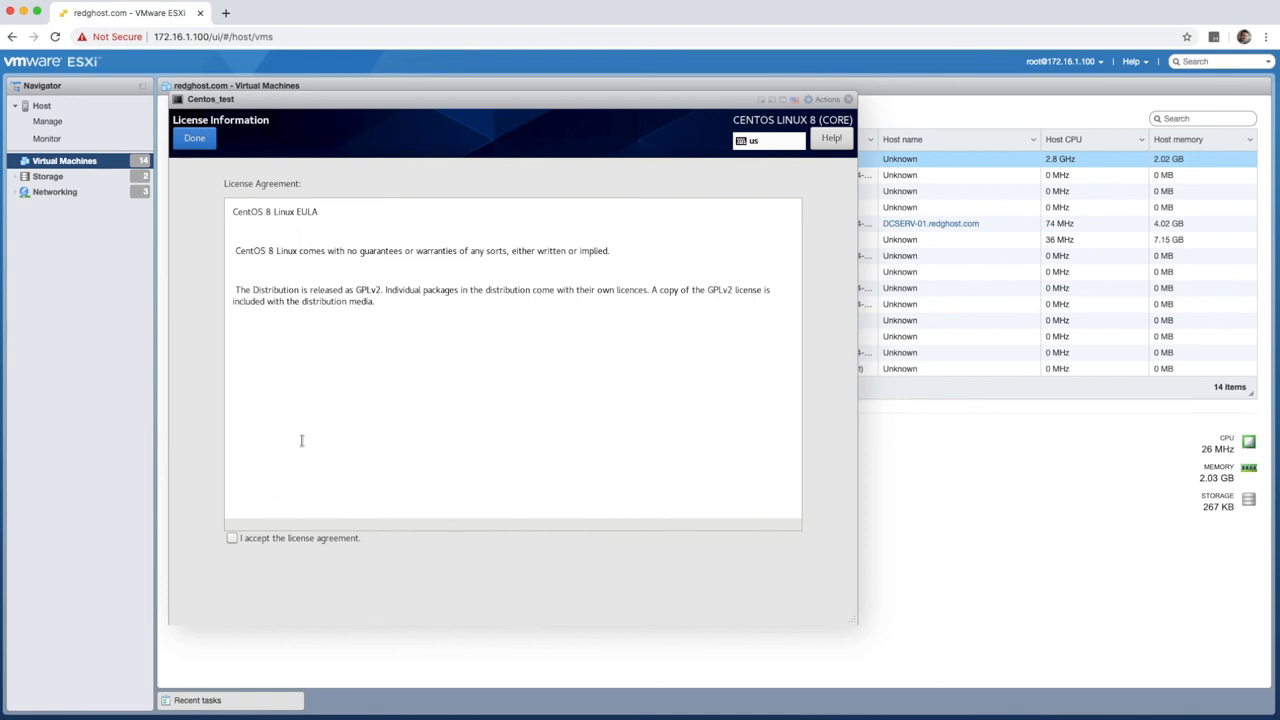
left_click(231, 538)
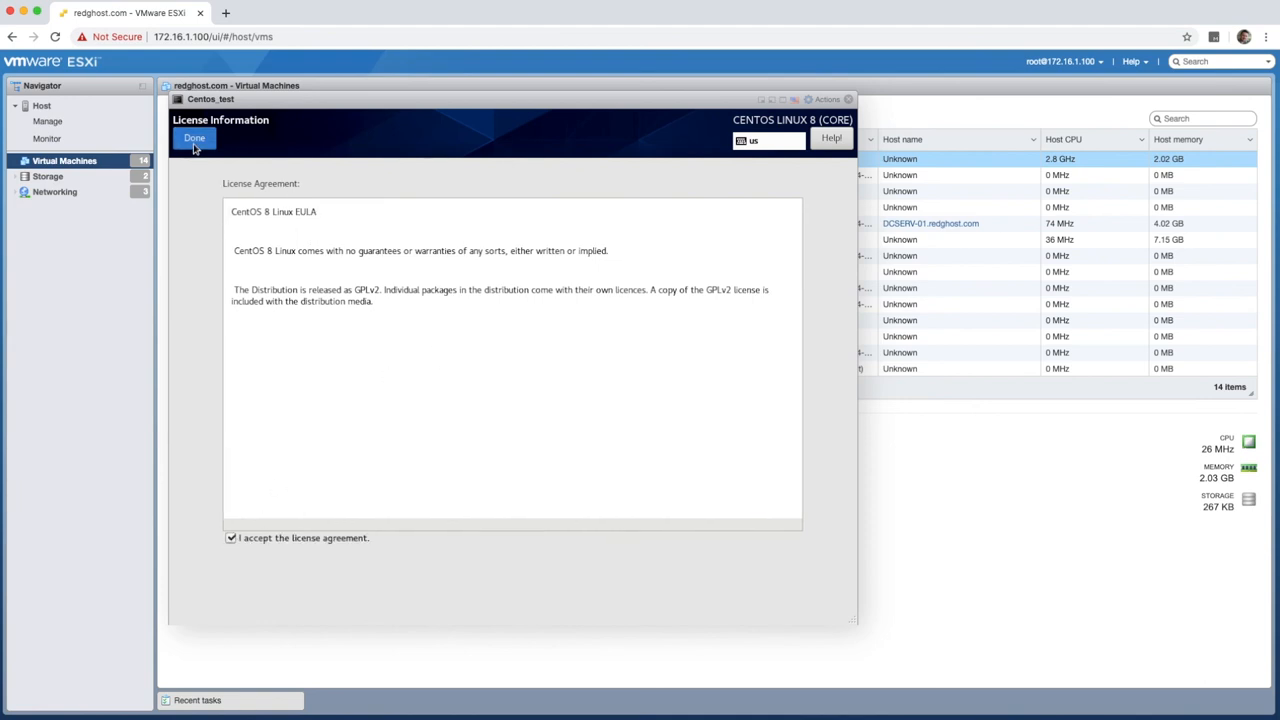
left_click(194, 138)
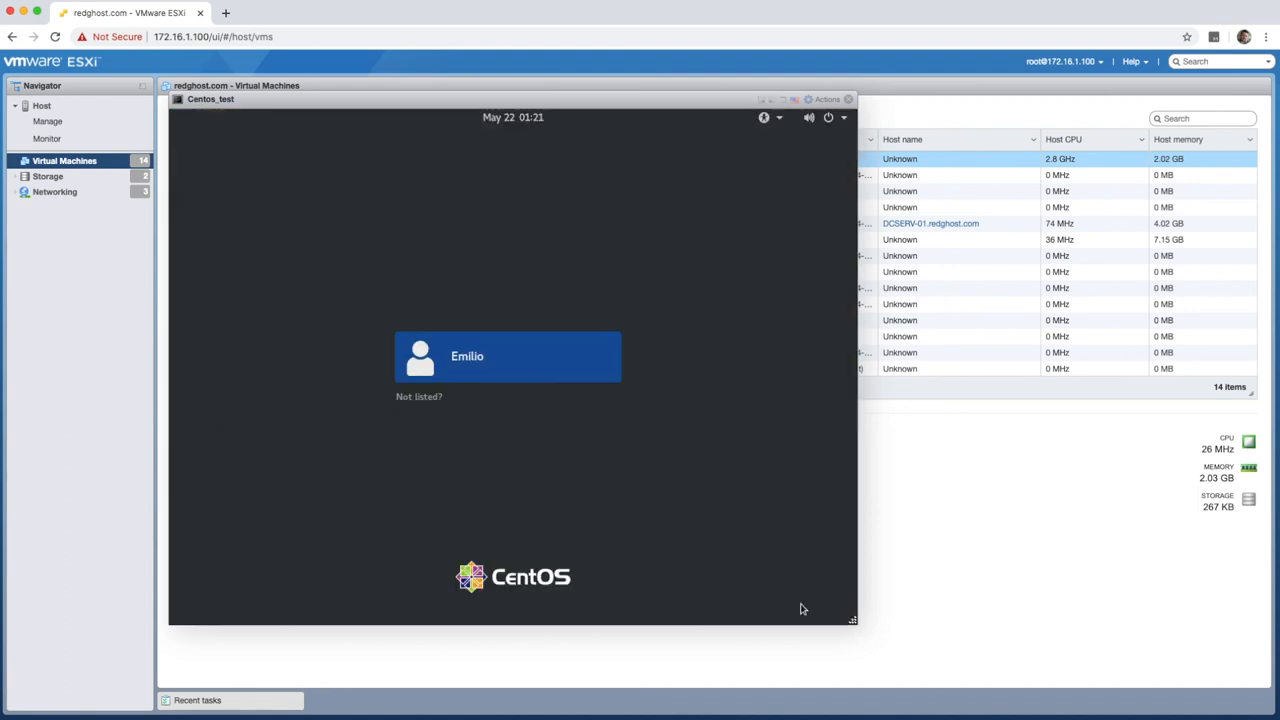
Sign in as Emilio and accept defaults through Welcome, Typing, Privacy and Online Accounts
left_click(507, 356)
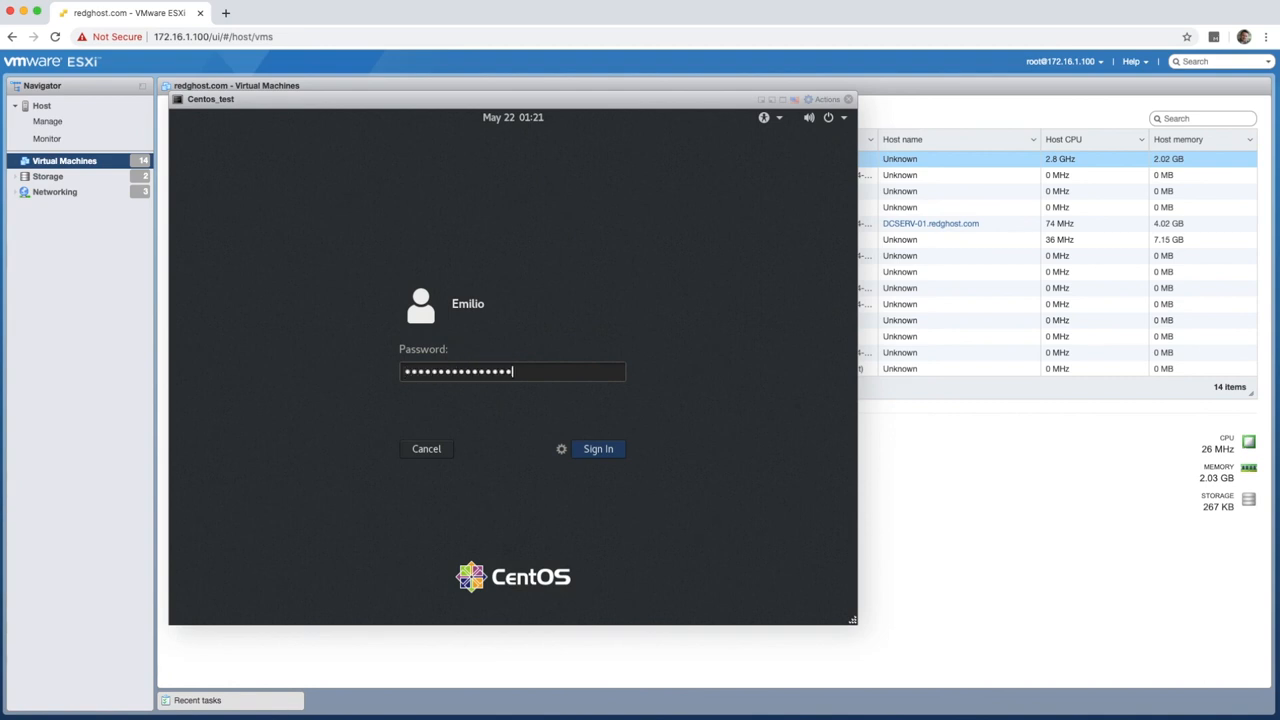
left_click(597, 448)
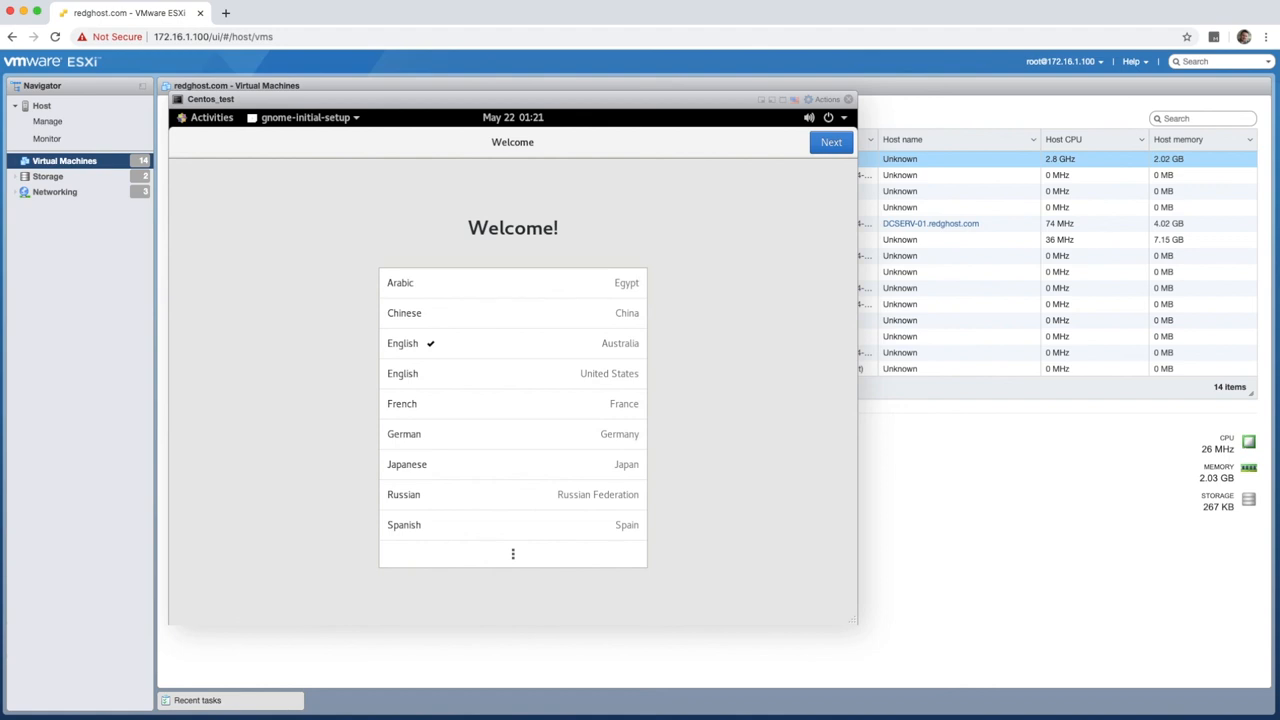
left_click(831, 142)
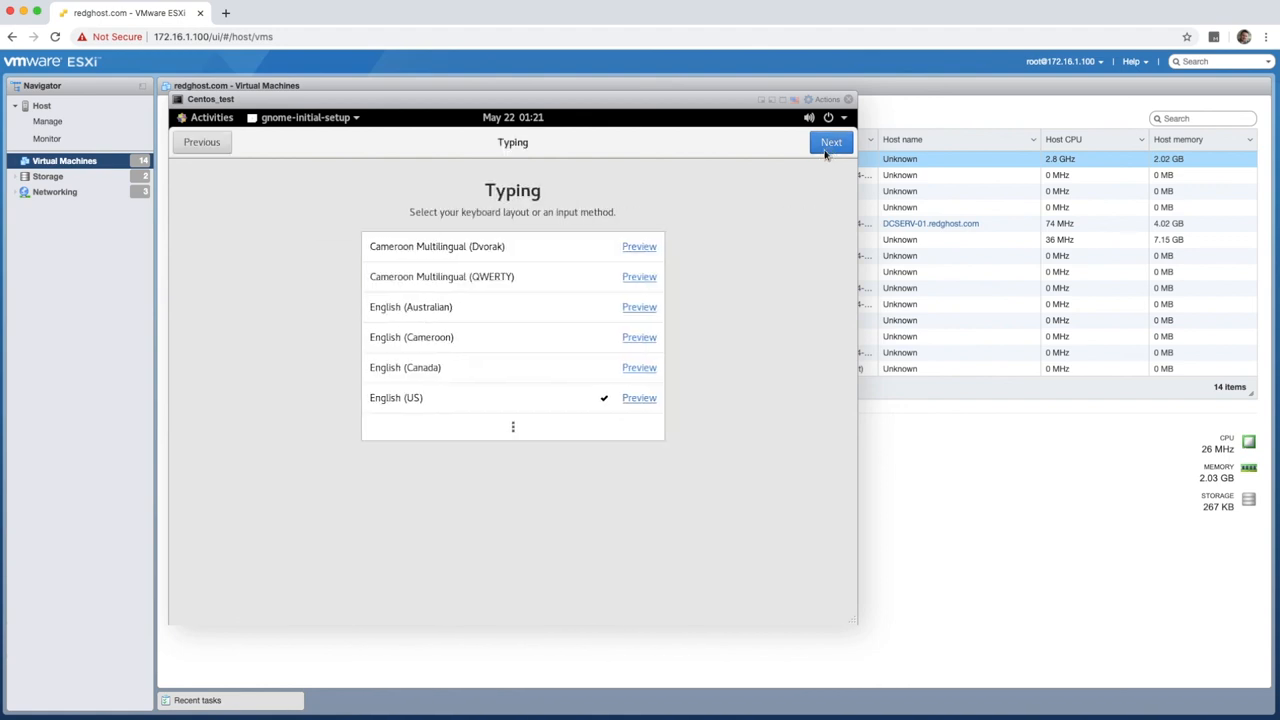
left_click(830, 142)
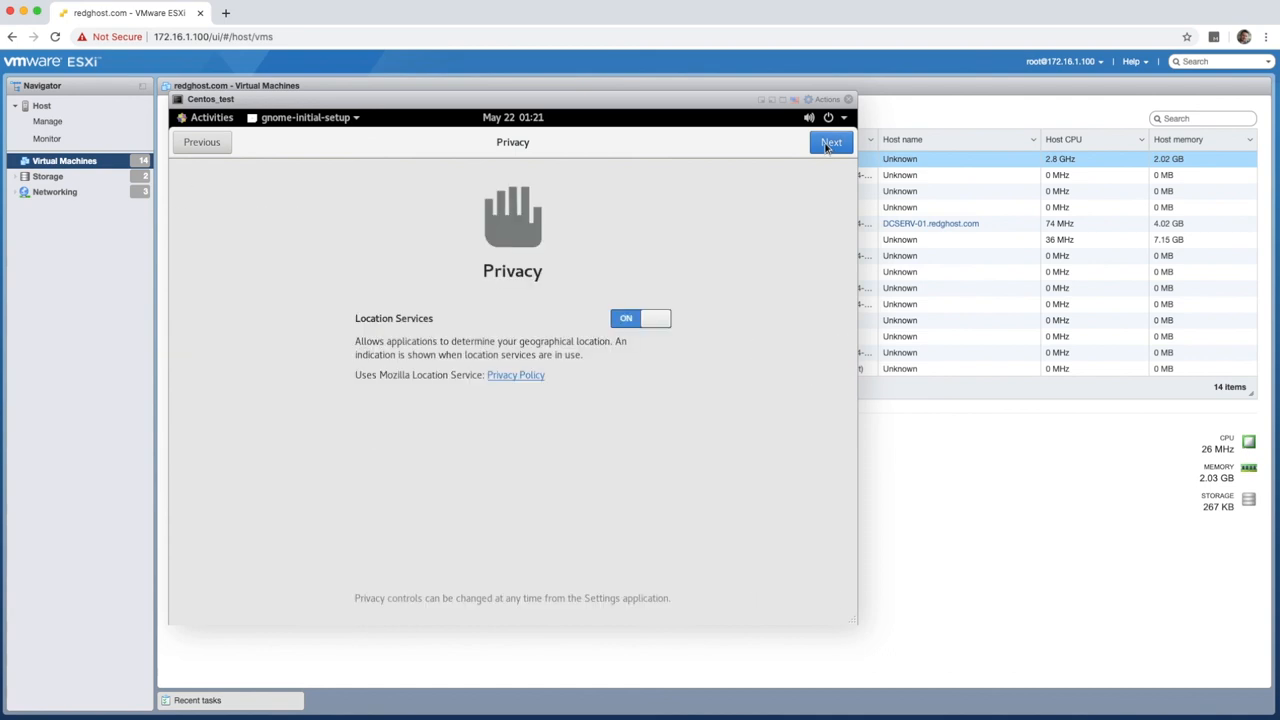
left_click(830, 142)
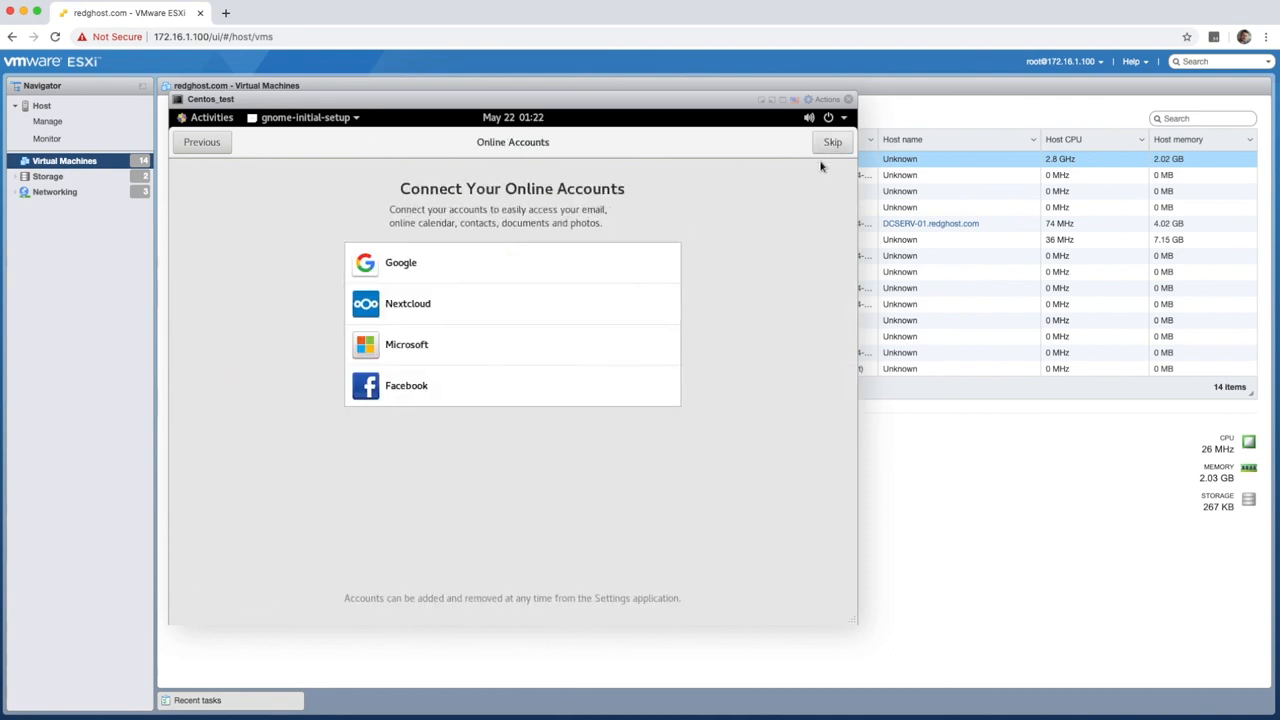
left_click(832, 141)
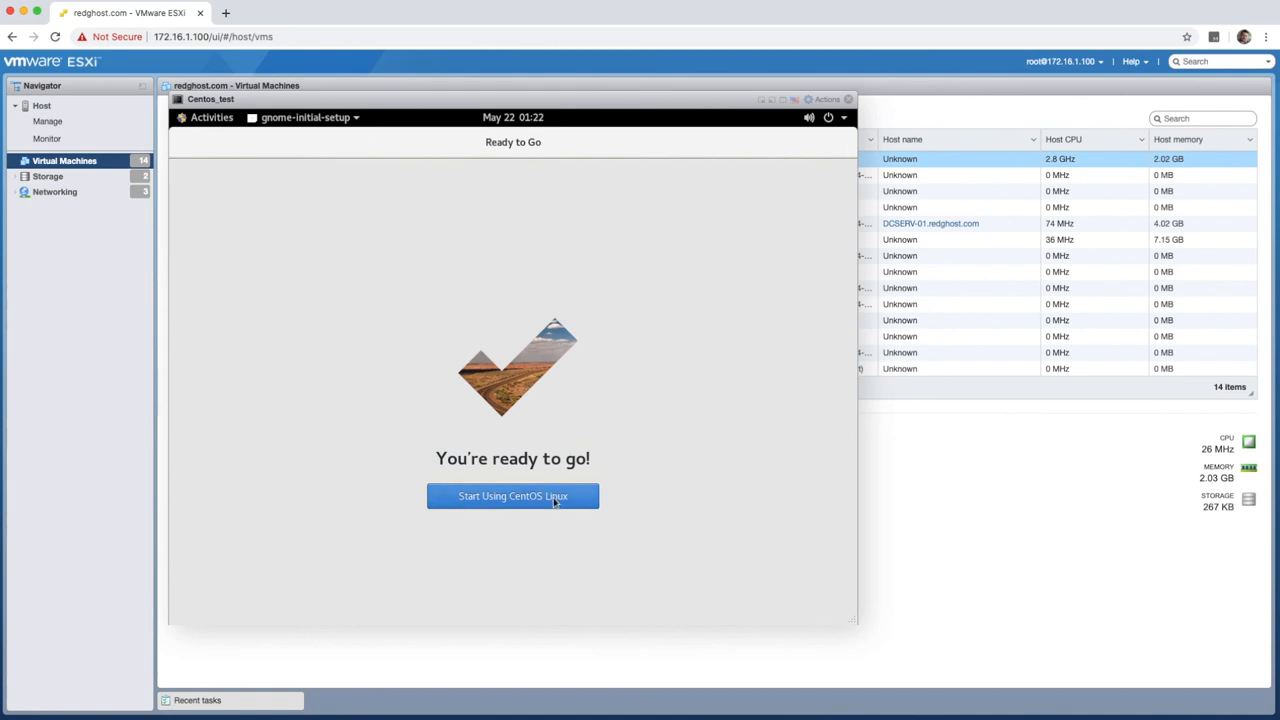
left_click(512, 496)
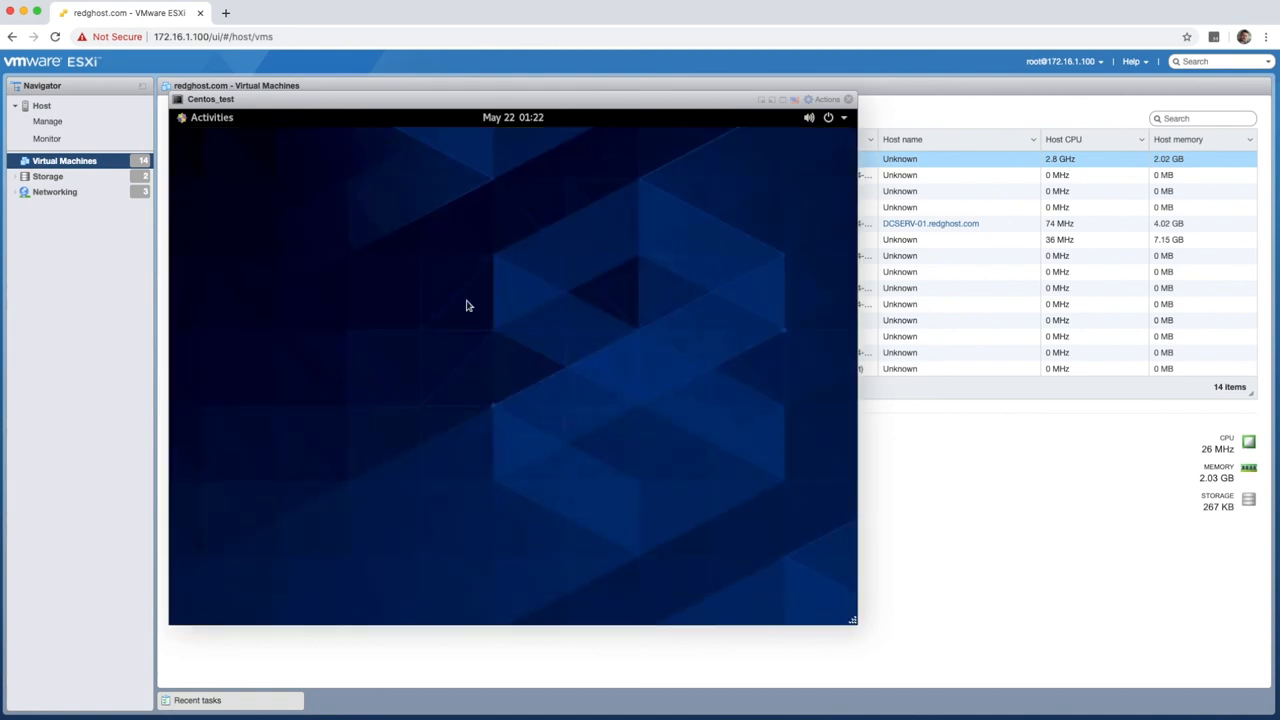
left_click(211, 117)
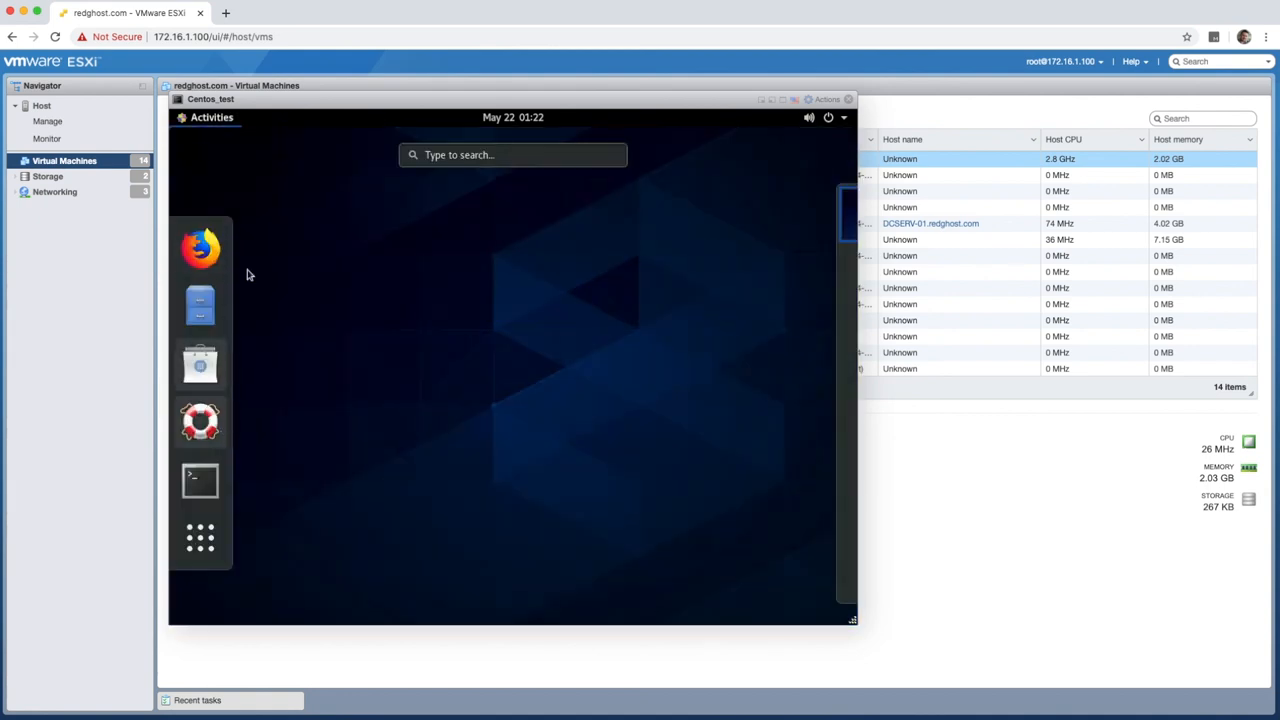
mouse_move(415, 392)
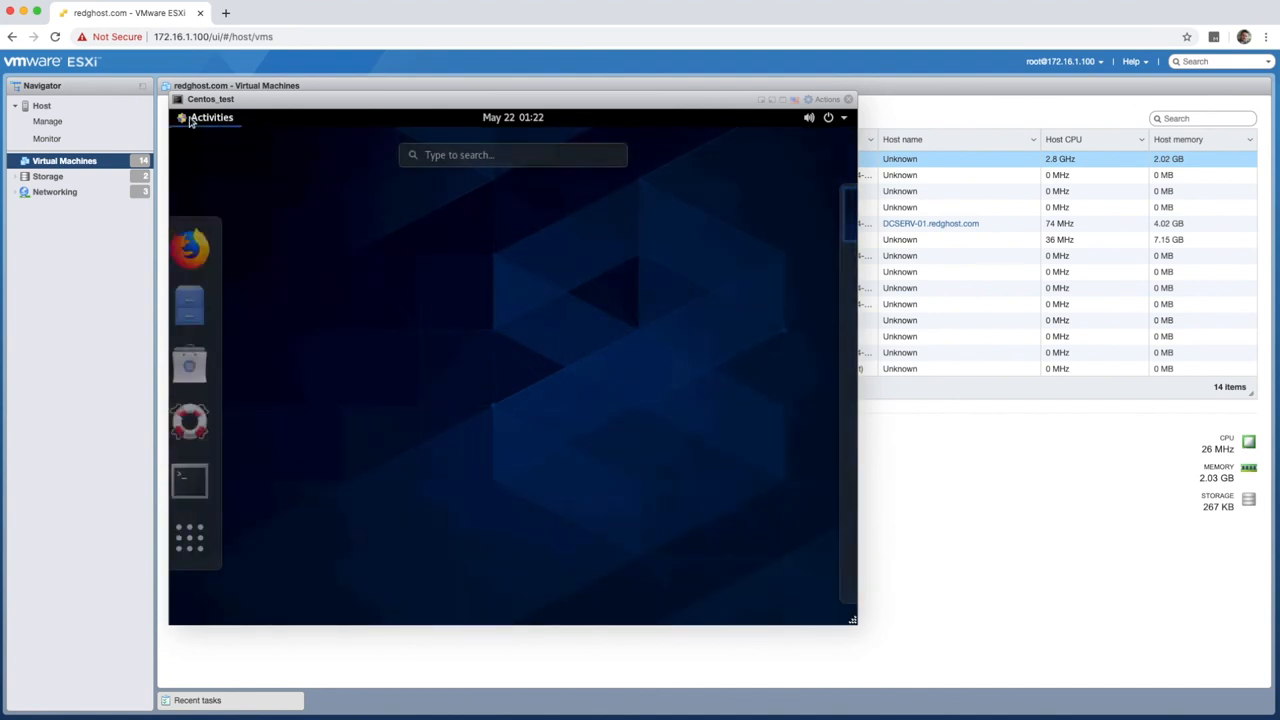
left_click(189, 481)
type("ls")
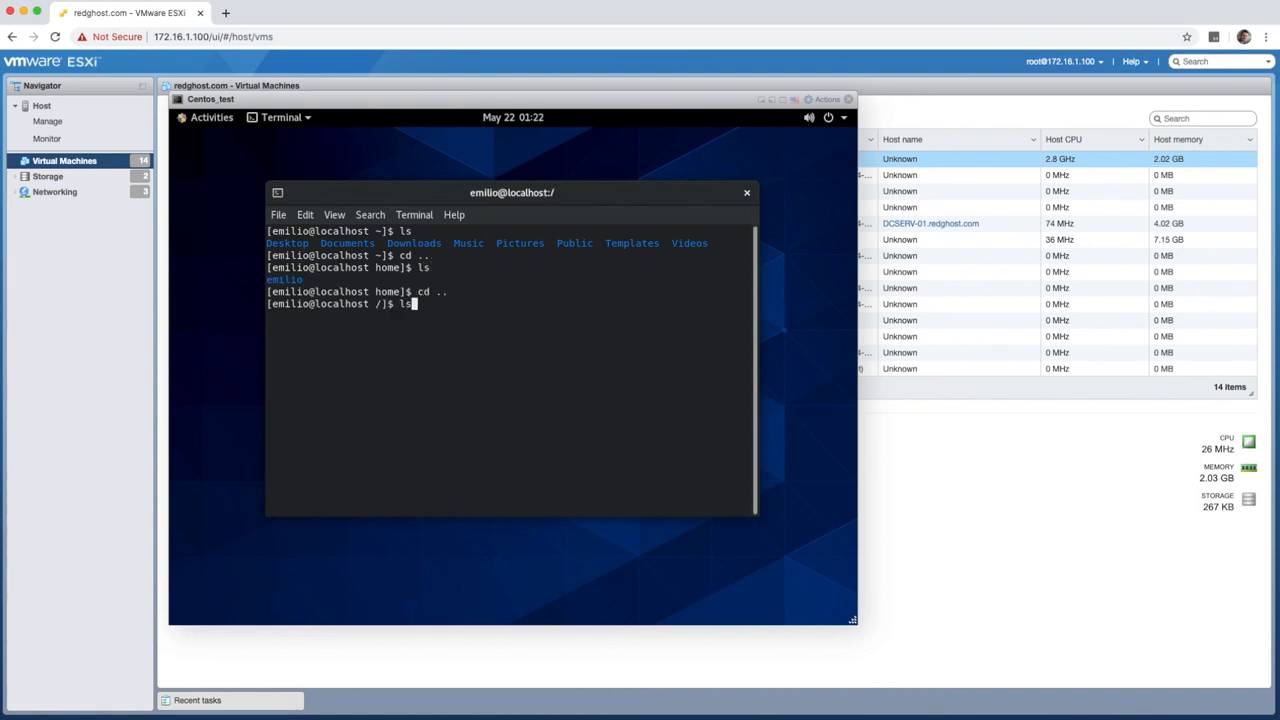
key("Return")
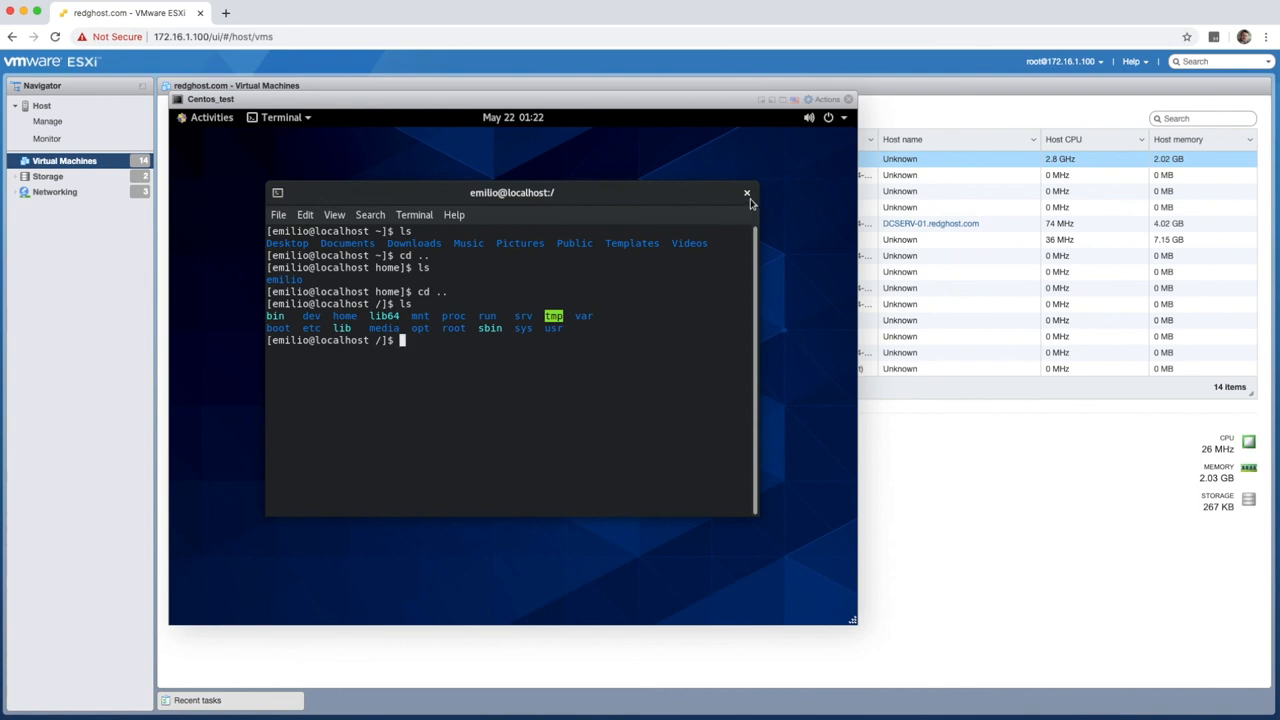
left_click(746, 192)
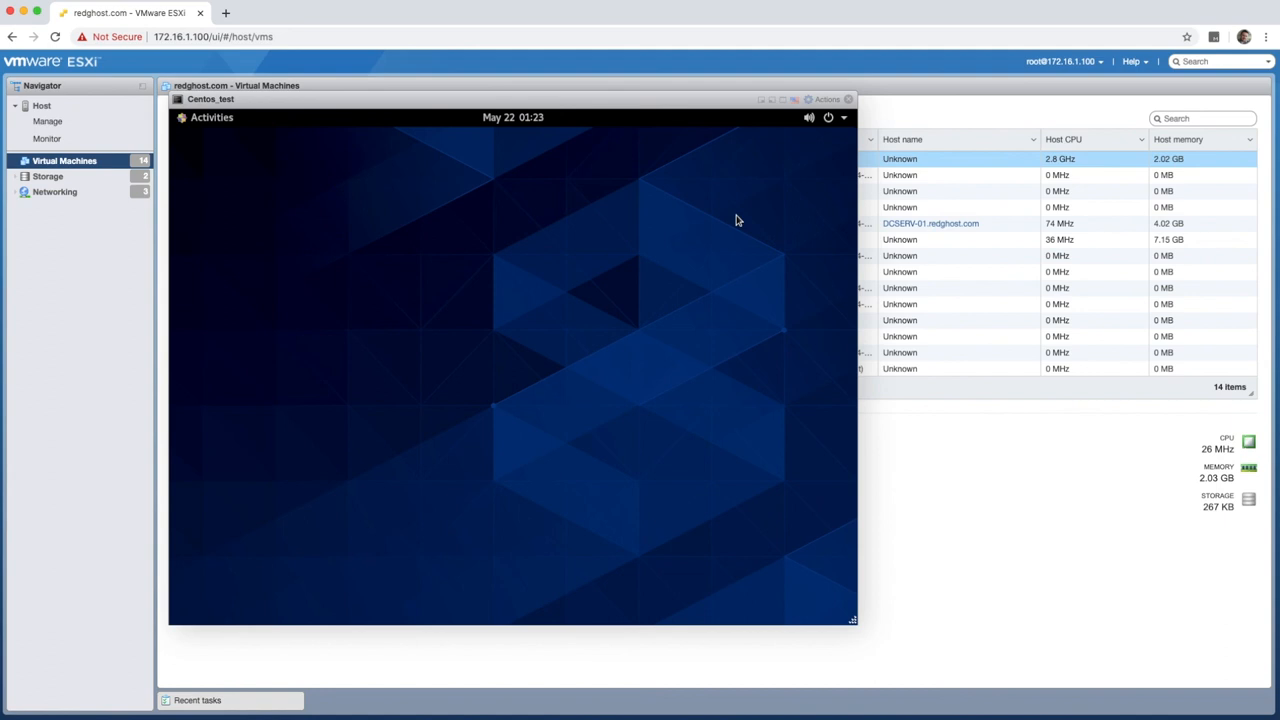
mouse_move(763, 231)
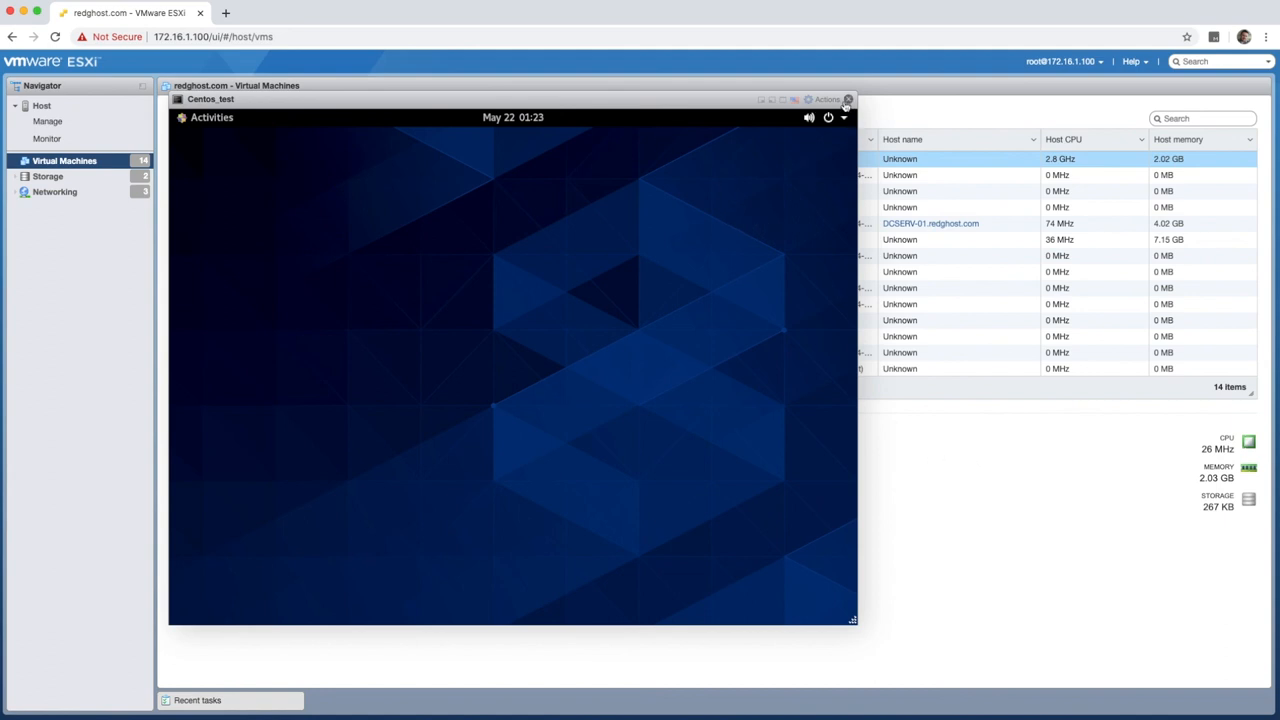
Power off CentOS from the top-right system menu on the Centos_test desktop
left_click(827, 117)
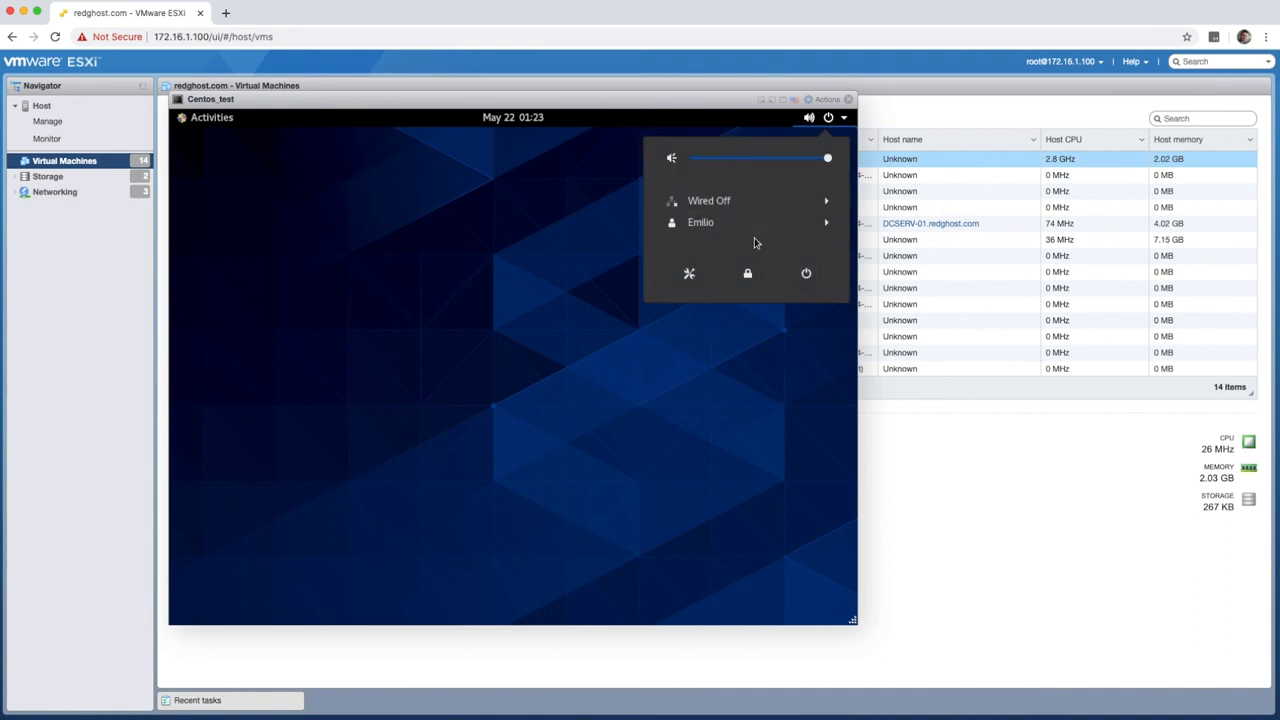
left_click(806, 273)
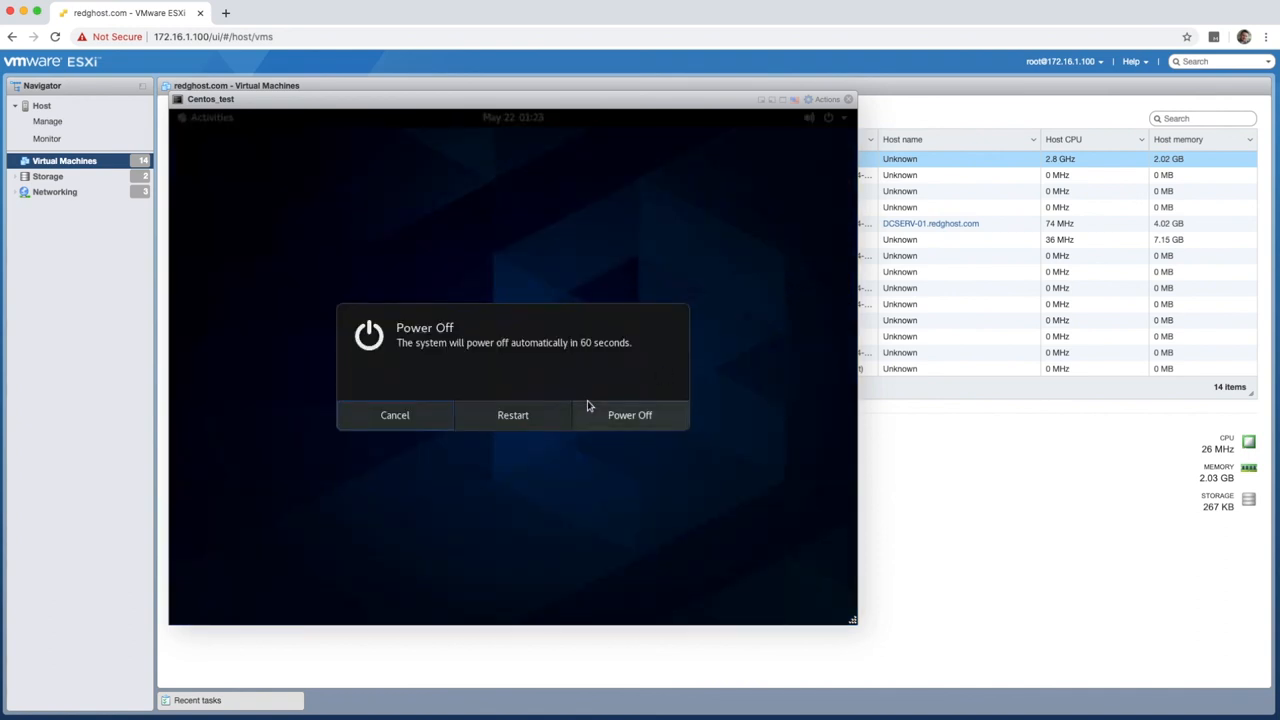
left_click(394, 415)
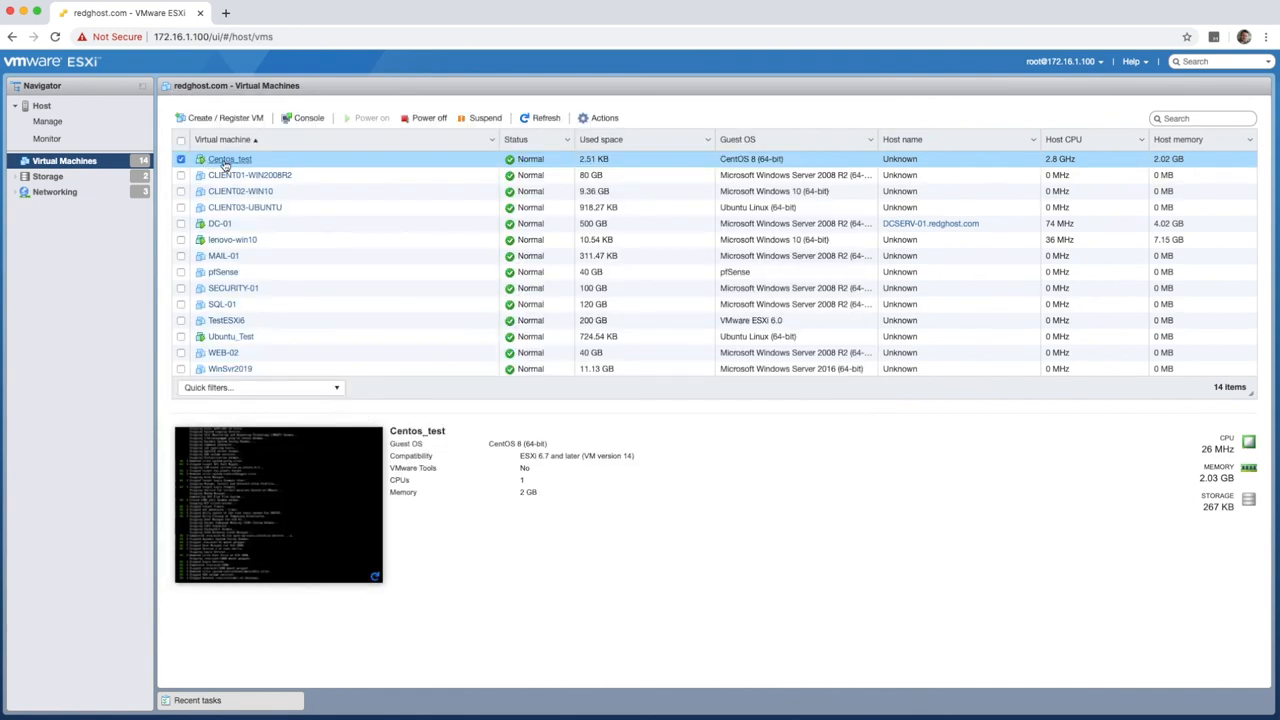
mouse_move(279, 504)
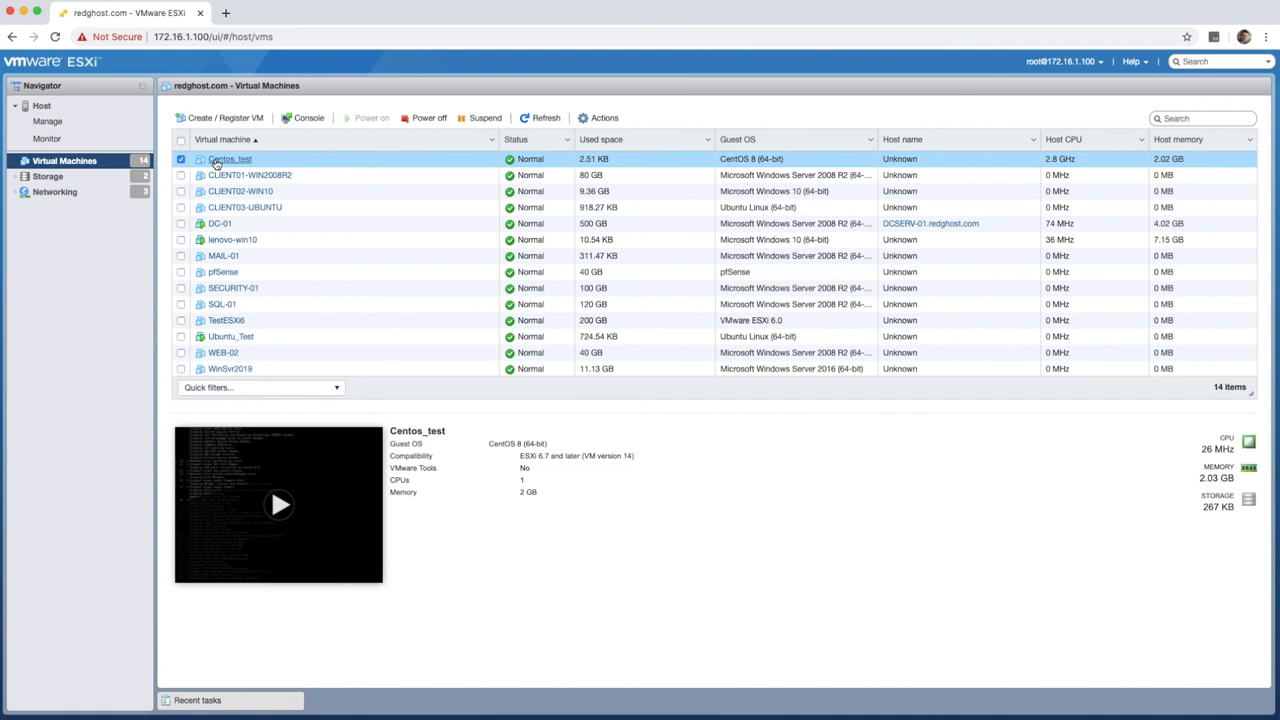
Uncheck Connect for CD/DVD Drive 1 in Centos_test's Edit settings
right_click(229, 159)
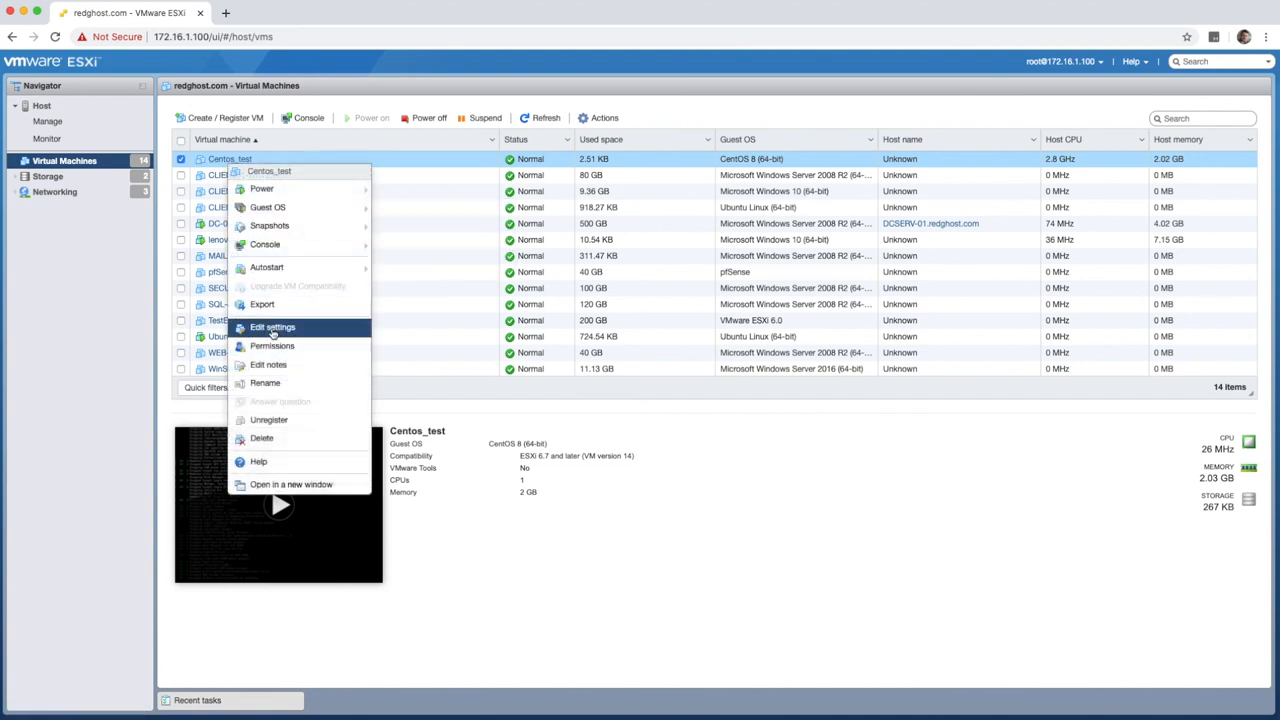
left_click(272, 327)
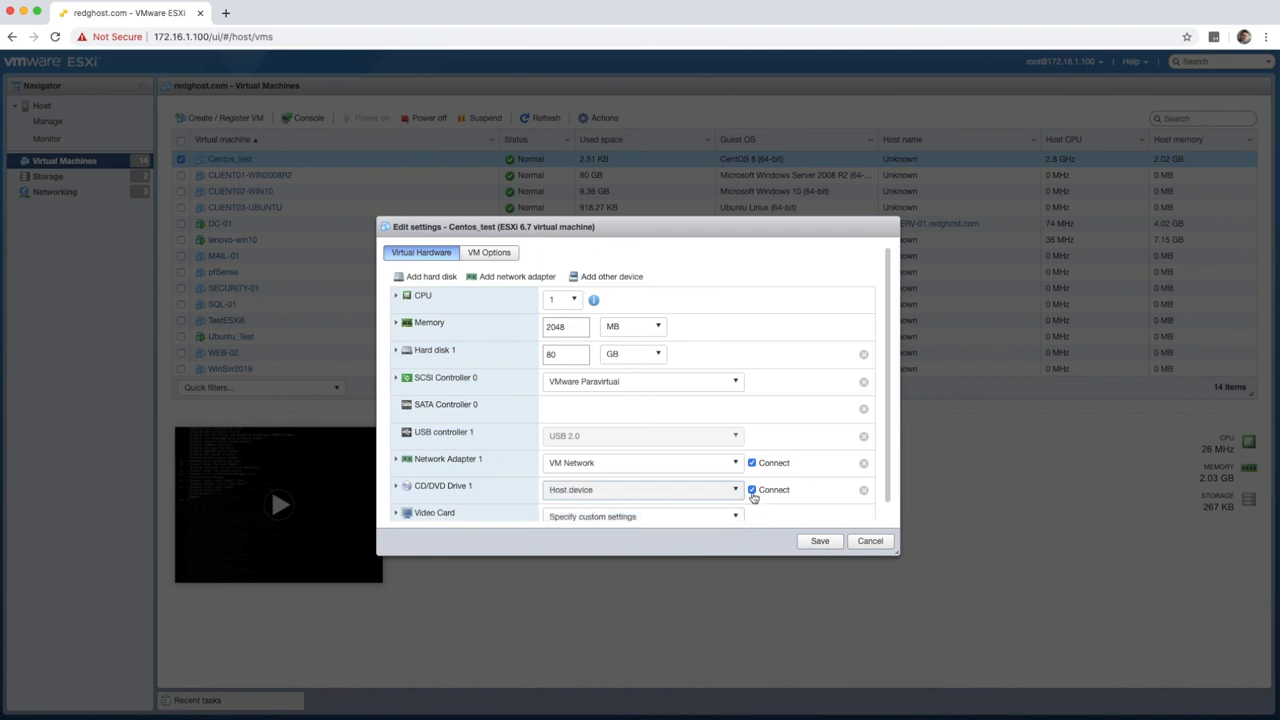
left_click(819, 541)
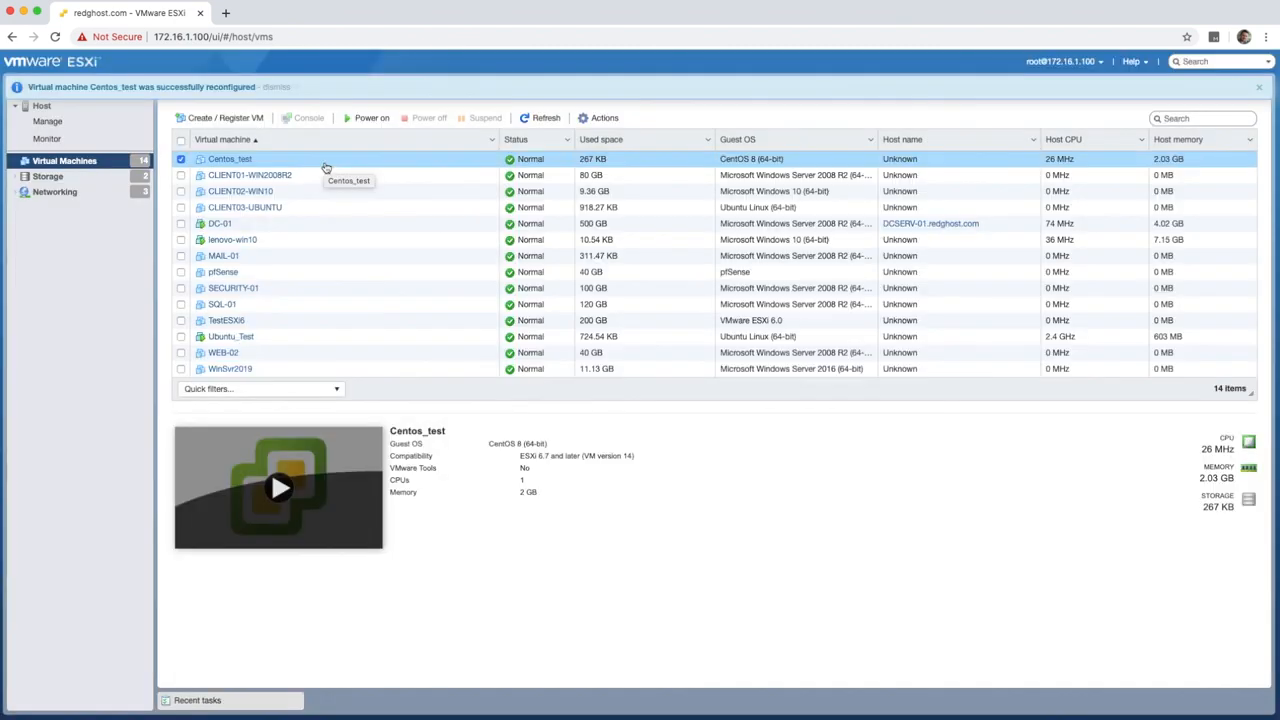